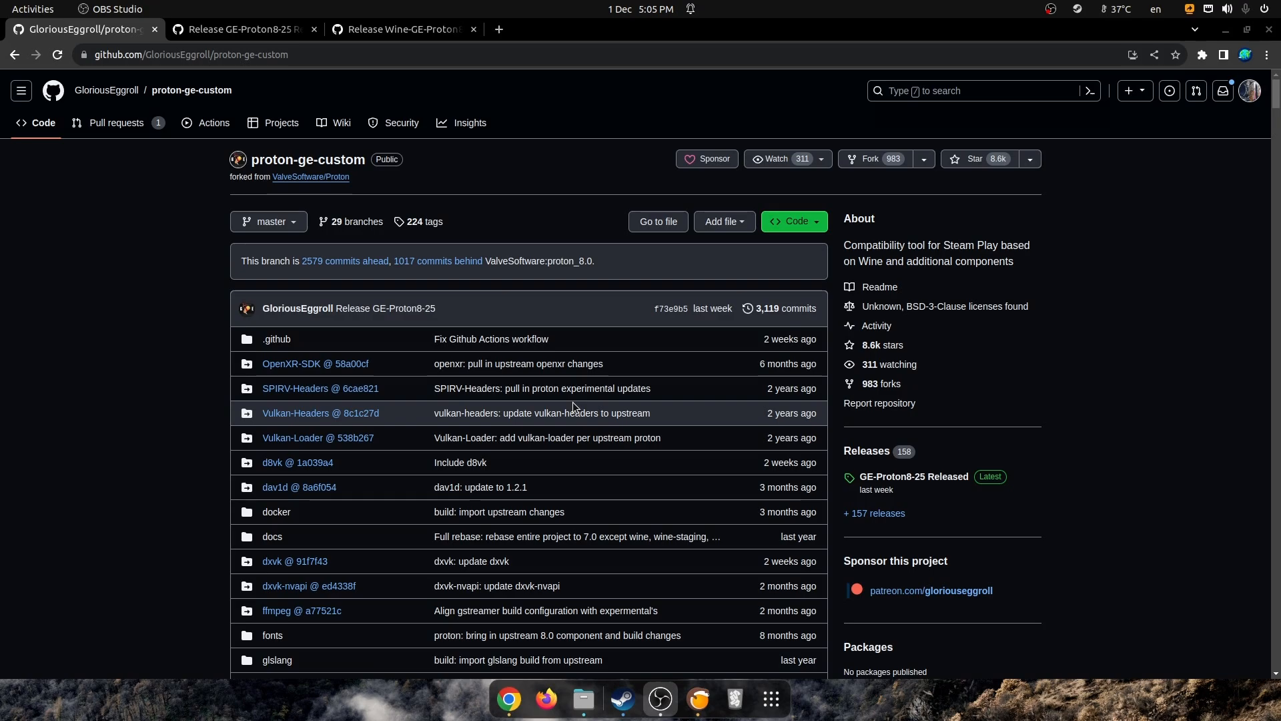
pyautogui.moveTo(494, 586)
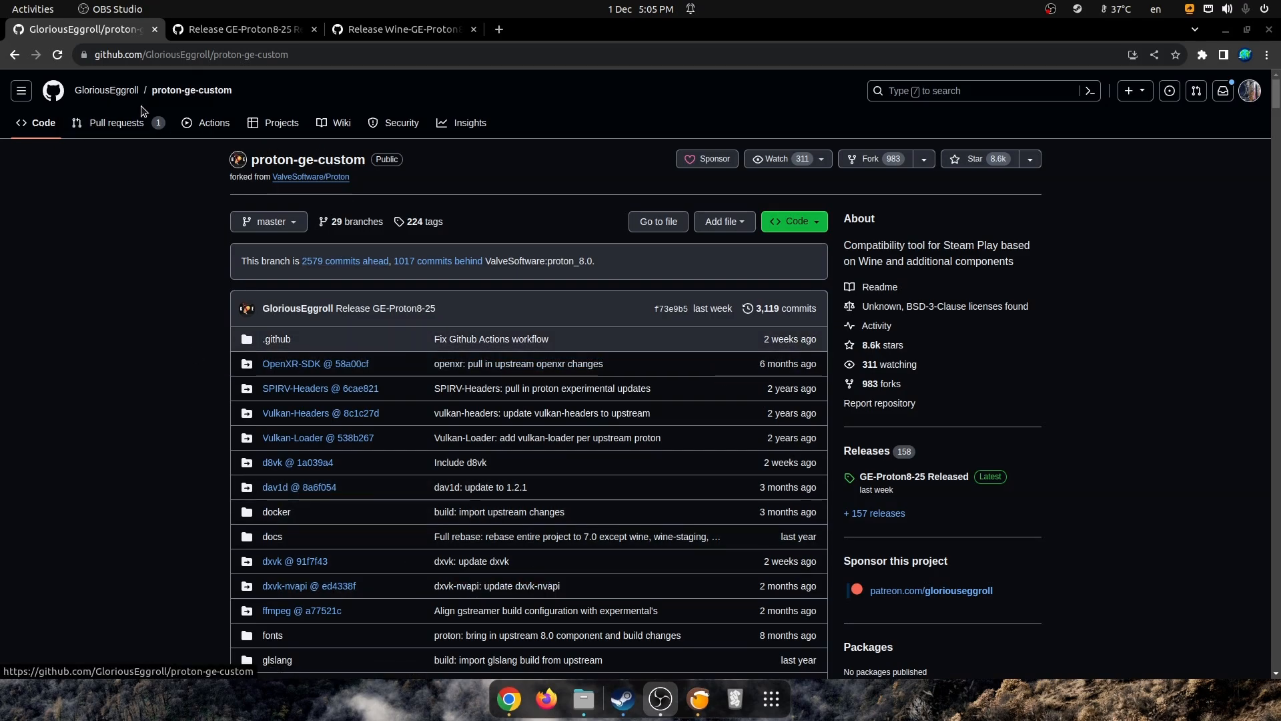
pyautogui.moveTo(191, 89)
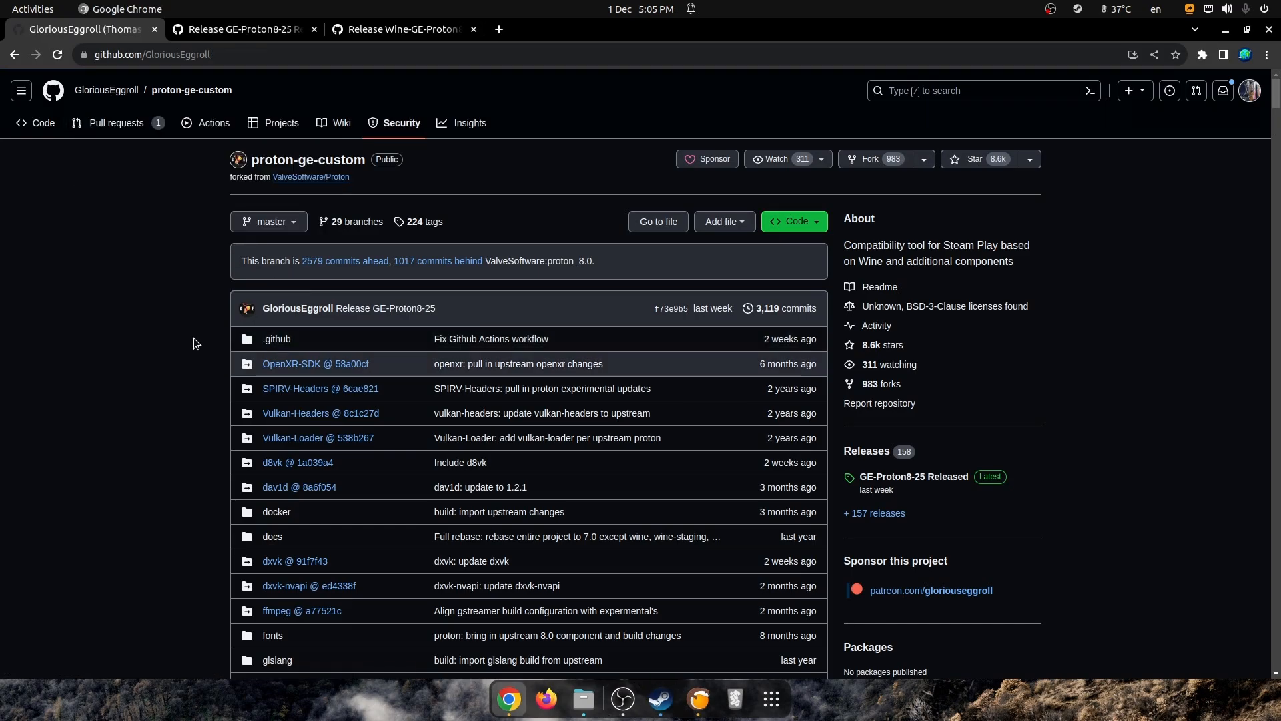
# - Skim the proton-ge-custom README, then go to the repository owner's profile page
pyautogui.click(104, 89)
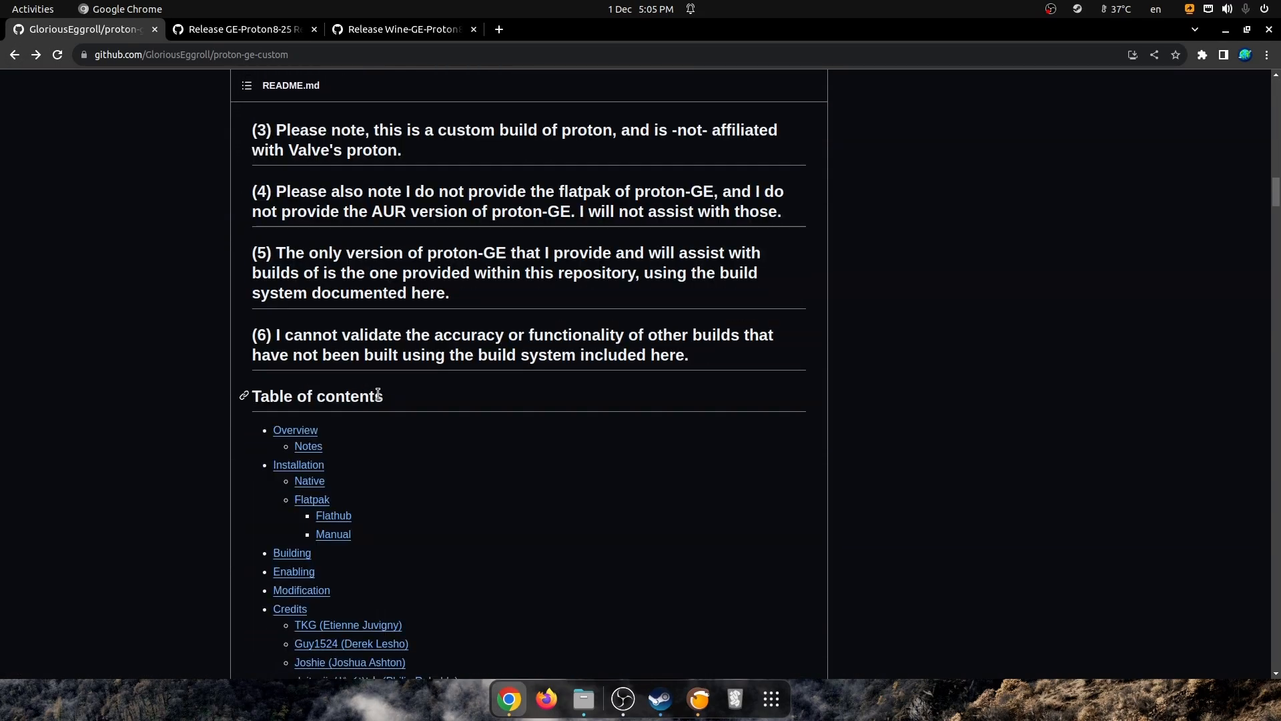
pyautogui.scroll(-3)
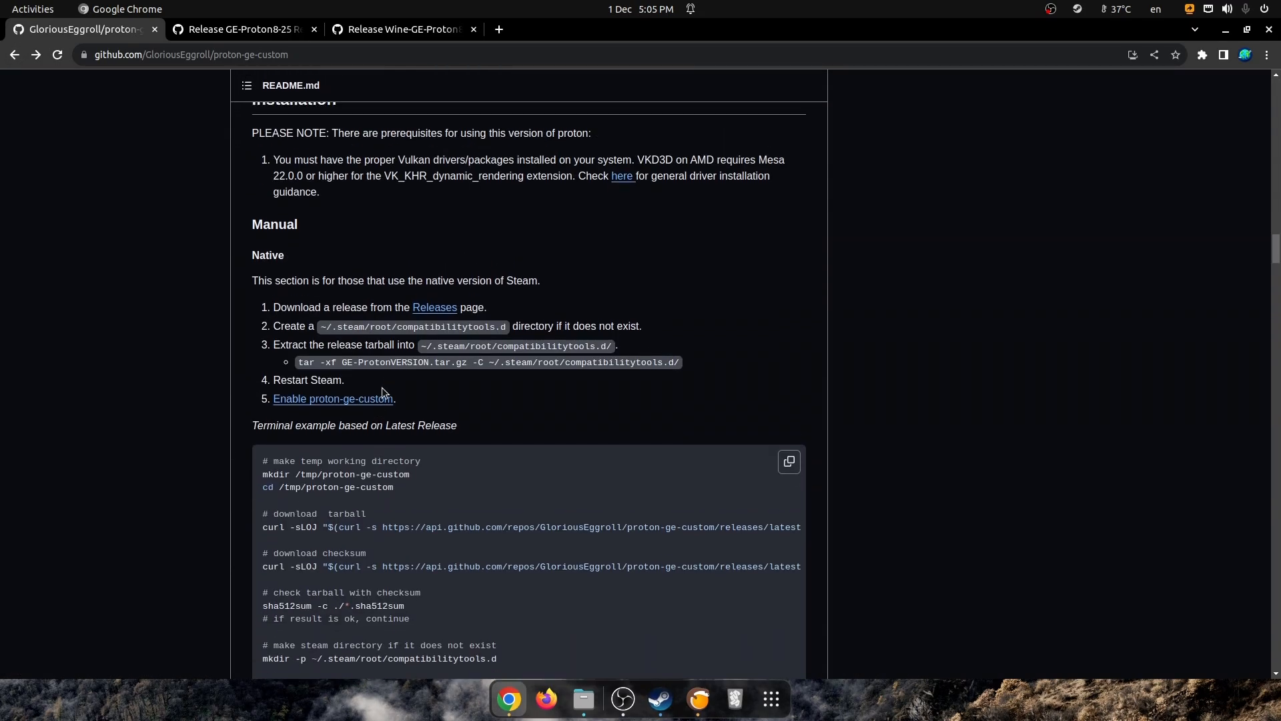
pyautogui.moveTo(342, 327)
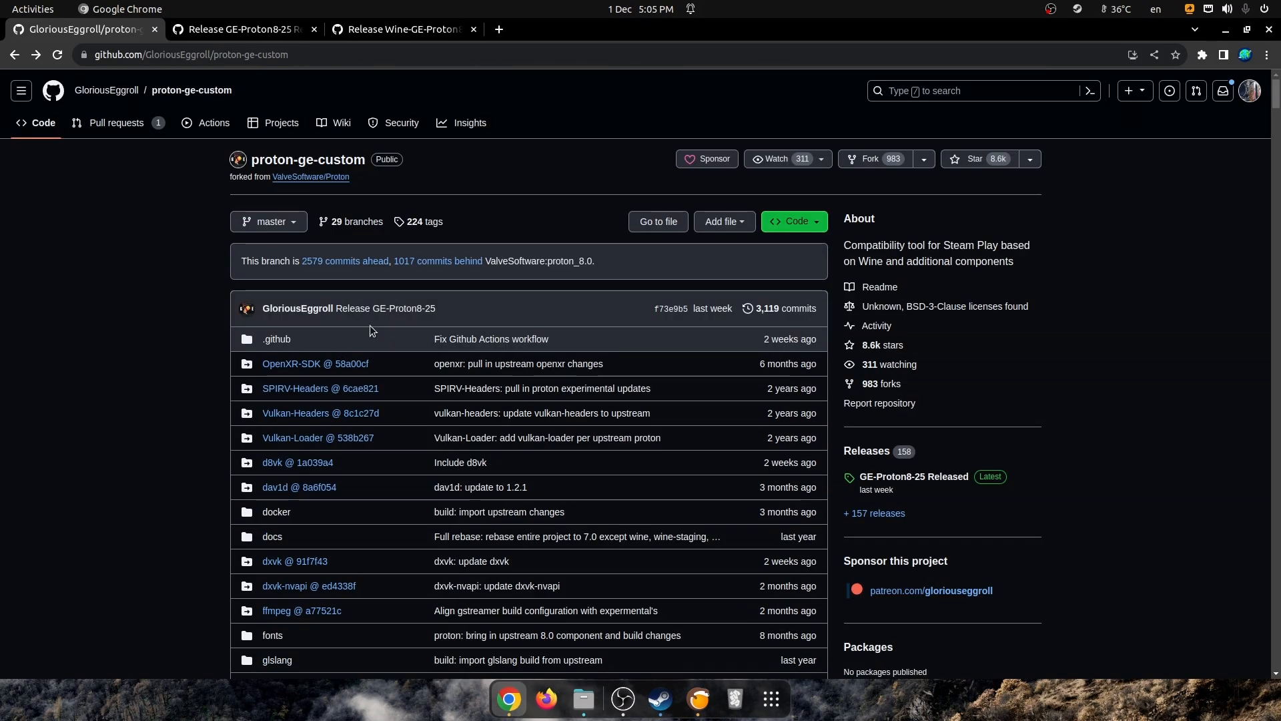
pyautogui.click(104, 90)
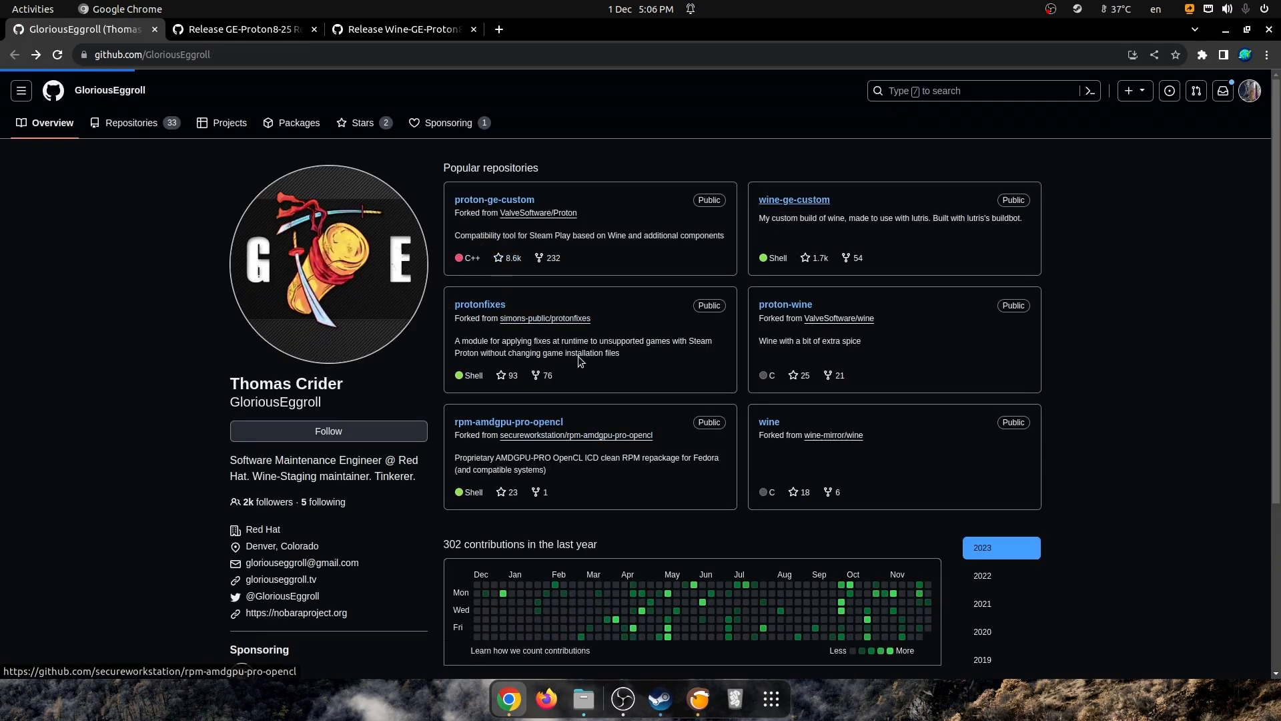
# - Read the wine-ge-custom README's manual Lutris install steps and highlight 'lutris' in the extraction path
pyautogui.click(793, 199)
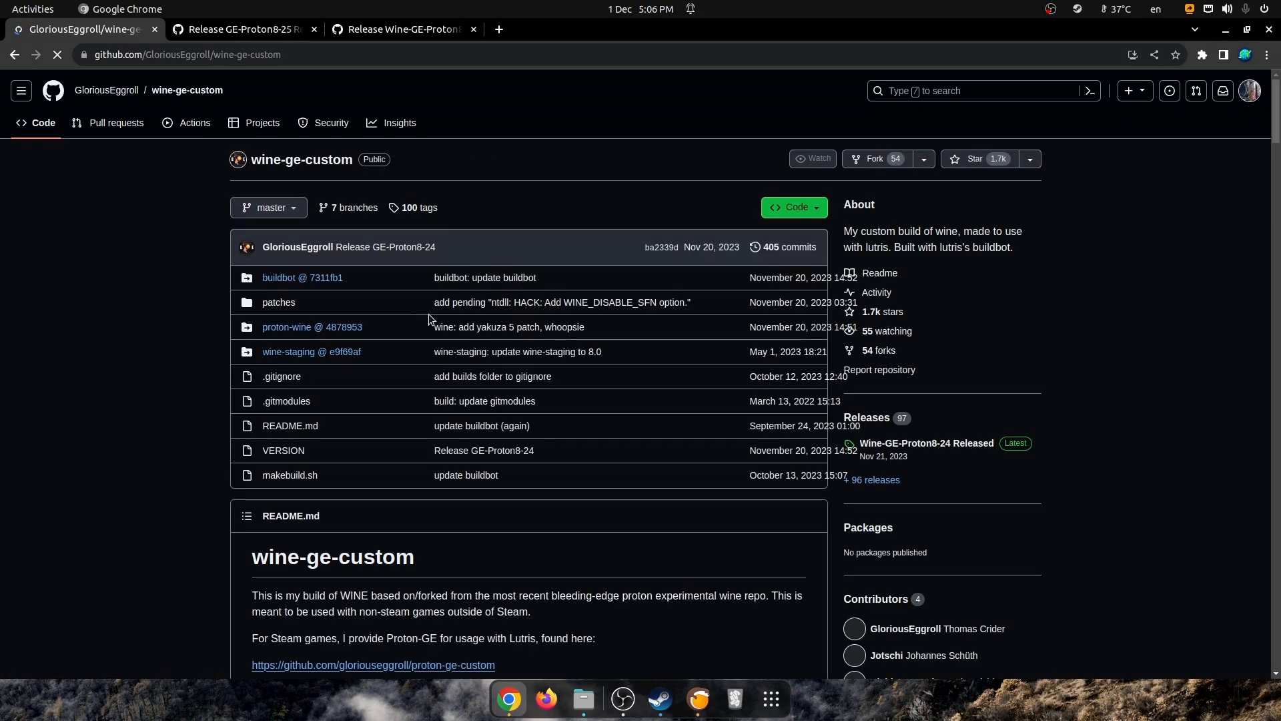
pyautogui.scroll(-3)
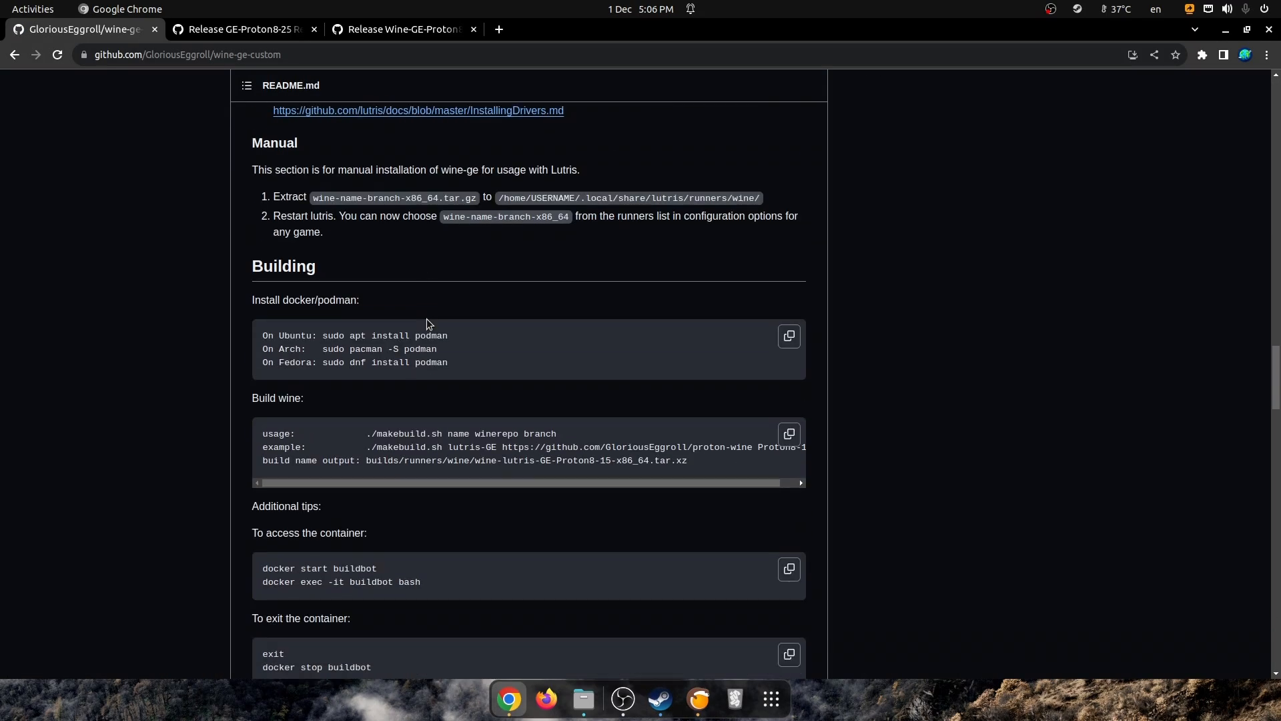
pyautogui.scroll(-3)
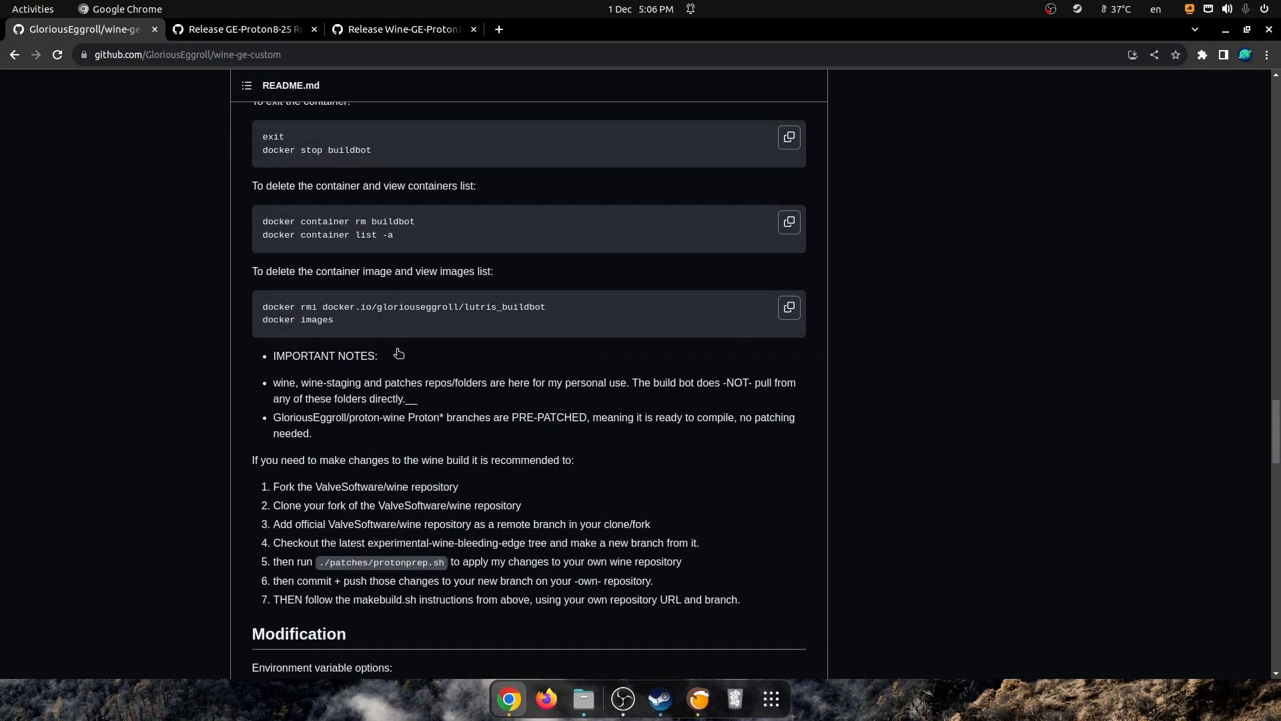
pyautogui.scroll(3)
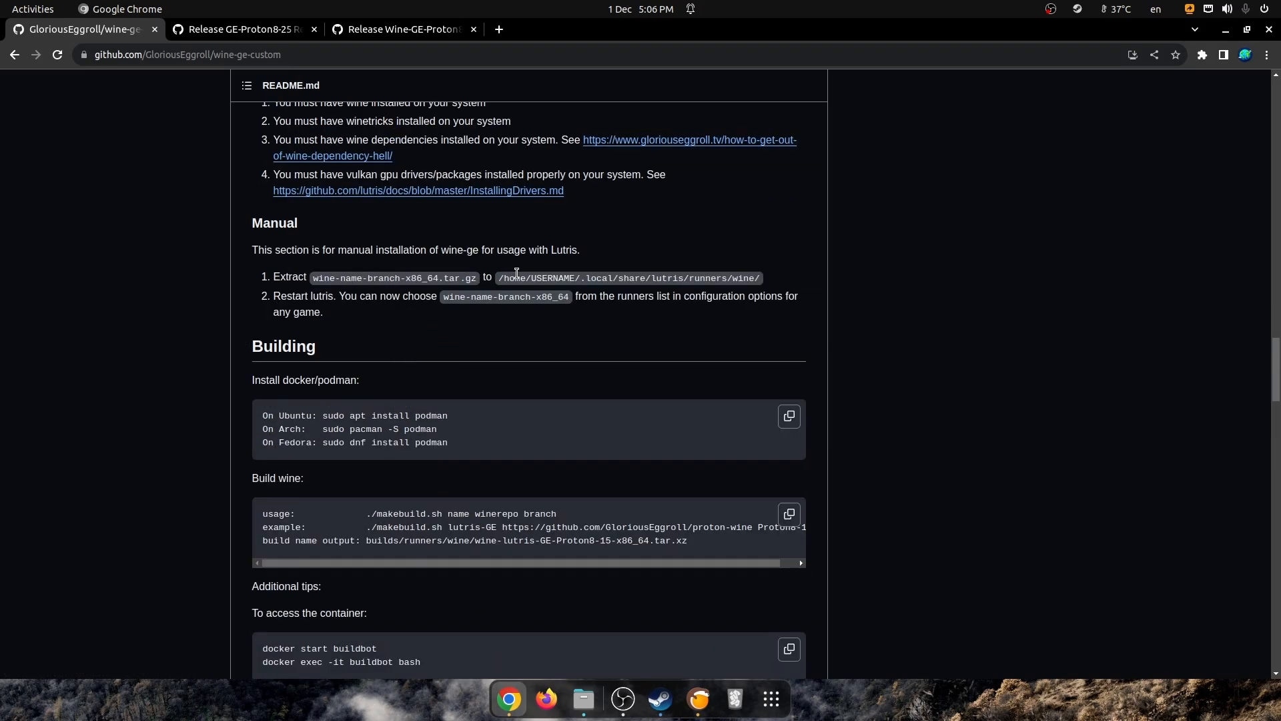
pyautogui.doubleClick(667, 278)
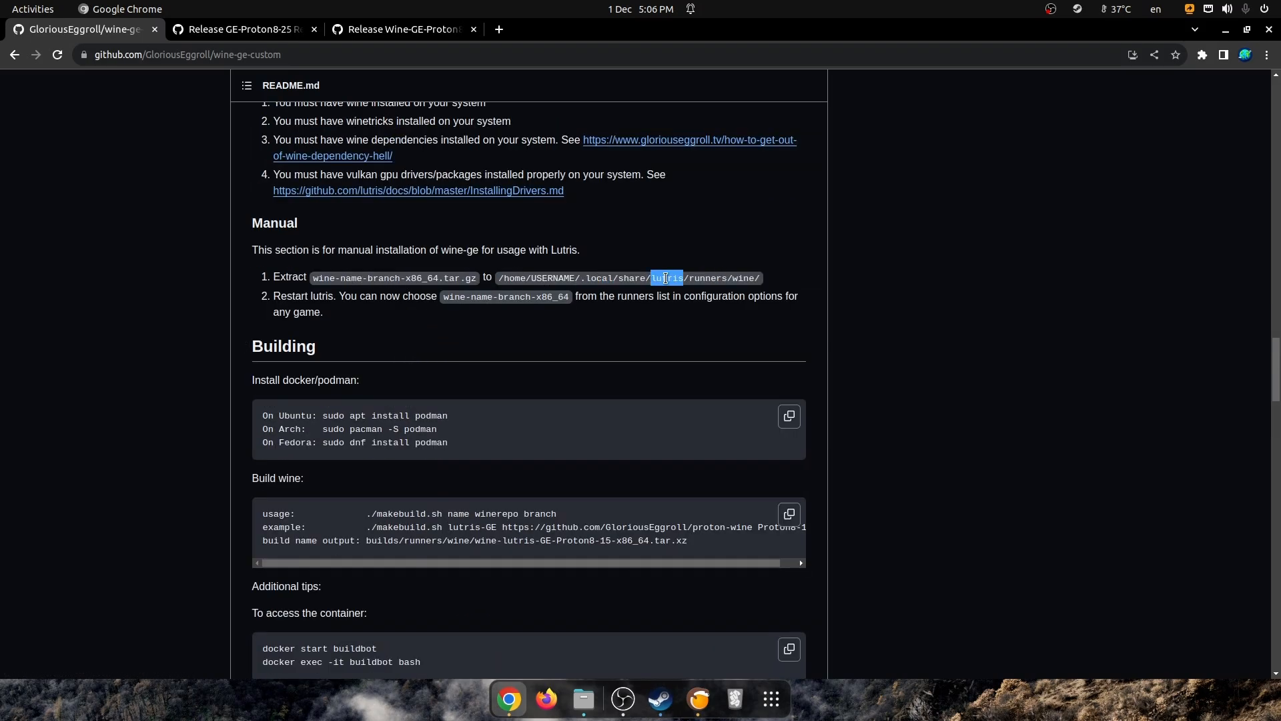
pyautogui.scroll(3)
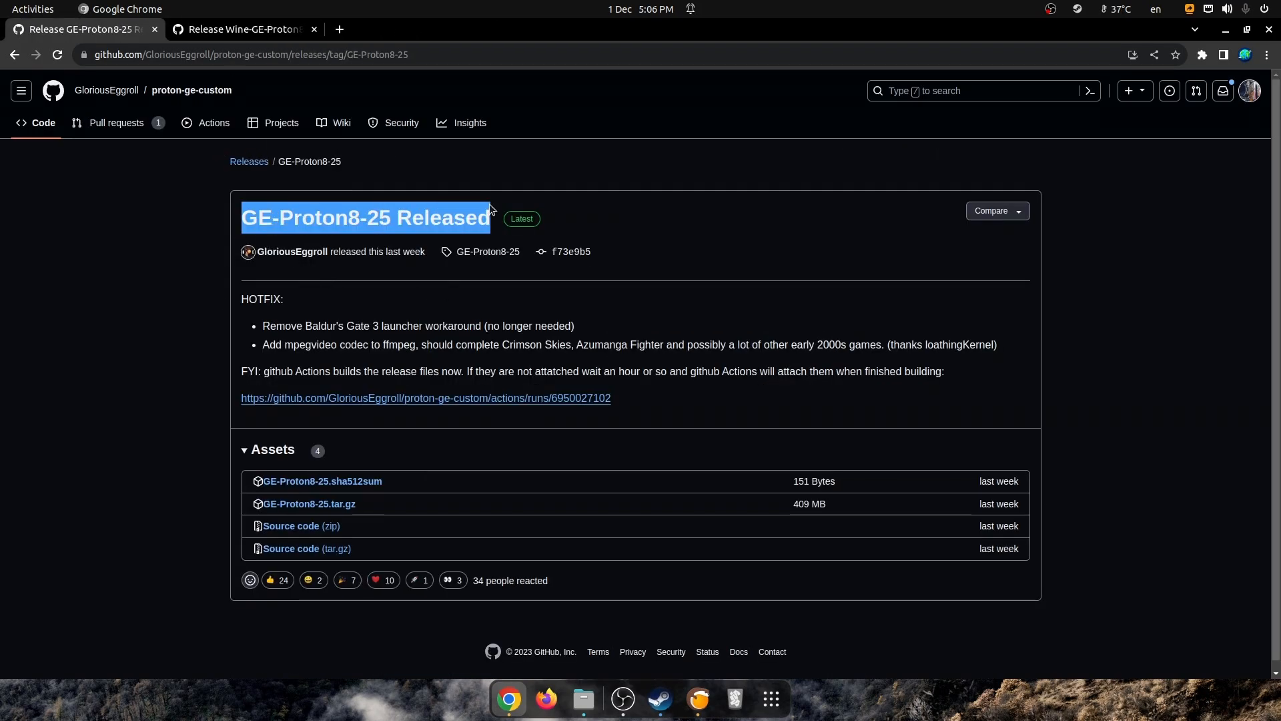
# - Start downloading GE-Proton8-25.tar.gz from the release's Assets list
pyautogui.click(366, 218)
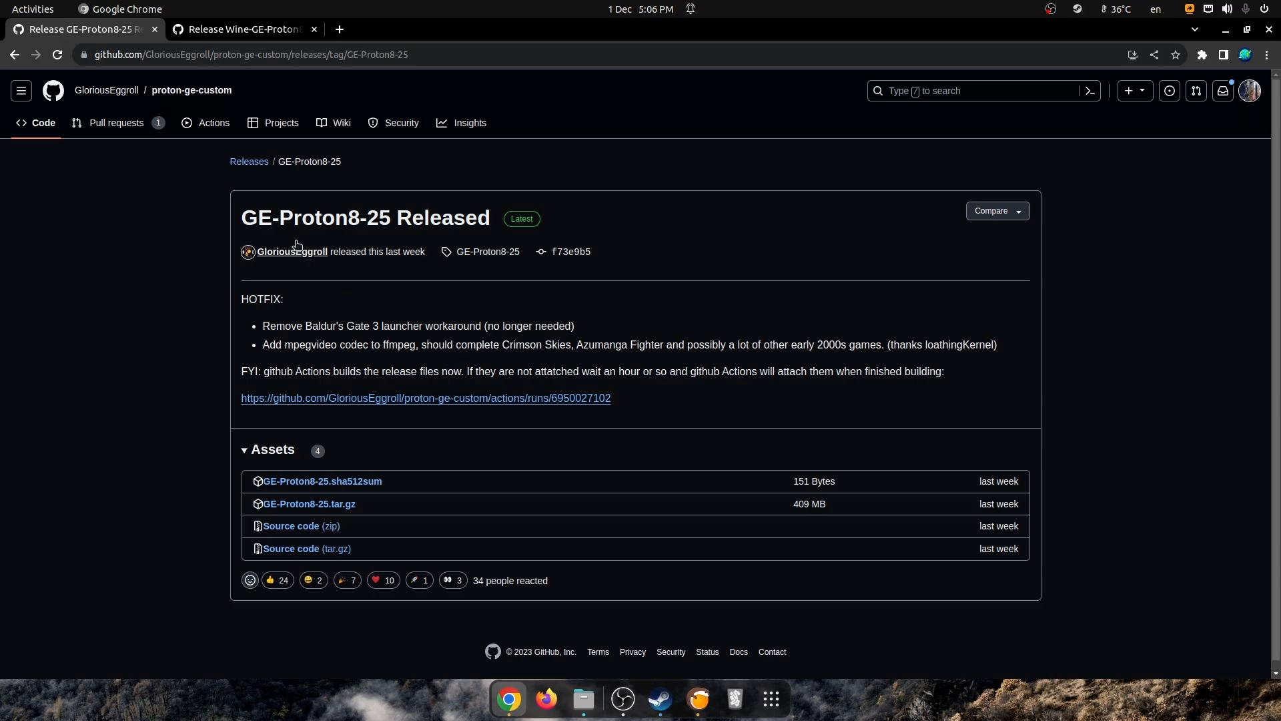
pyautogui.moveTo(464, 329)
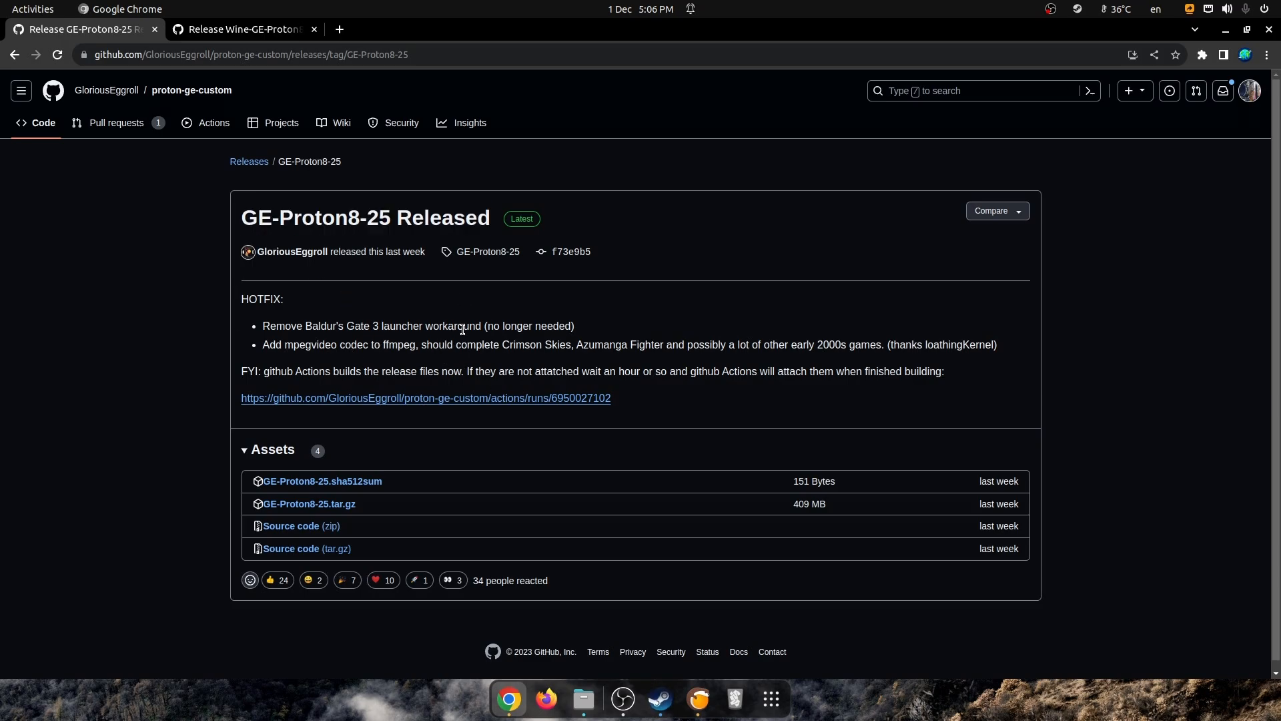
pyautogui.moveTo(600, 538)
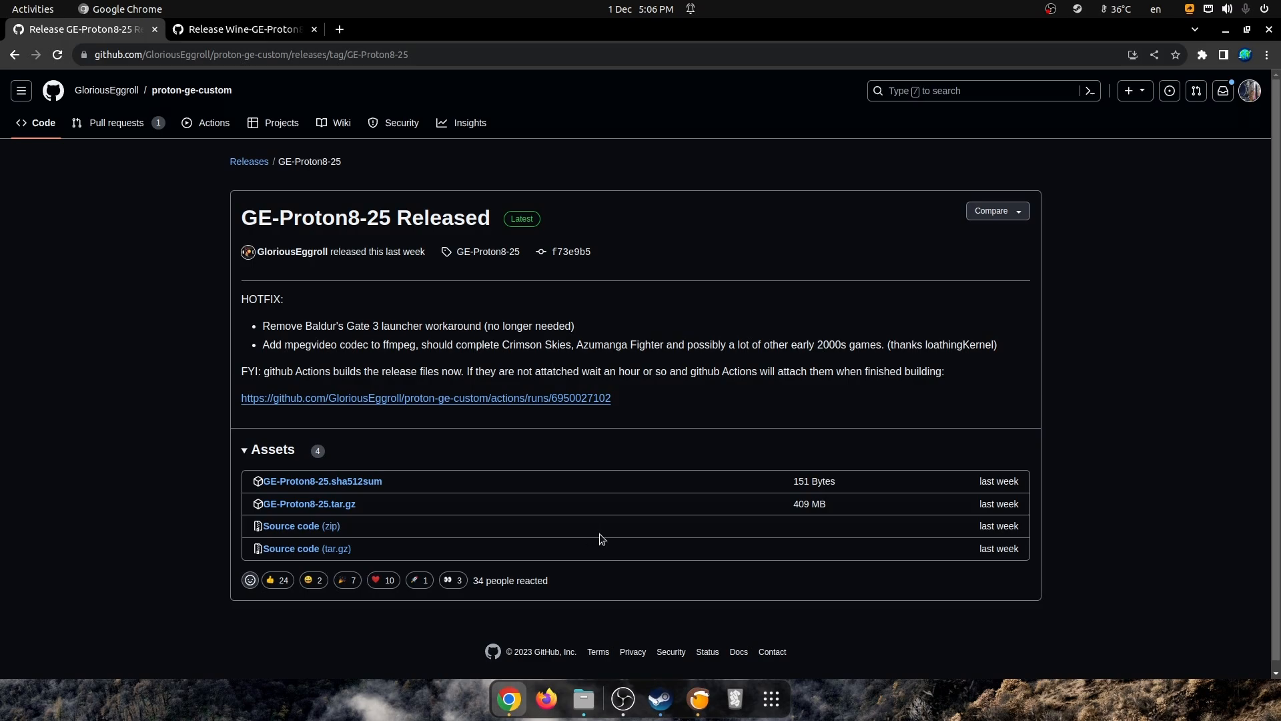
pyautogui.moveTo(451, 370)
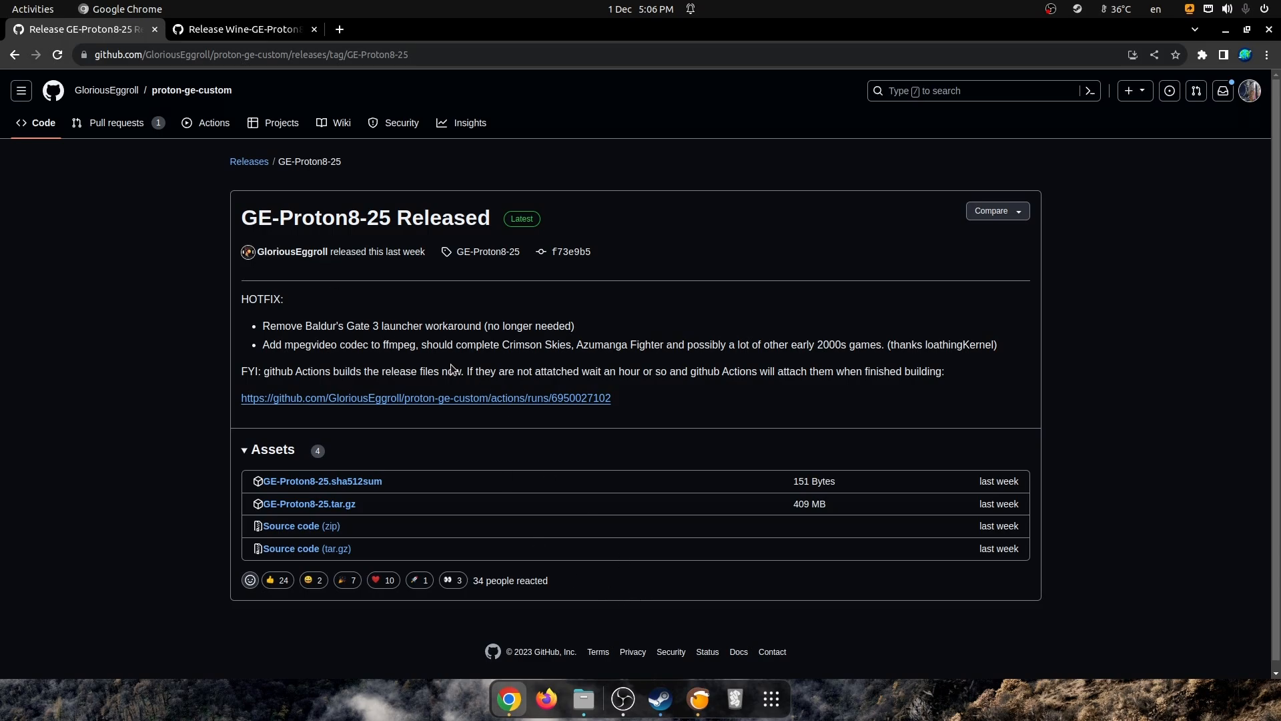
pyautogui.moveTo(376, 364)
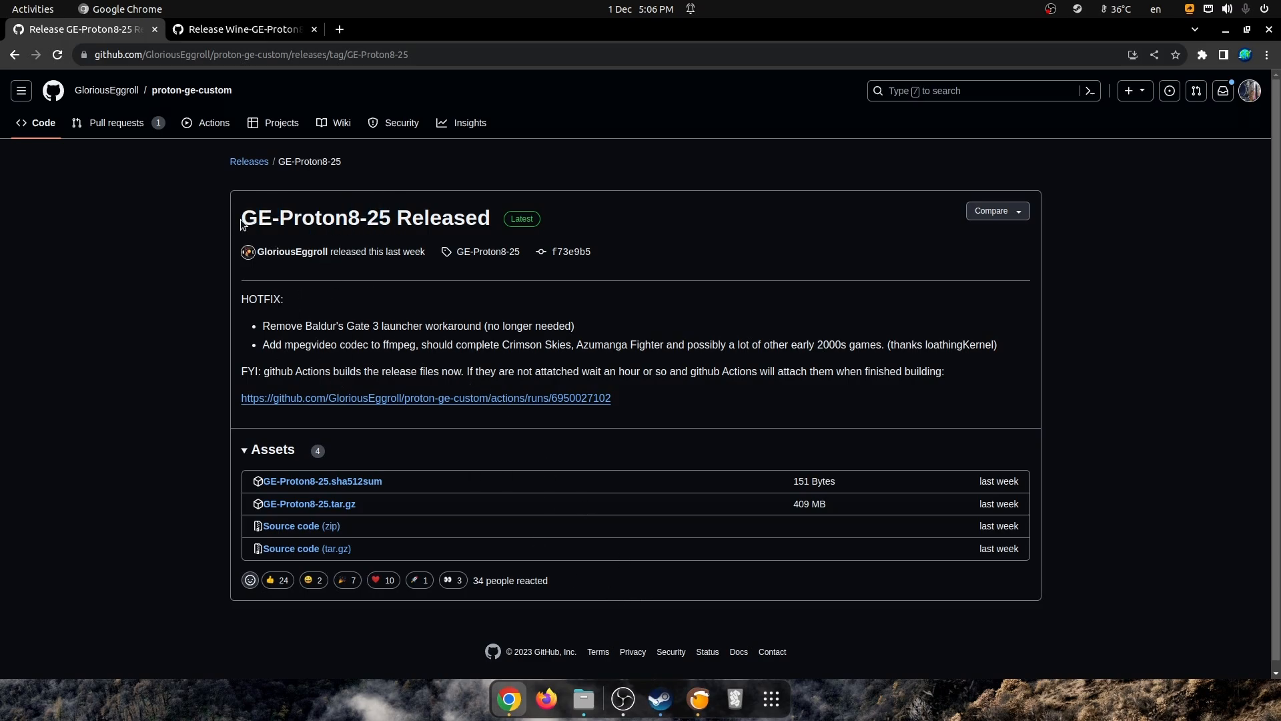
pyautogui.moveTo(395, 219)
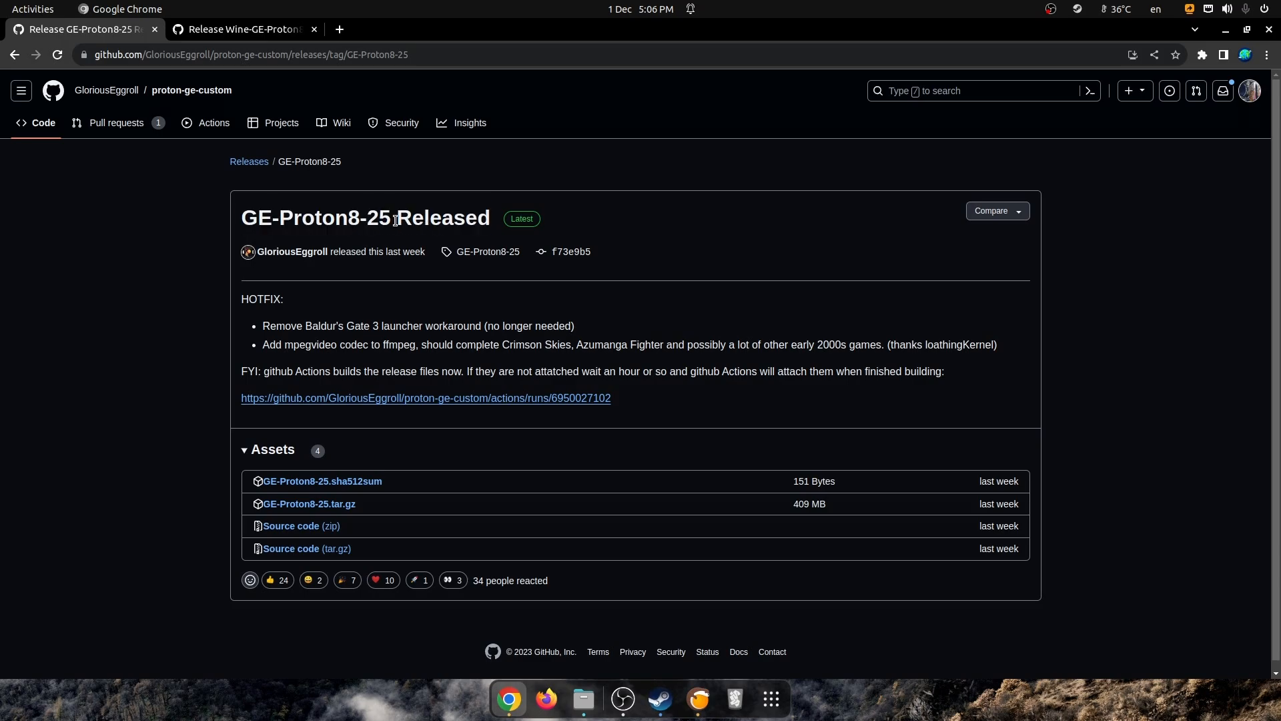
pyautogui.moveTo(259, 515)
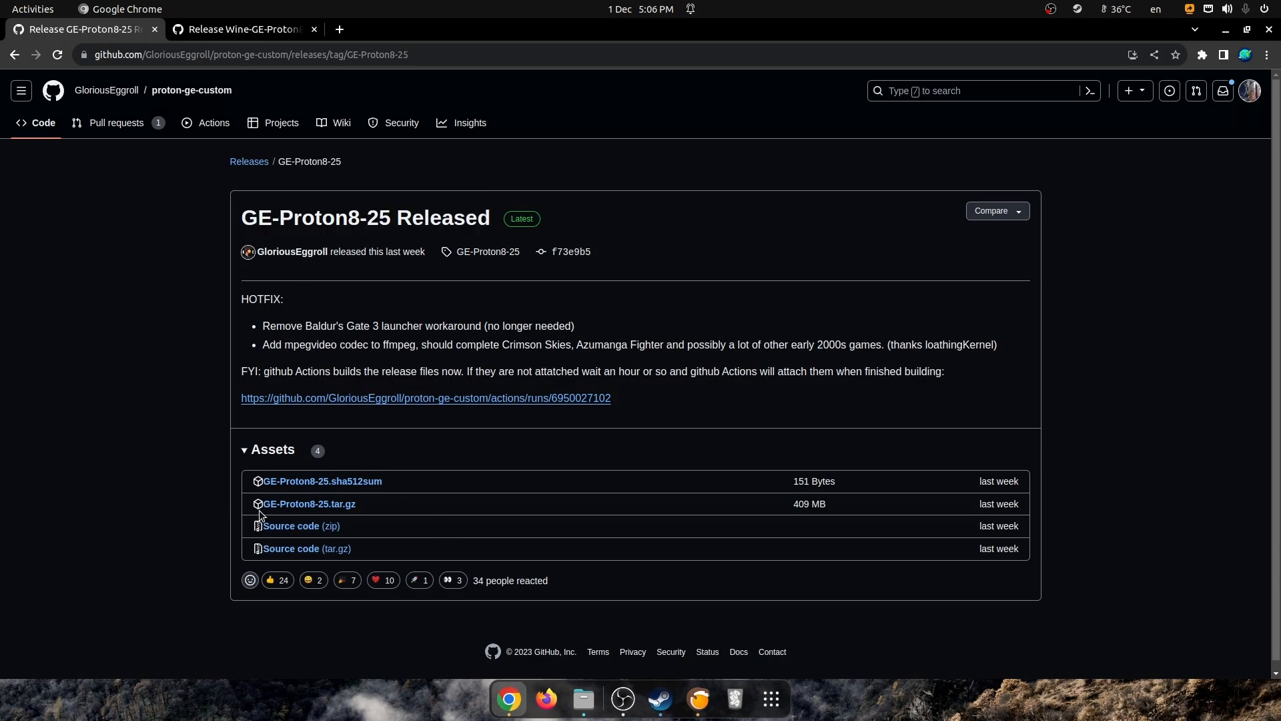
pyautogui.moveTo(397, 512)
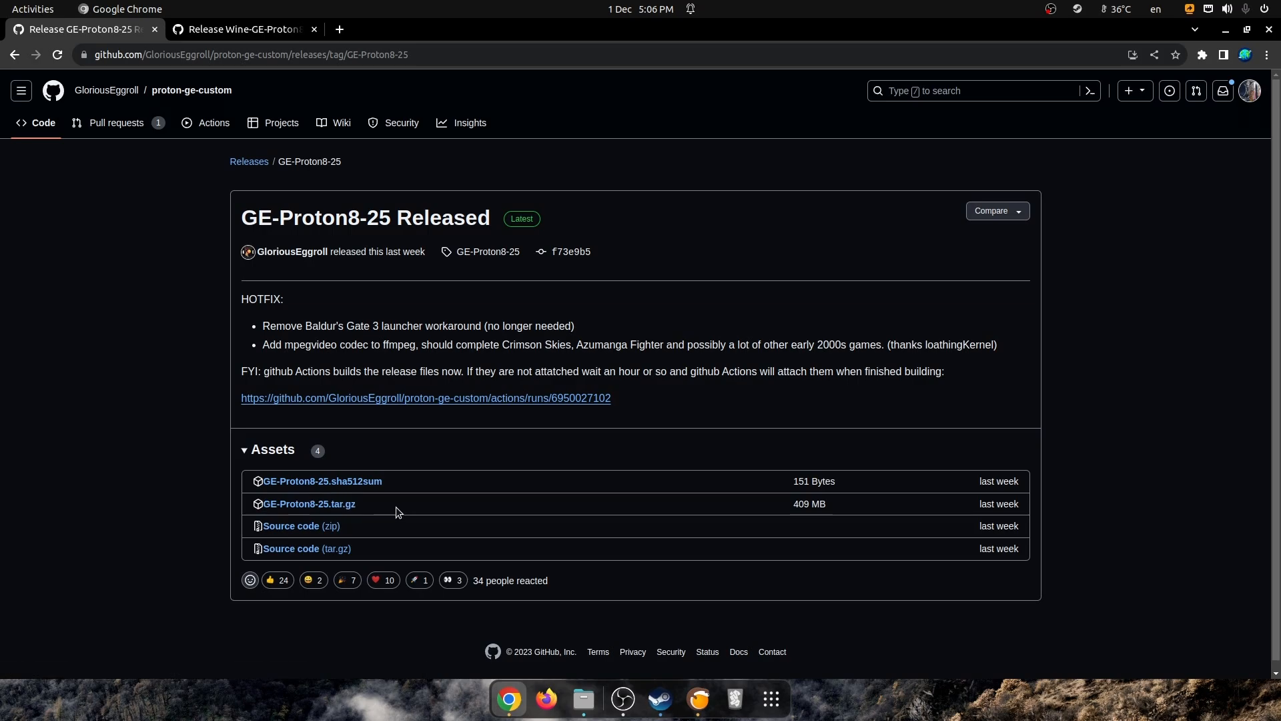
pyautogui.moveTo(384, 510)
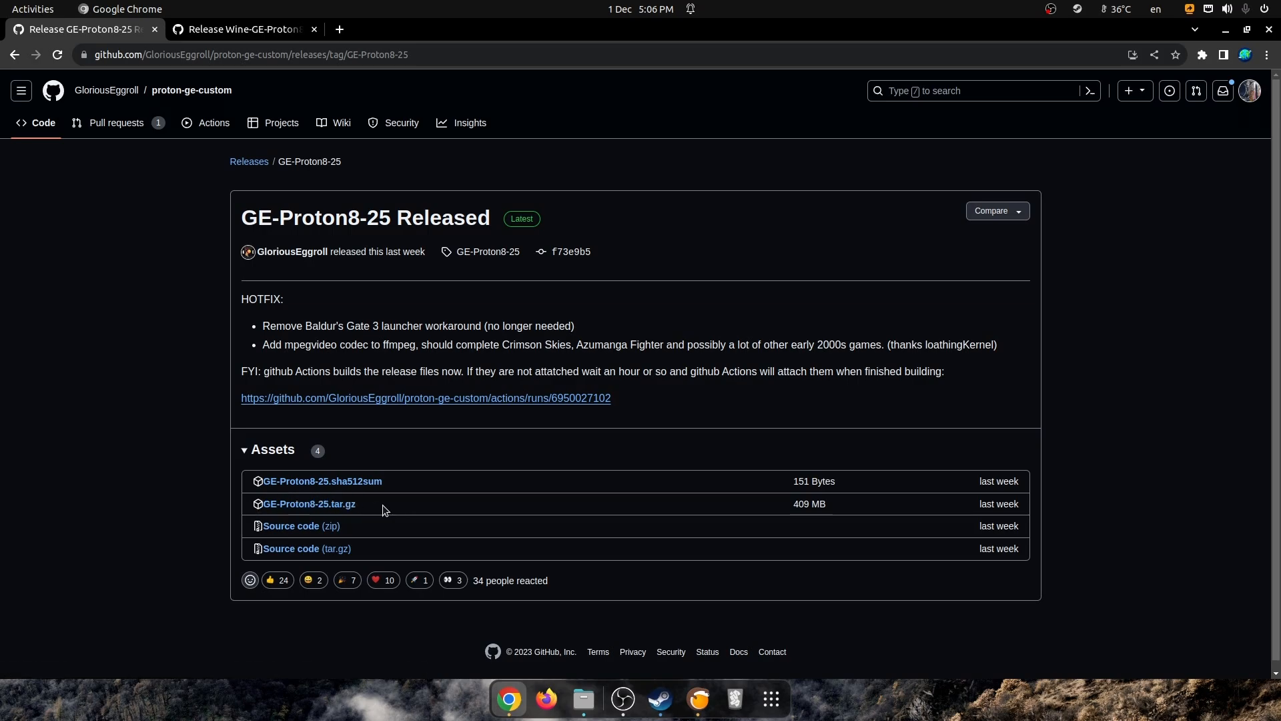
pyautogui.click(309, 503)
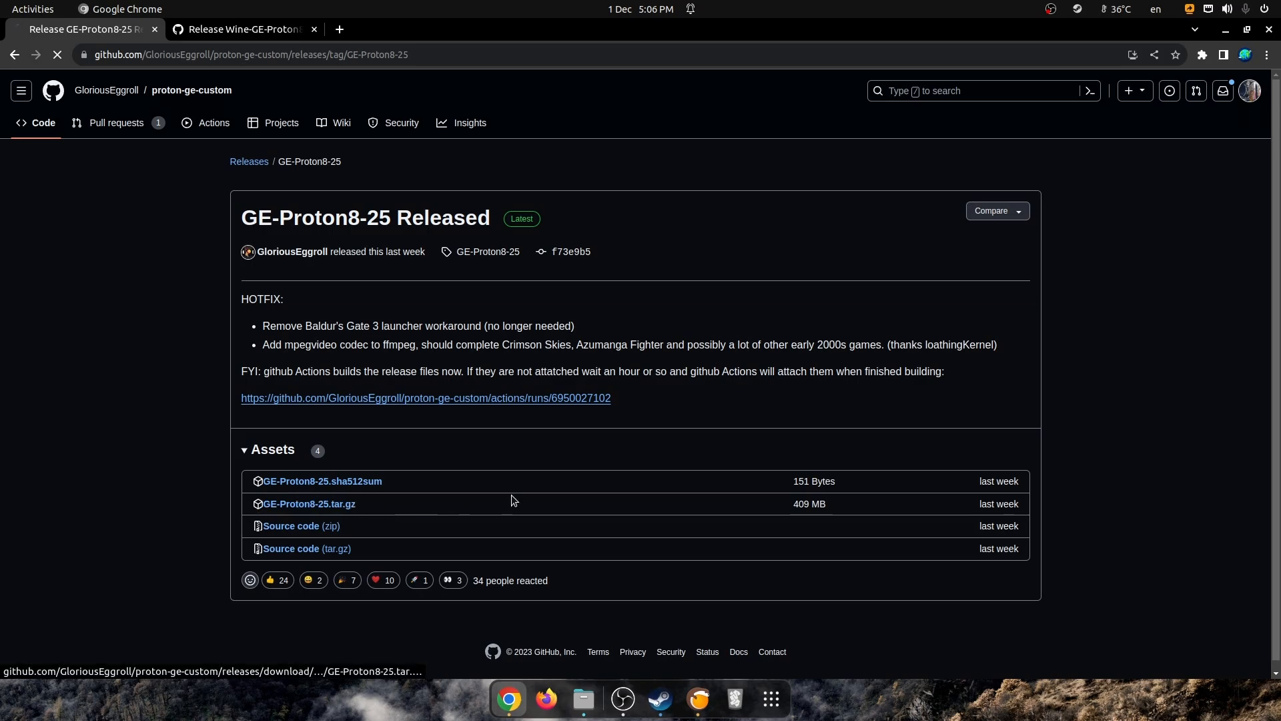
pyautogui.click(1201, 55)
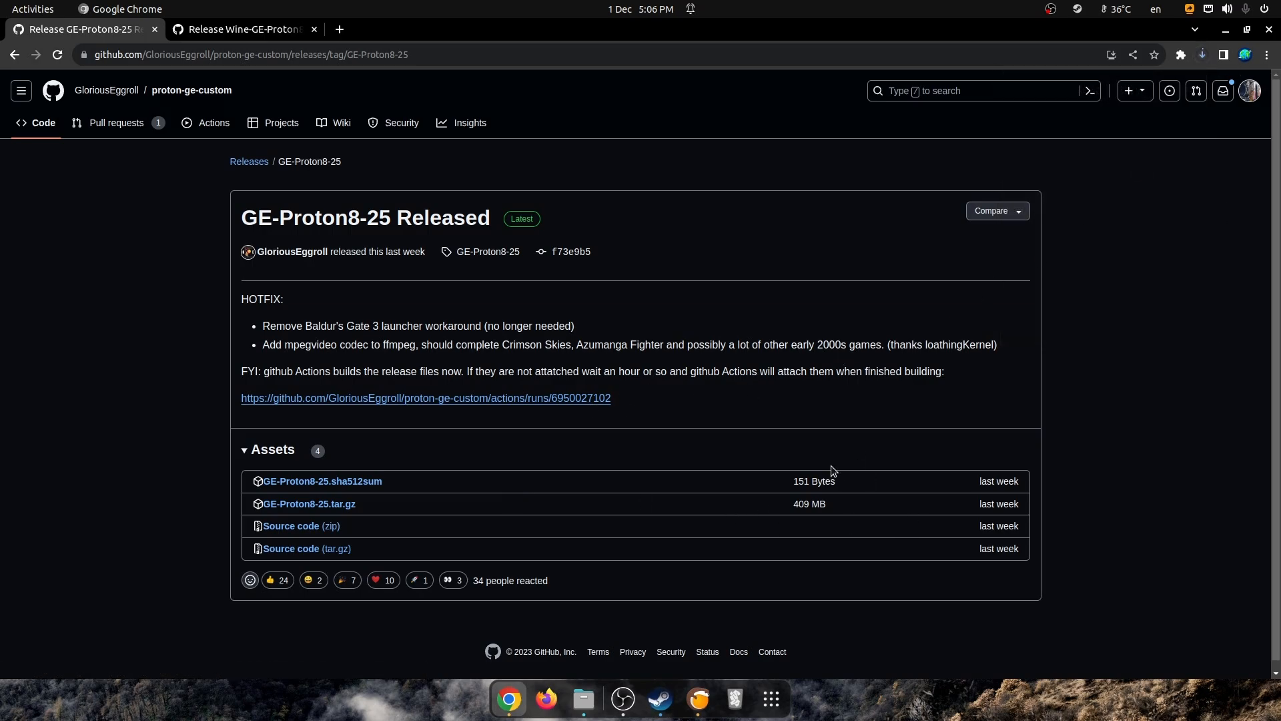
# - Check Chrome's recent downloads until GE-Proton8-25.tar.gz shows as done
pyautogui.click(1200, 55)
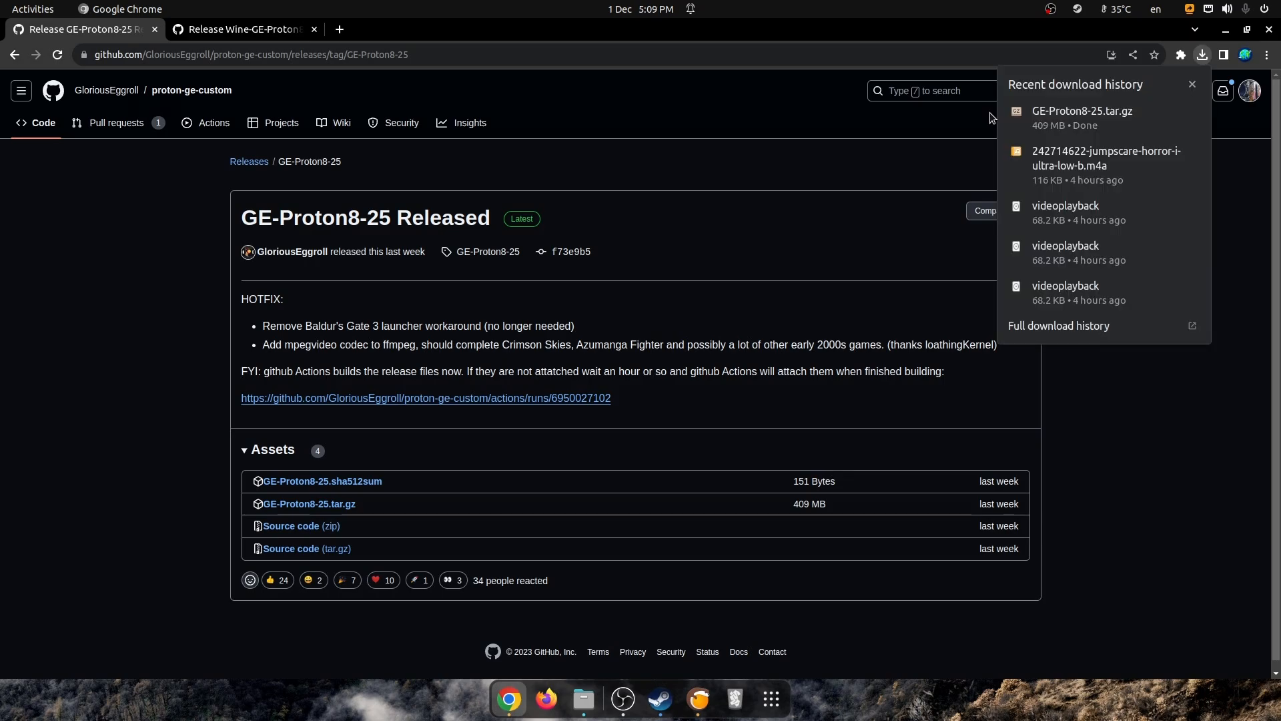
pyautogui.moveTo(1065, 145)
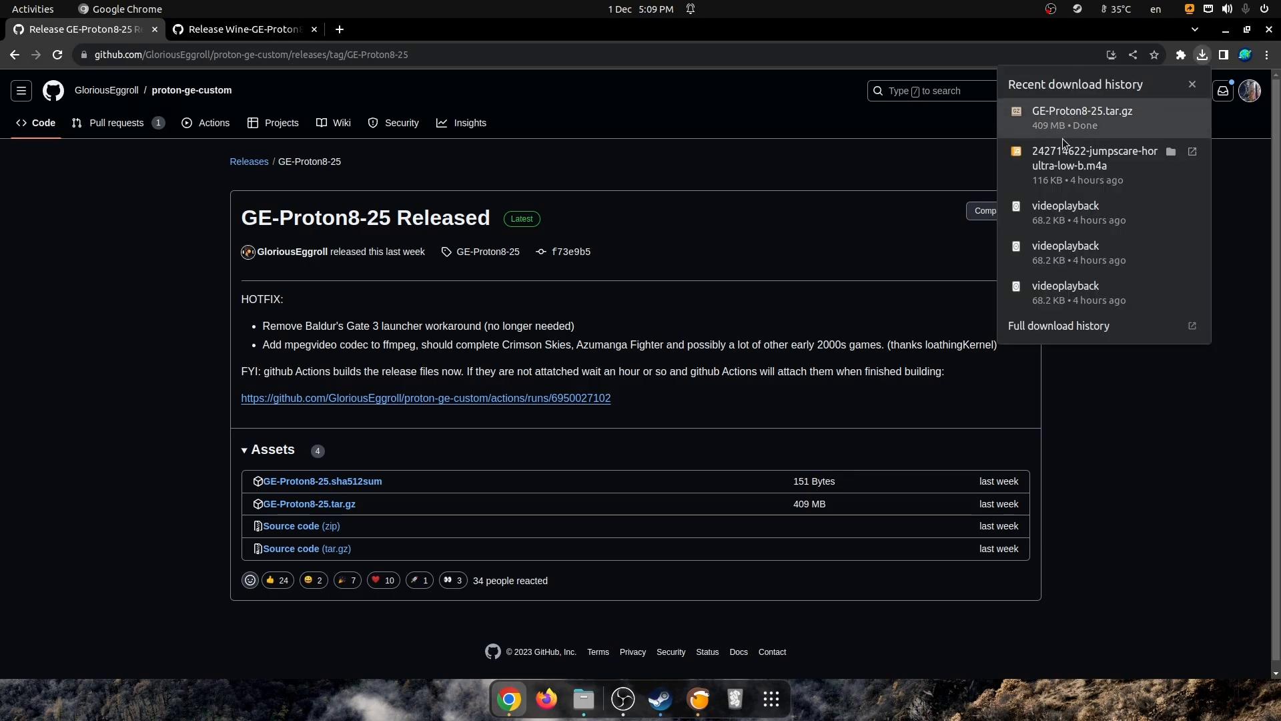
pyautogui.moveTo(1045, 133)
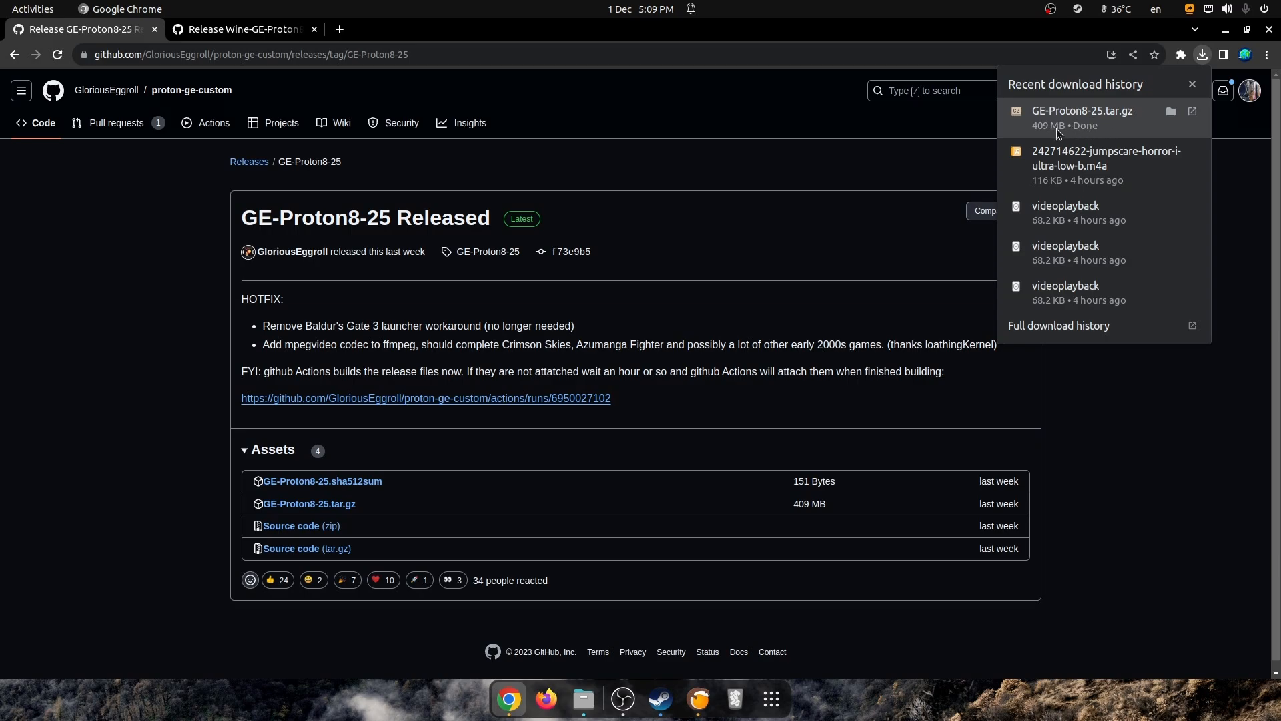
pyautogui.moveTo(1127, 121)
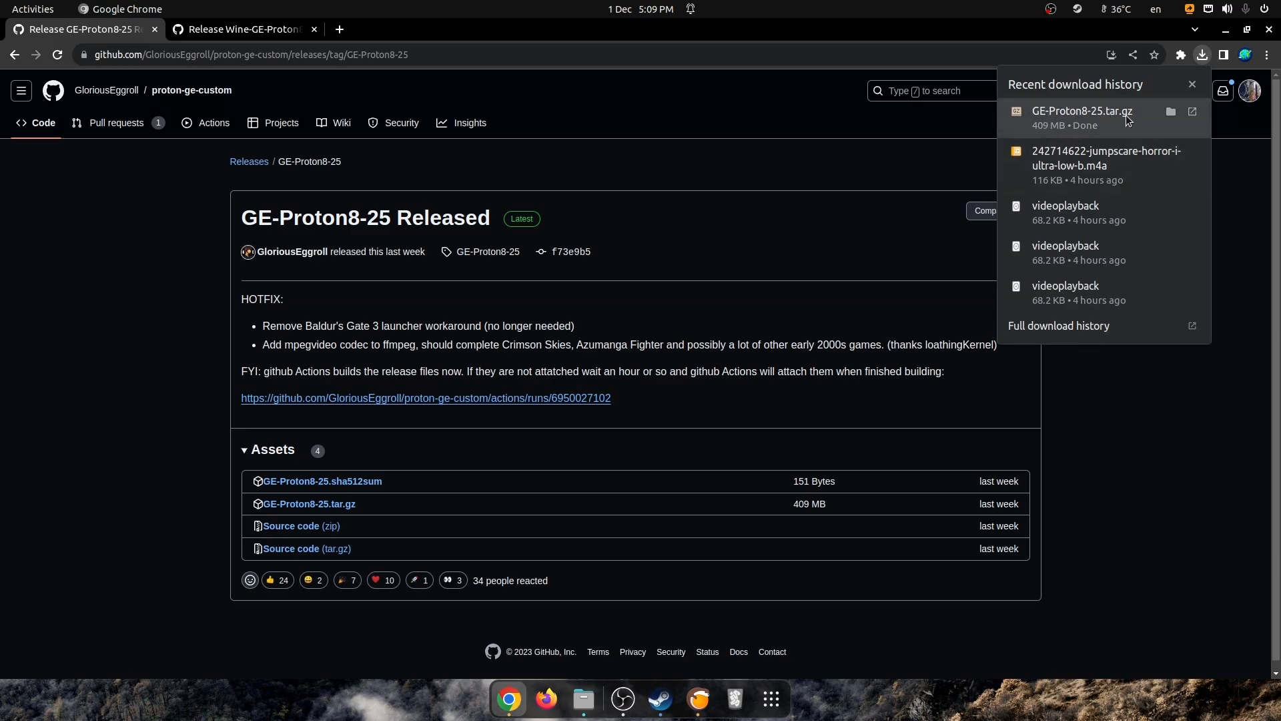
pyautogui.moveTo(1060, 115)
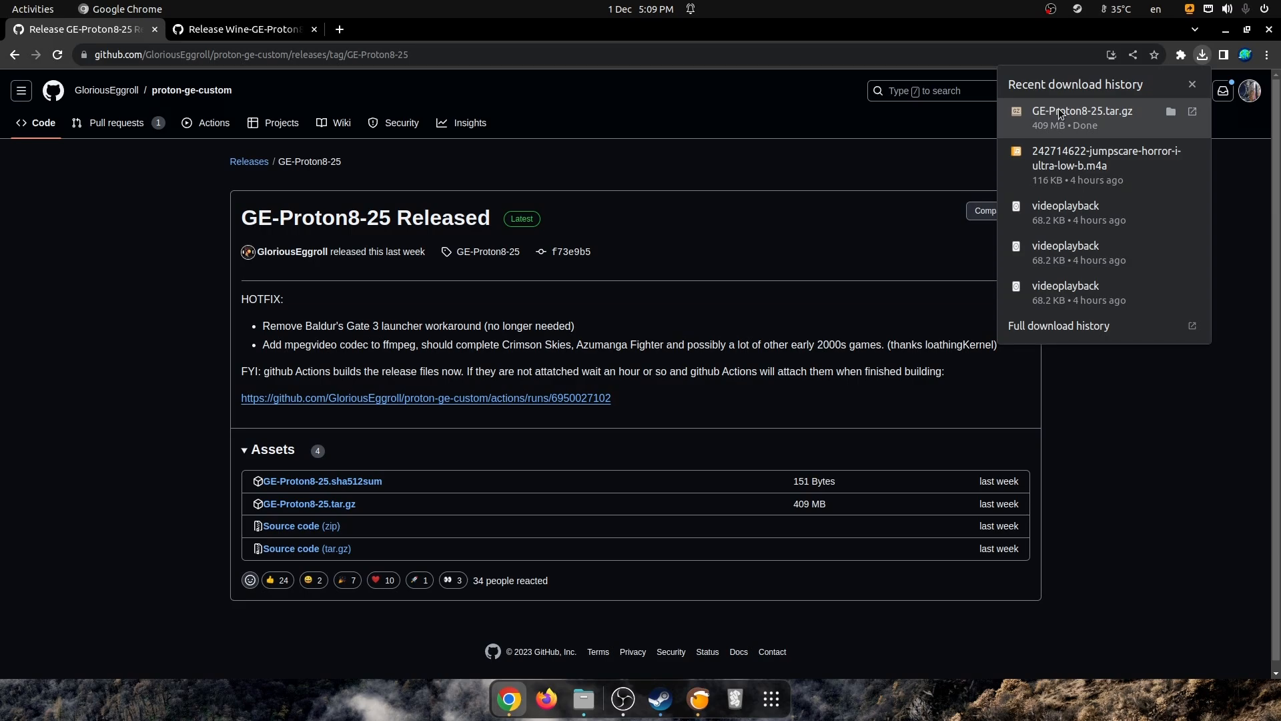
pyautogui.moveTo(583, 700)
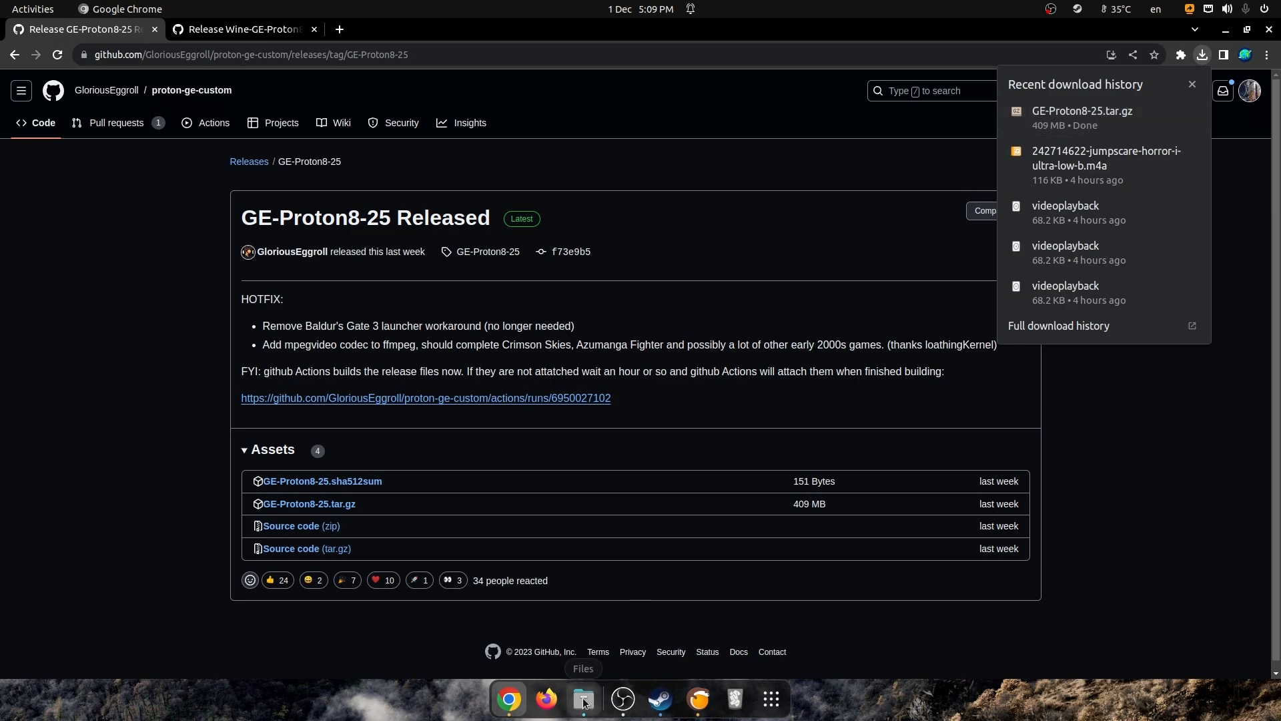
# - Launch Files from the dock and make hidden files visible via the options menu
pyautogui.click(583, 698)
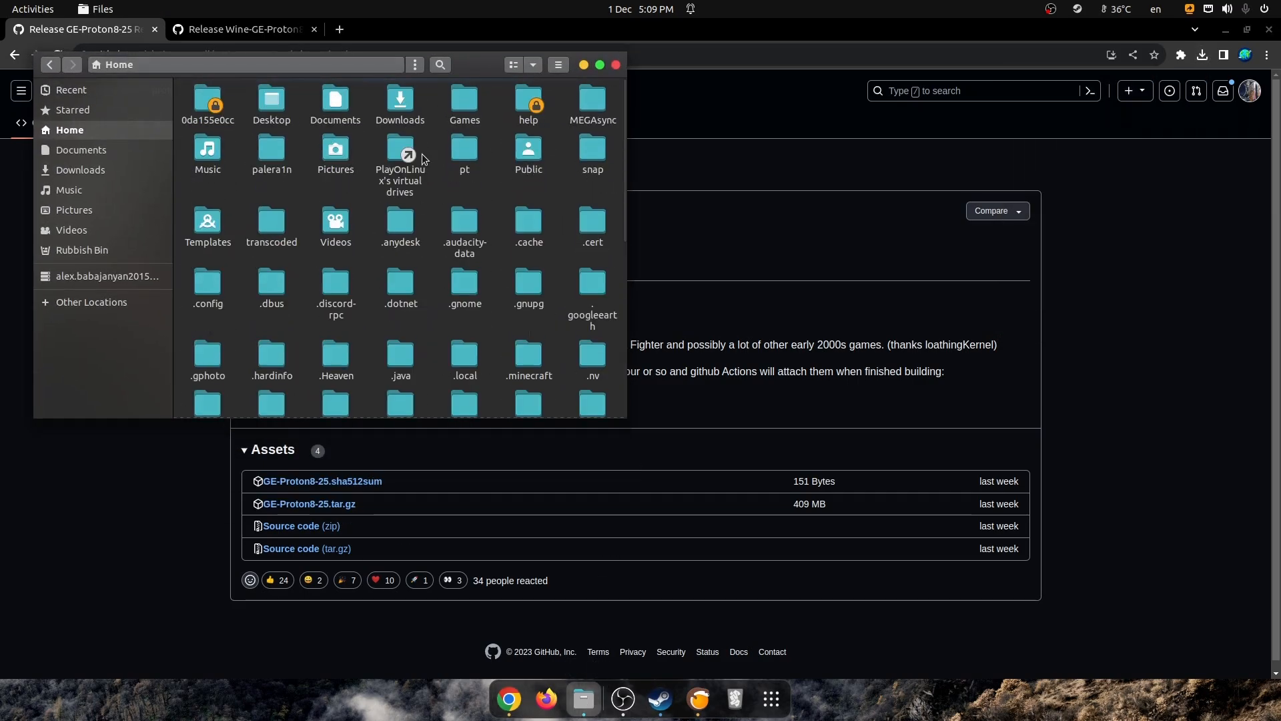
pyautogui.click(558, 64)
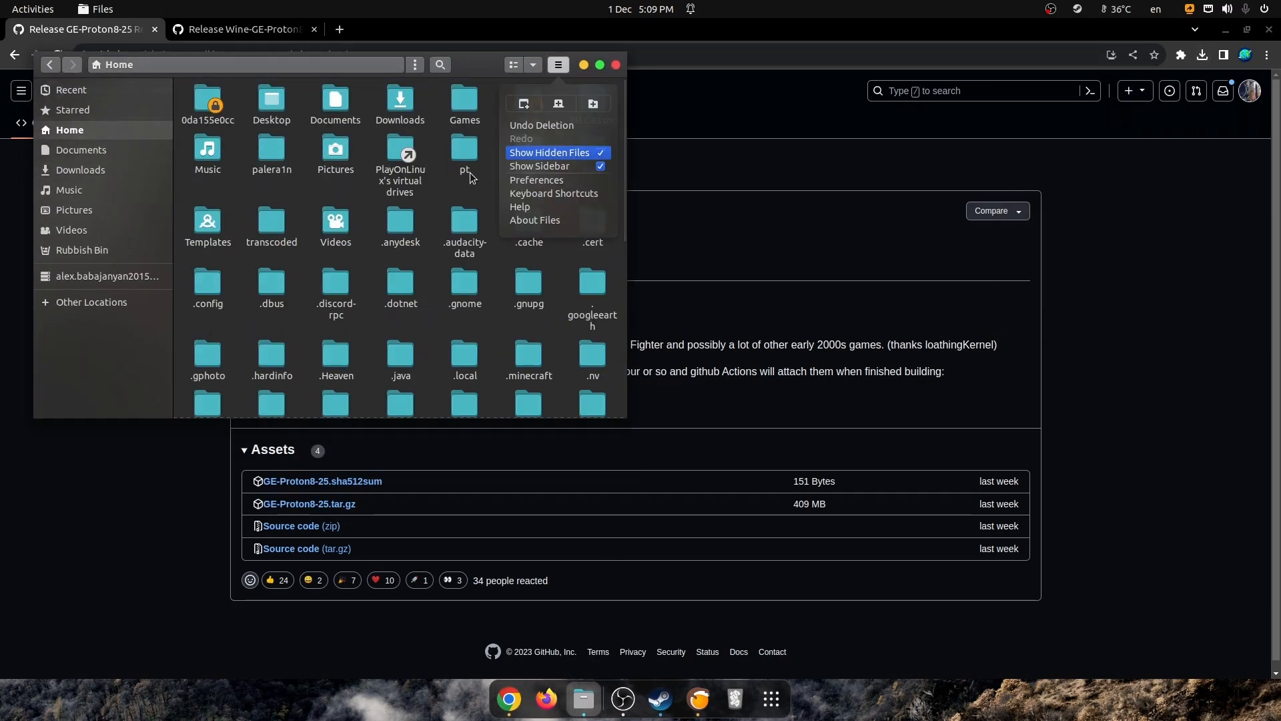
pyautogui.moveTo(537, 180)
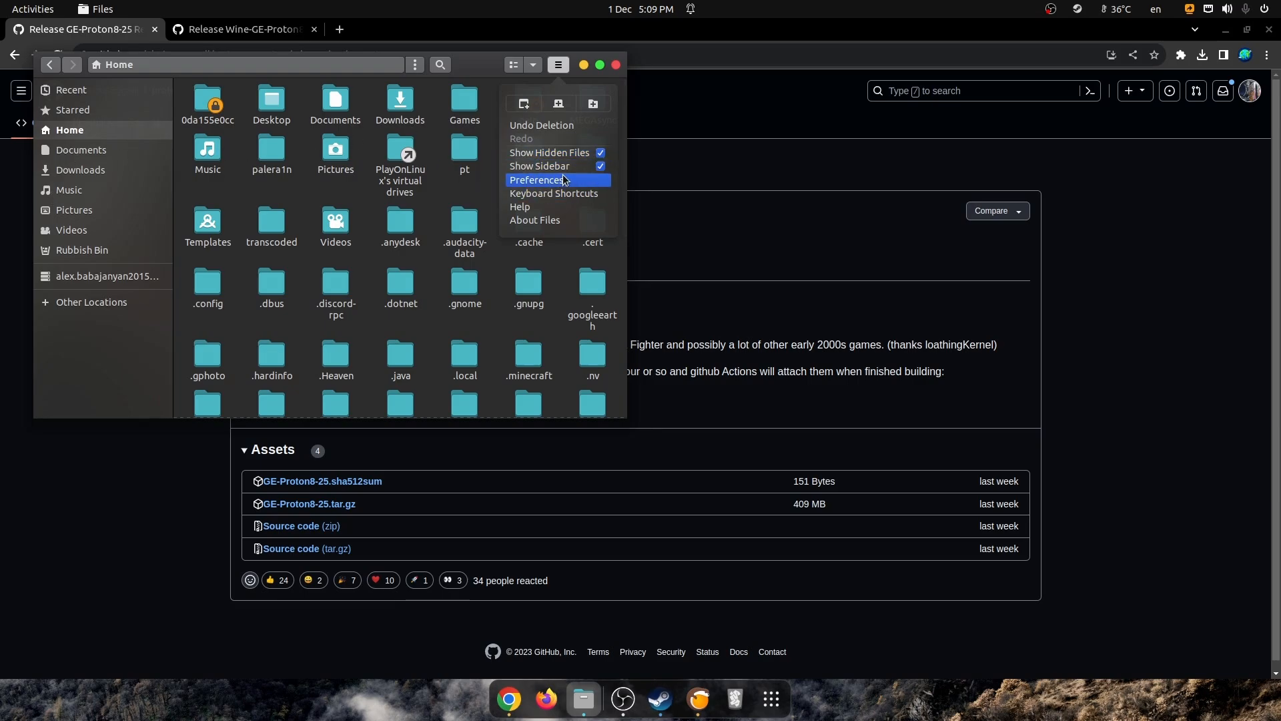
pyautogui.moveTo(559, 189)
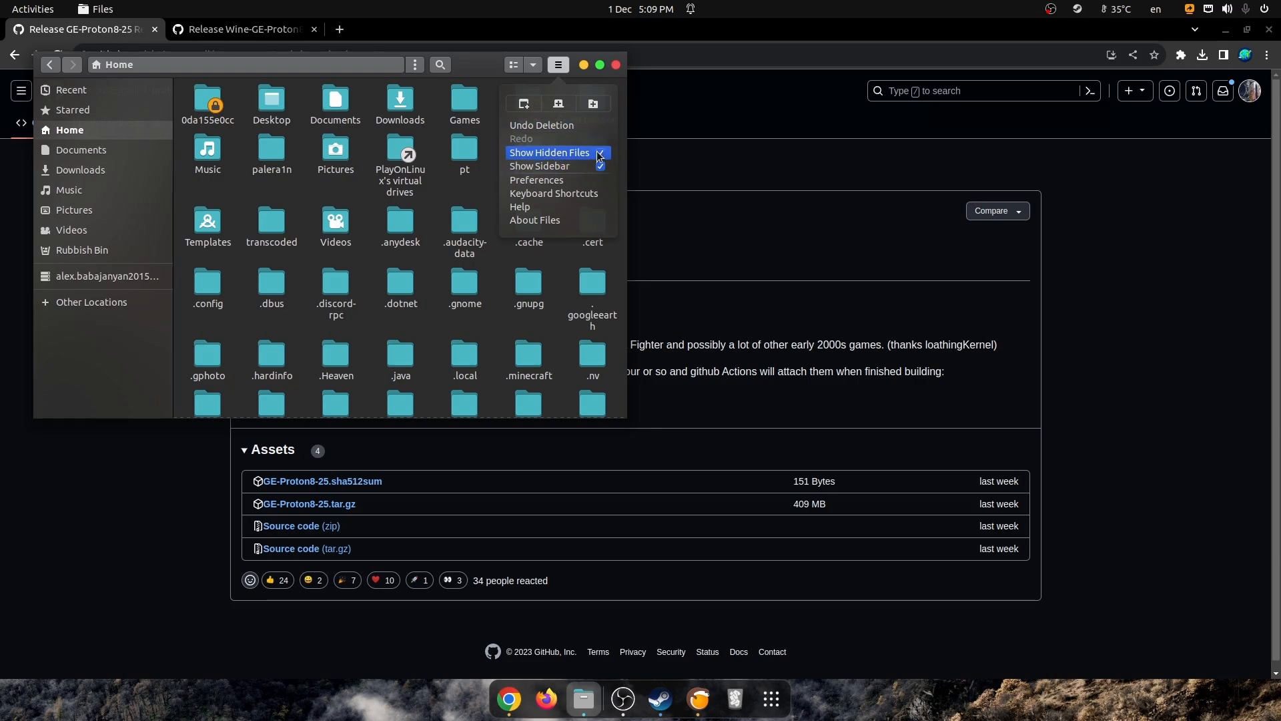
pyautogui.click(549, 152)
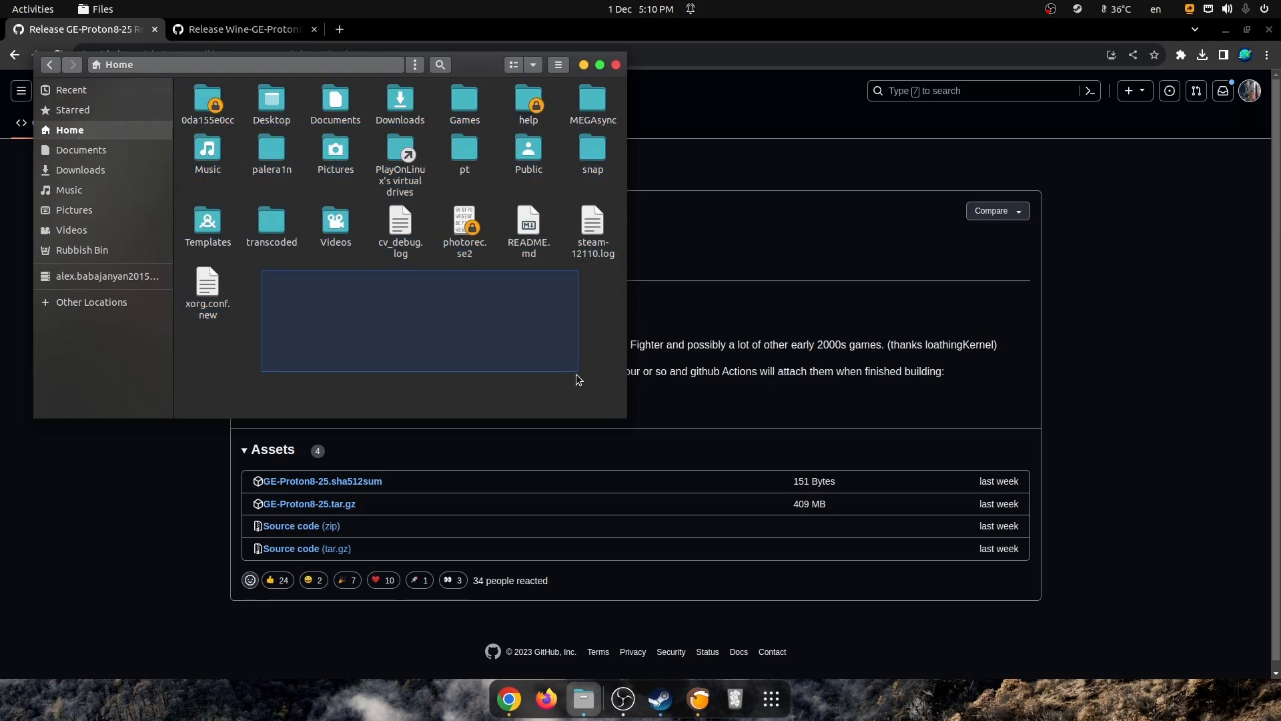
pyautogui.click(558, 64)
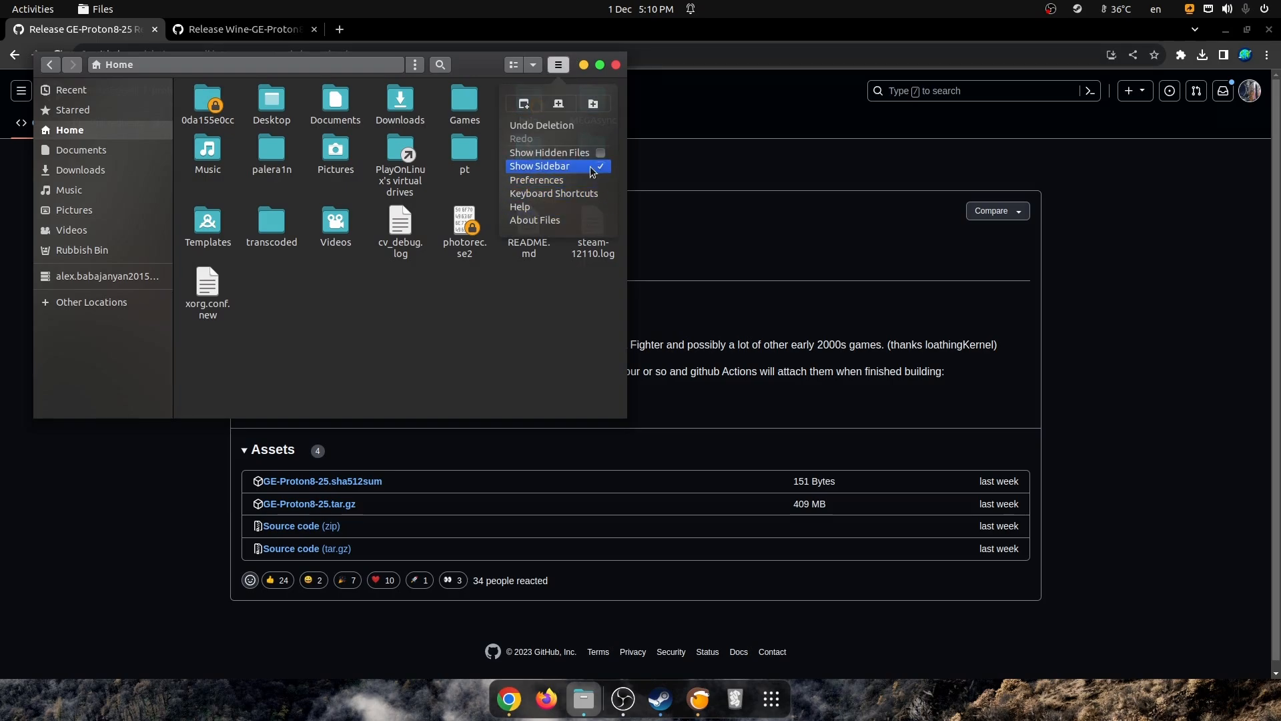
pyautogui.click(549, 152)
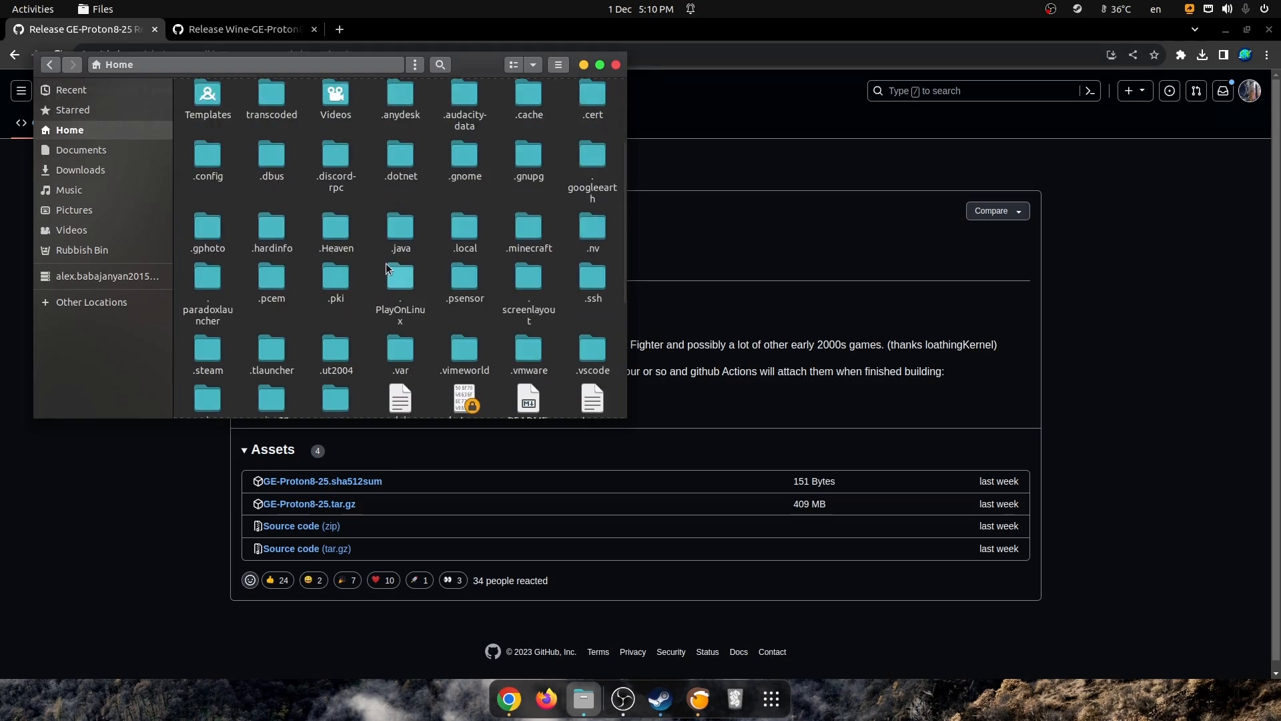
pyautogui.moveTo(208, 351)
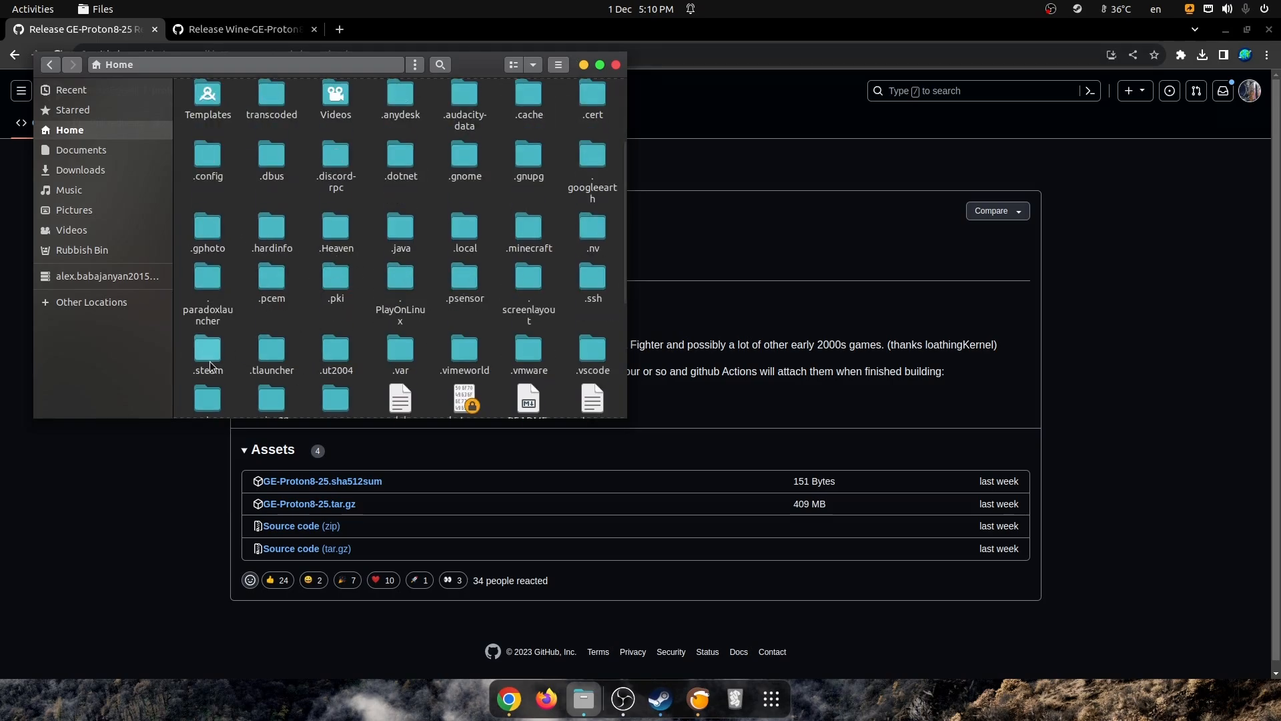
# - Browse into .steam/debian-installation/compatibilitytools.d, which holds GE-Proton7-24
pyautogui.doubleClick(209, 347)
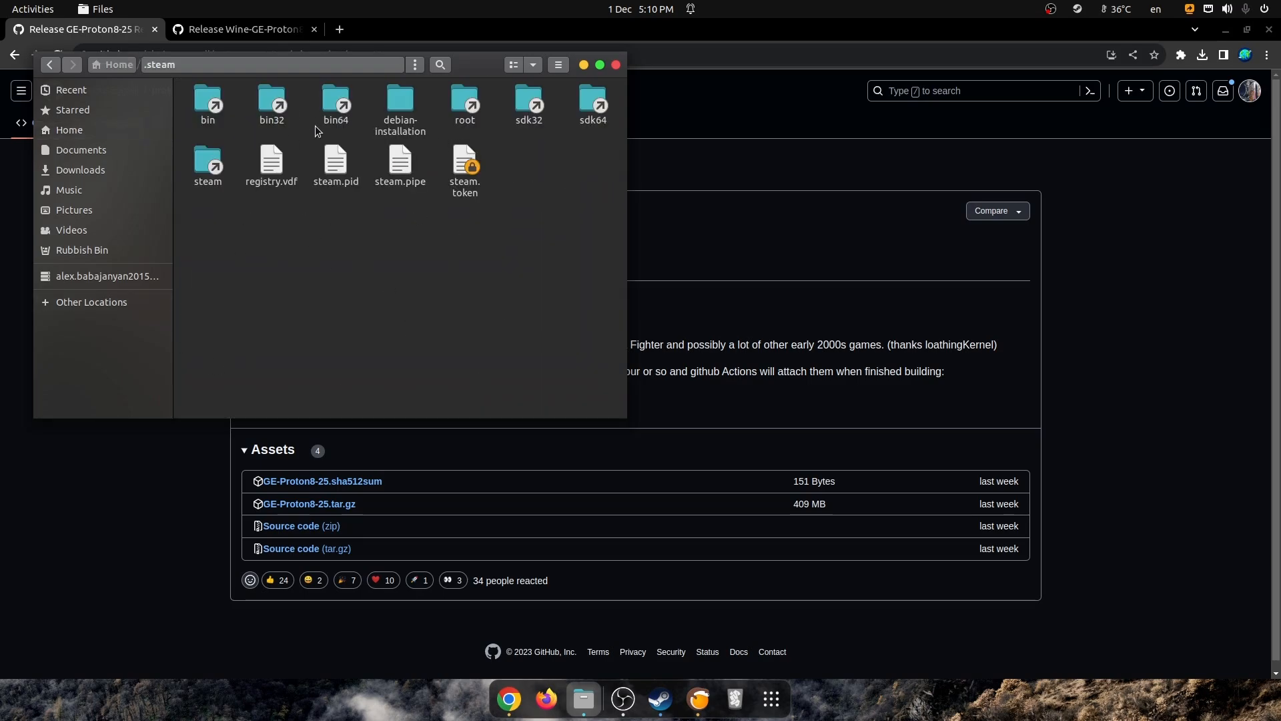
pyautogui.doubleClick(399, 107)
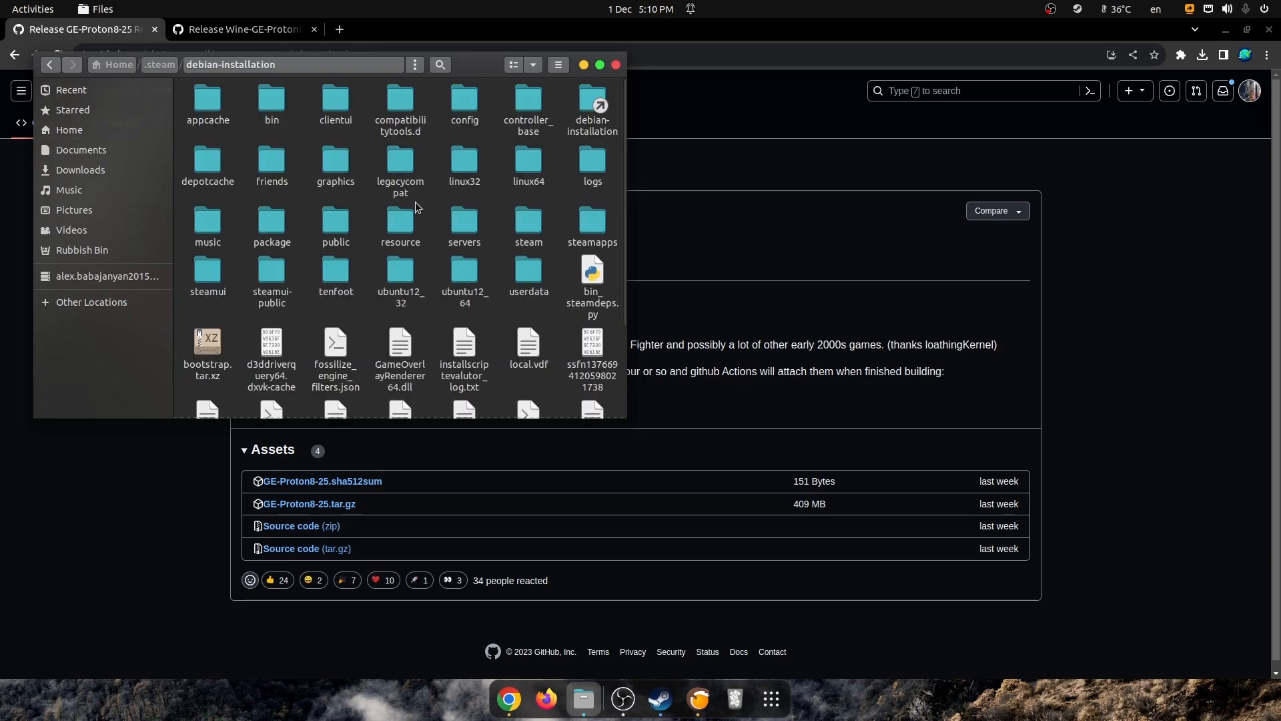
pyautogui.moveTo(399, 103)
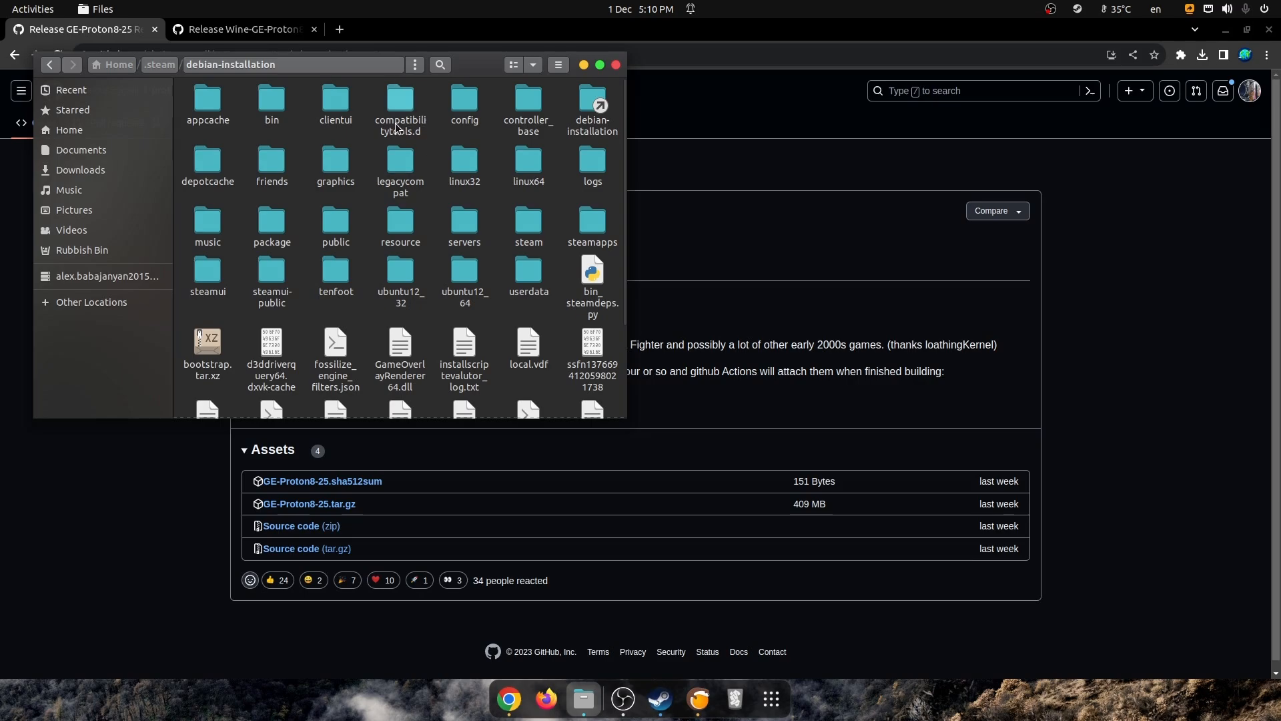
pyautogui.doubleClick(399, 103)
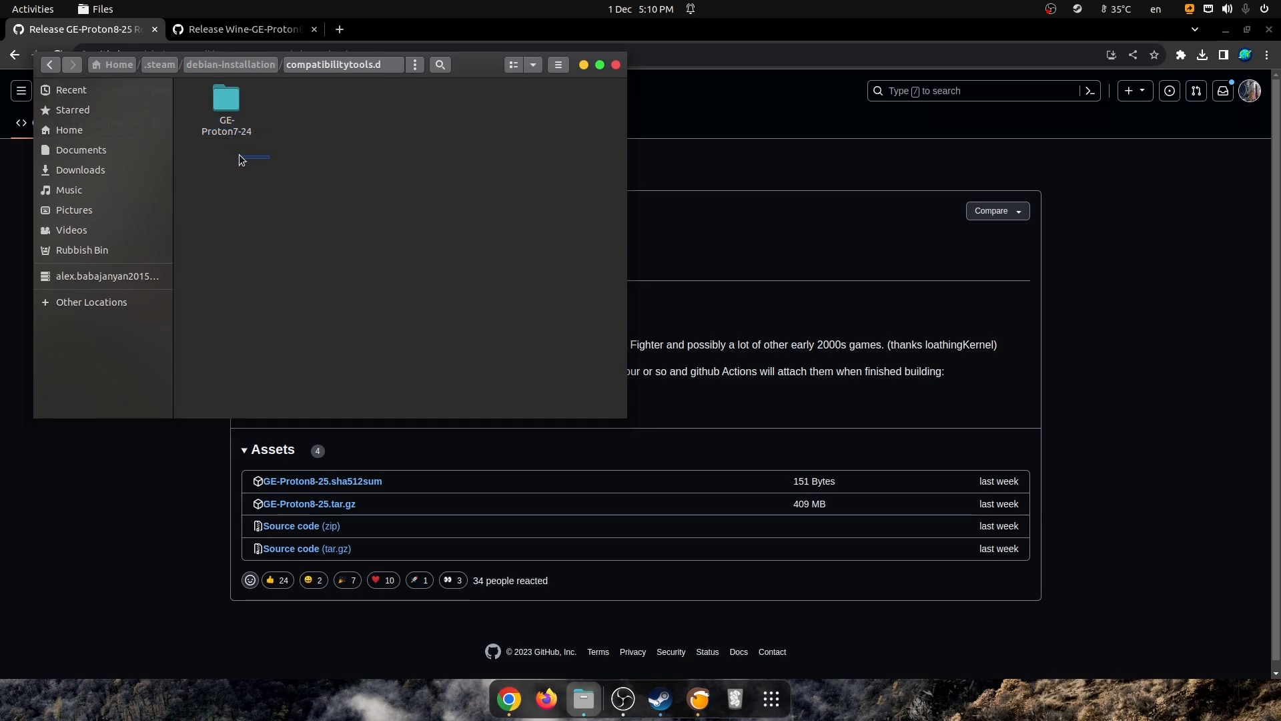
pyautogui.moveTo(274, 144)
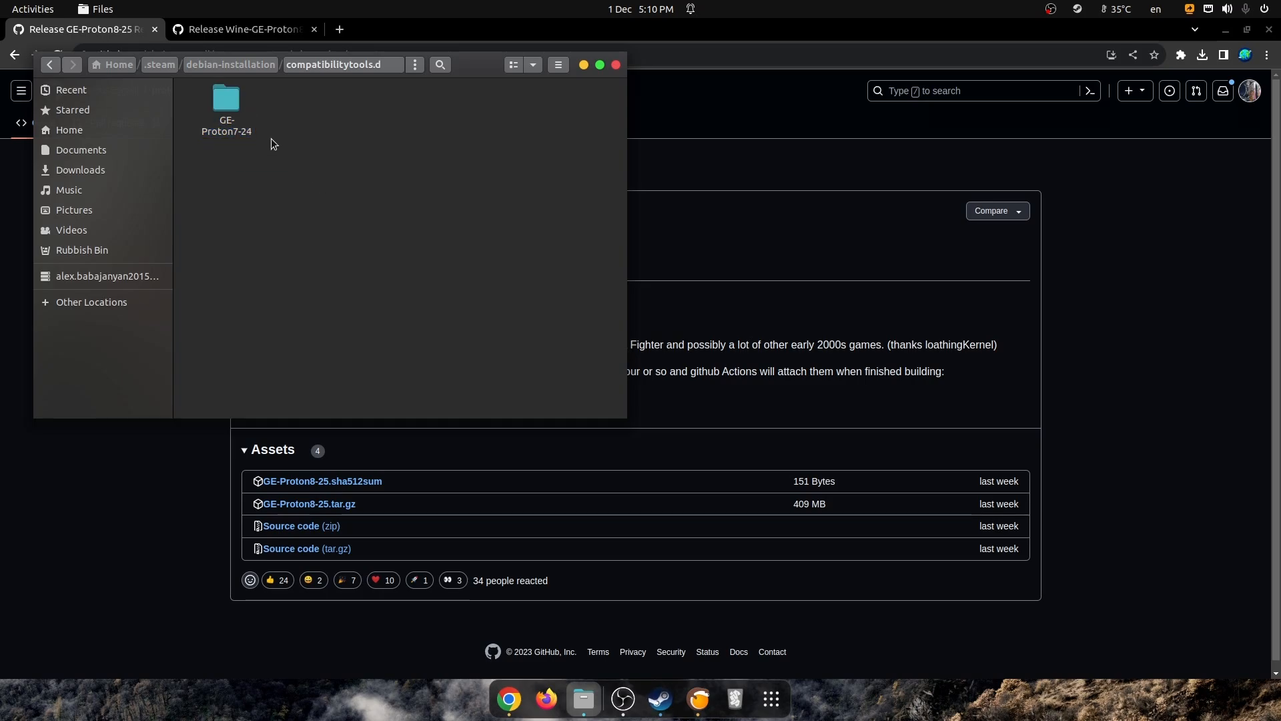
pyautogui.moveTo(311, 116)
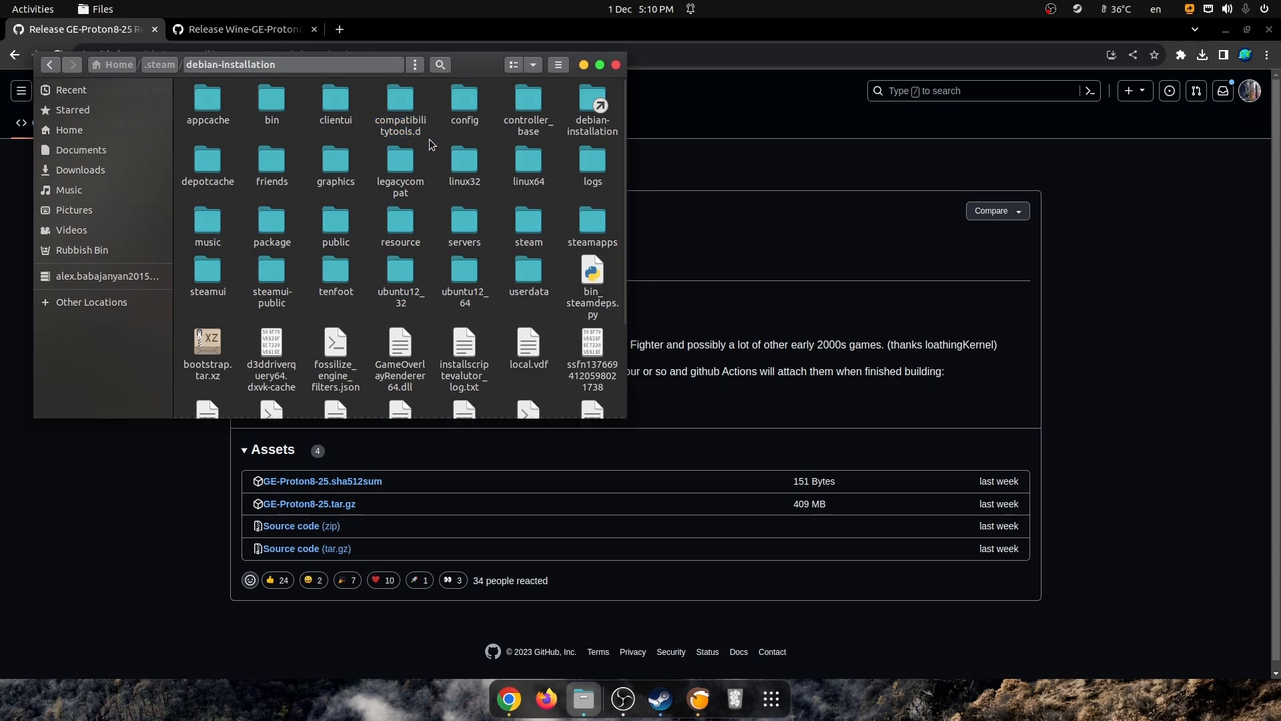
pyautogui.moveTo(401, 136)
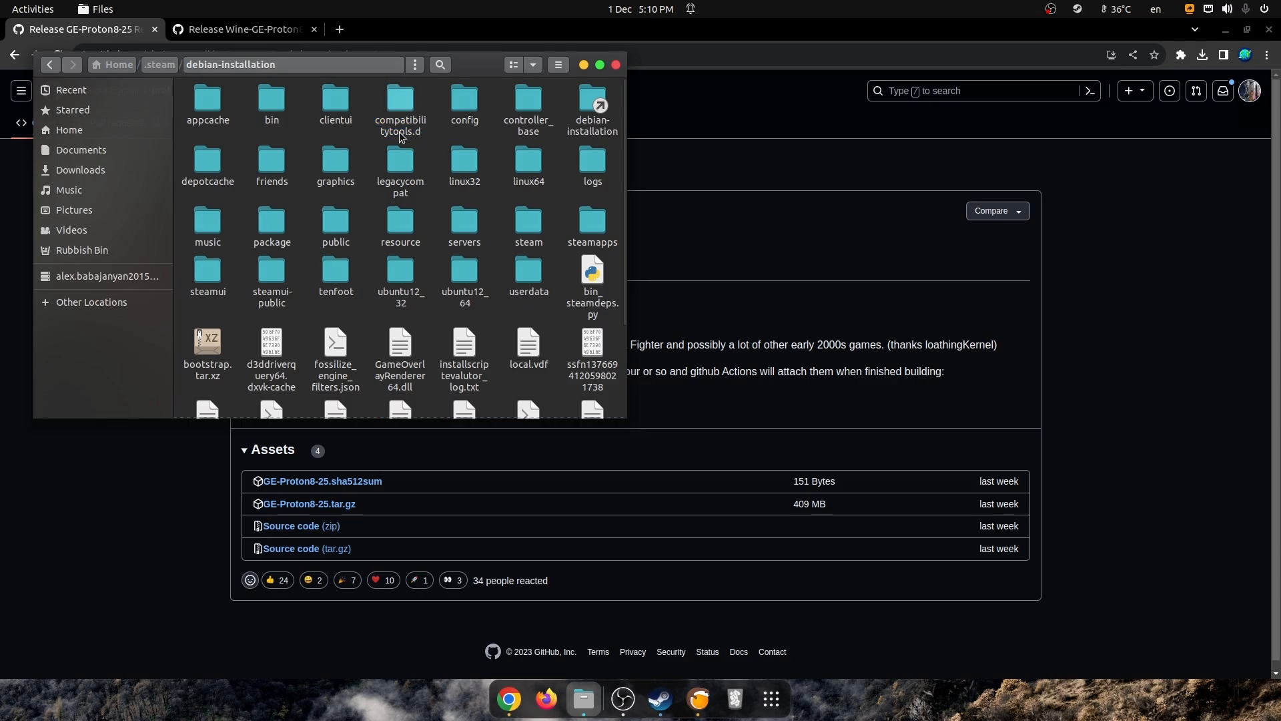
pyautogui.click(399, 102)
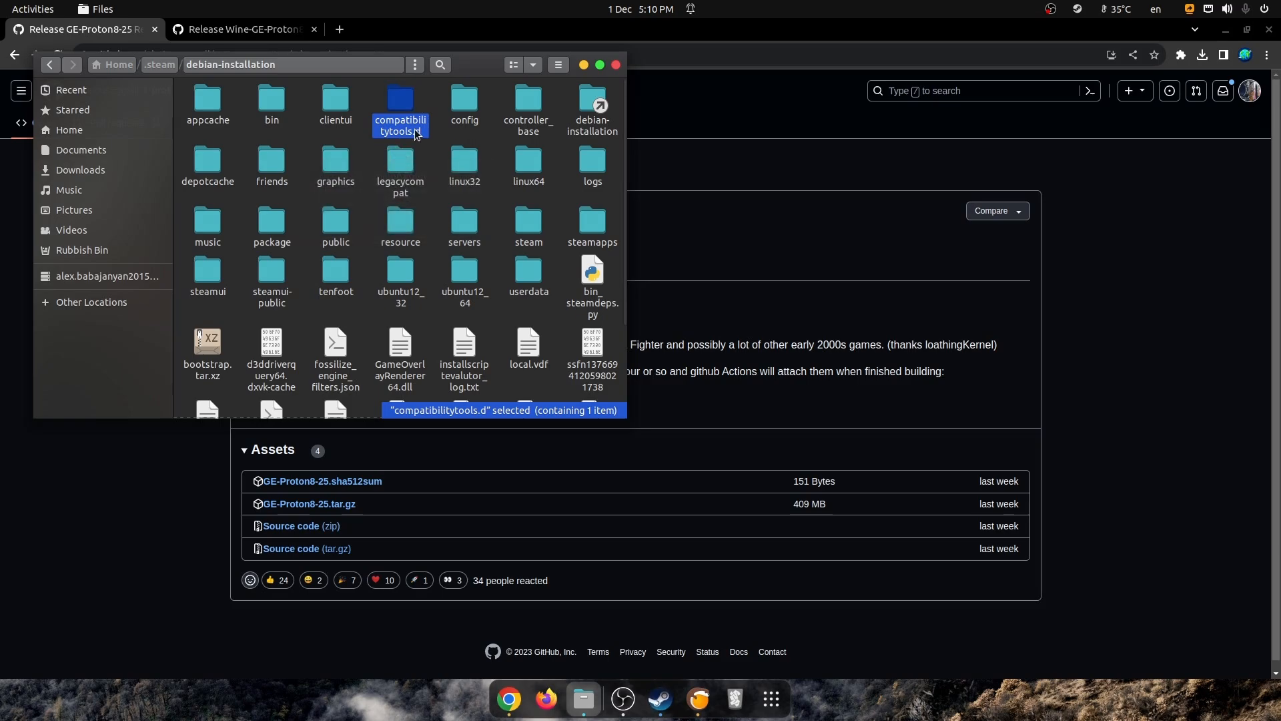
pyautogui.doubleClick(400, 103)
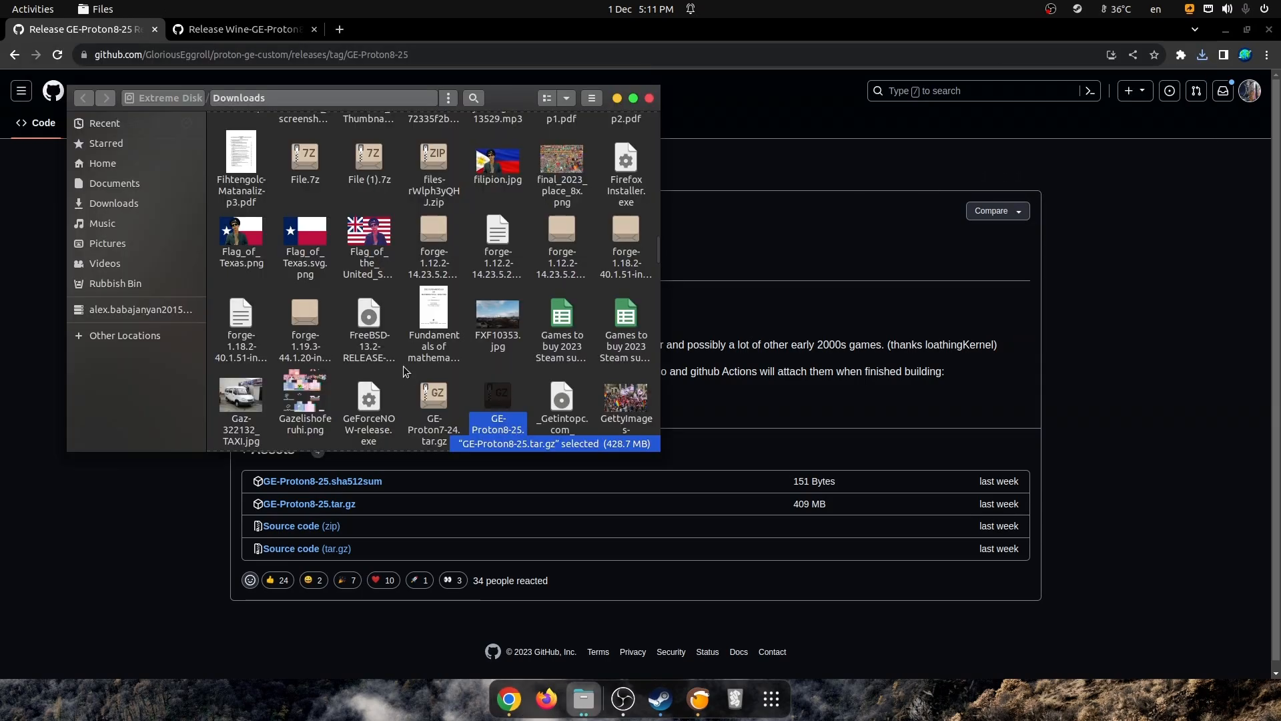
# - Extract GE-Proton8-25.tar.gz in Downloads and copy the resulting GE-Proton8-25 folder
pyautogui.scroll(-3)
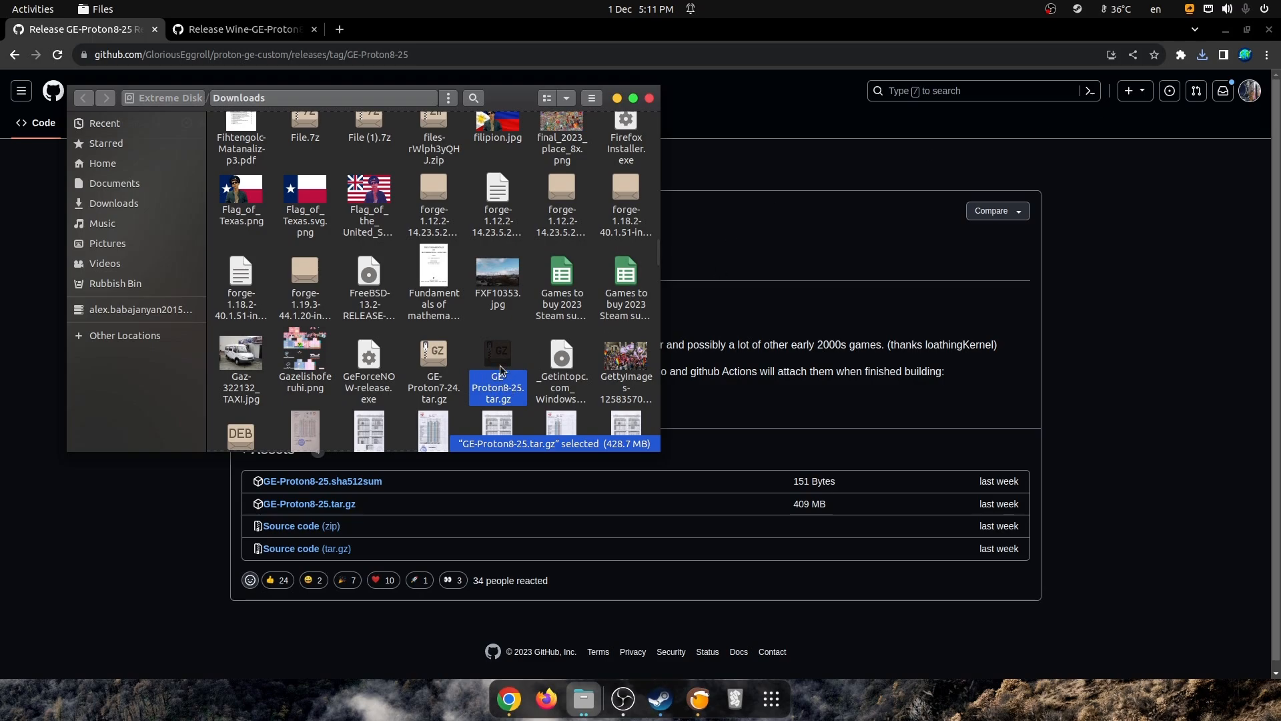
pyautogui.rightClick(498, 371)
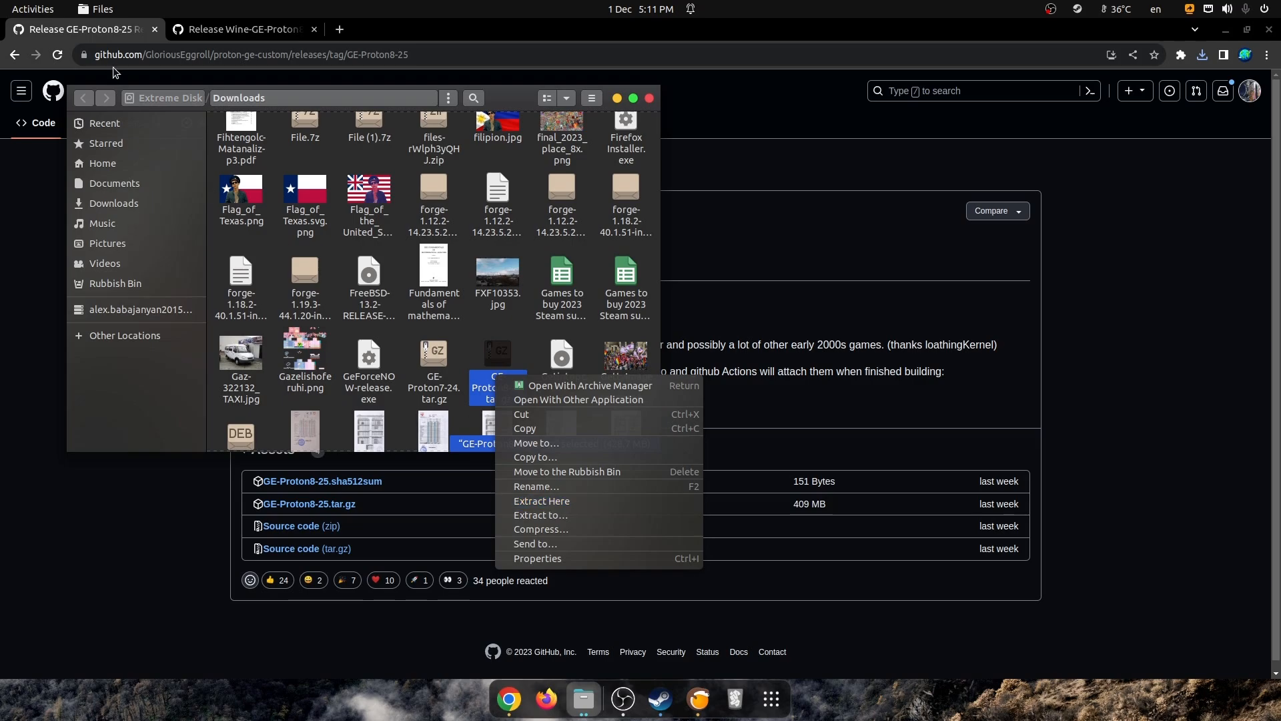
pyautogui.moveTo(540, 501)
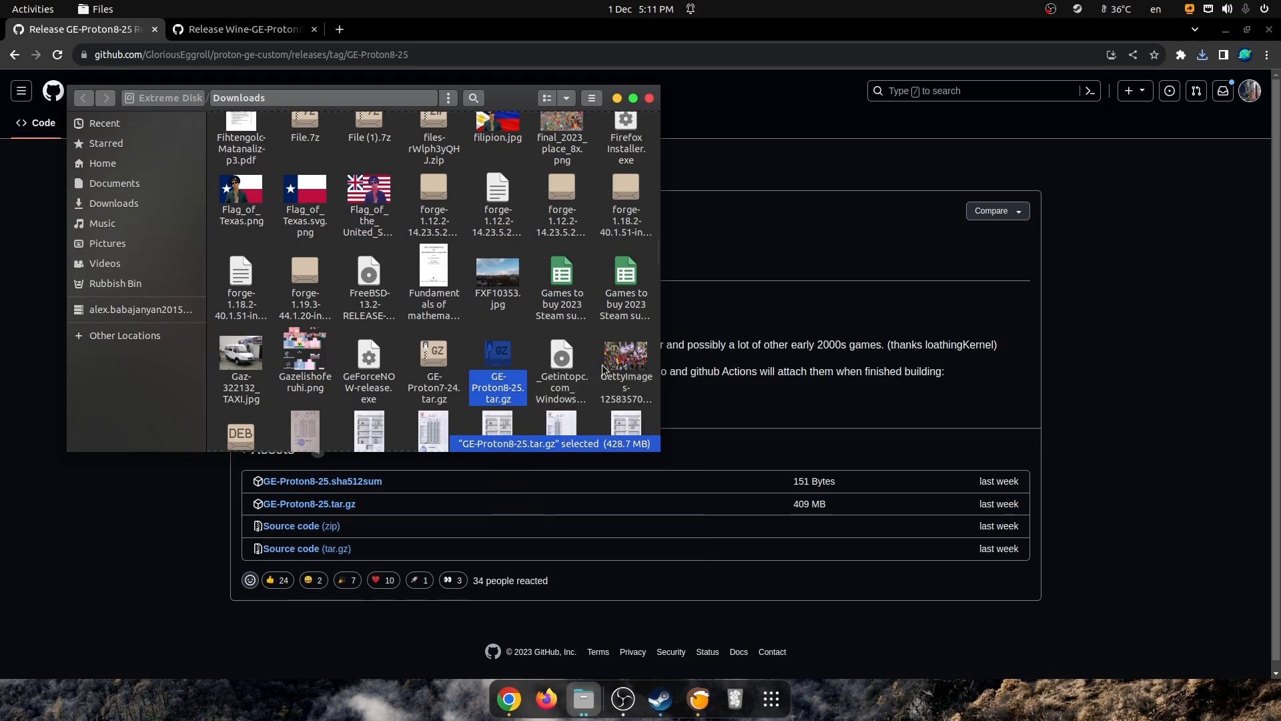
pyautogui.rightClick(496, 368)
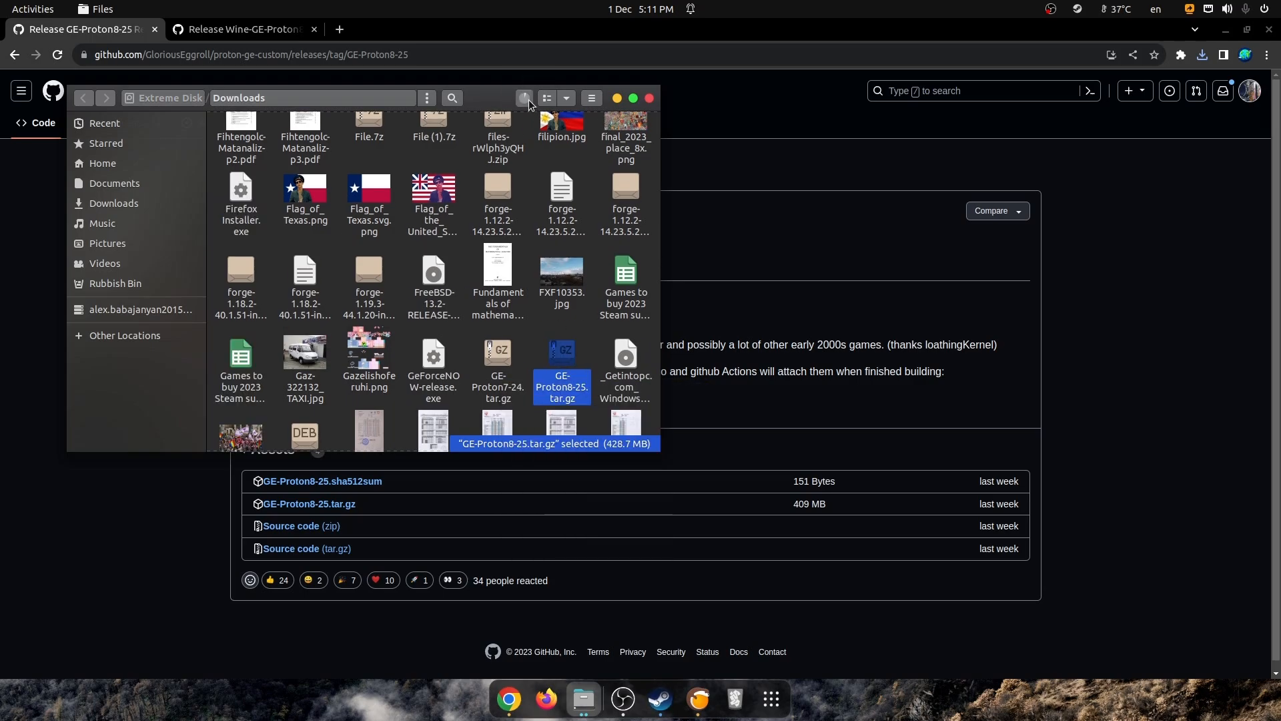
pyautogui.moveTo(465, 374)
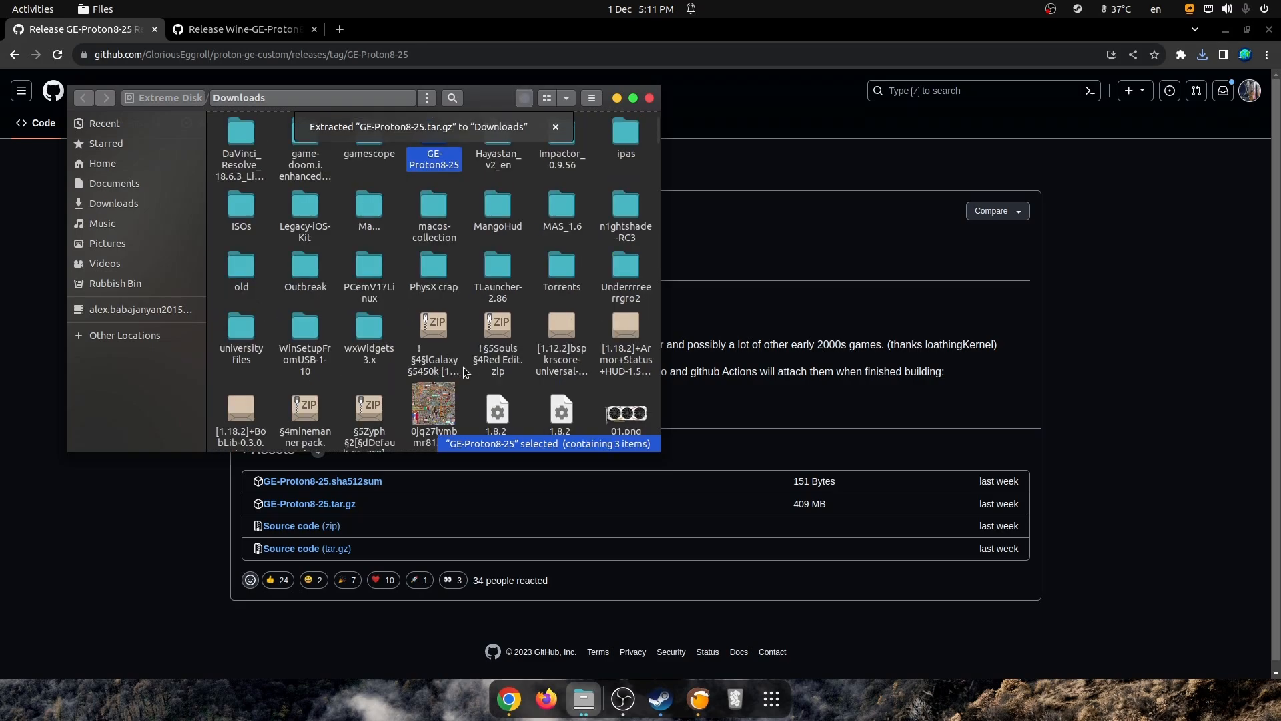
pyautogui.scroll(3)
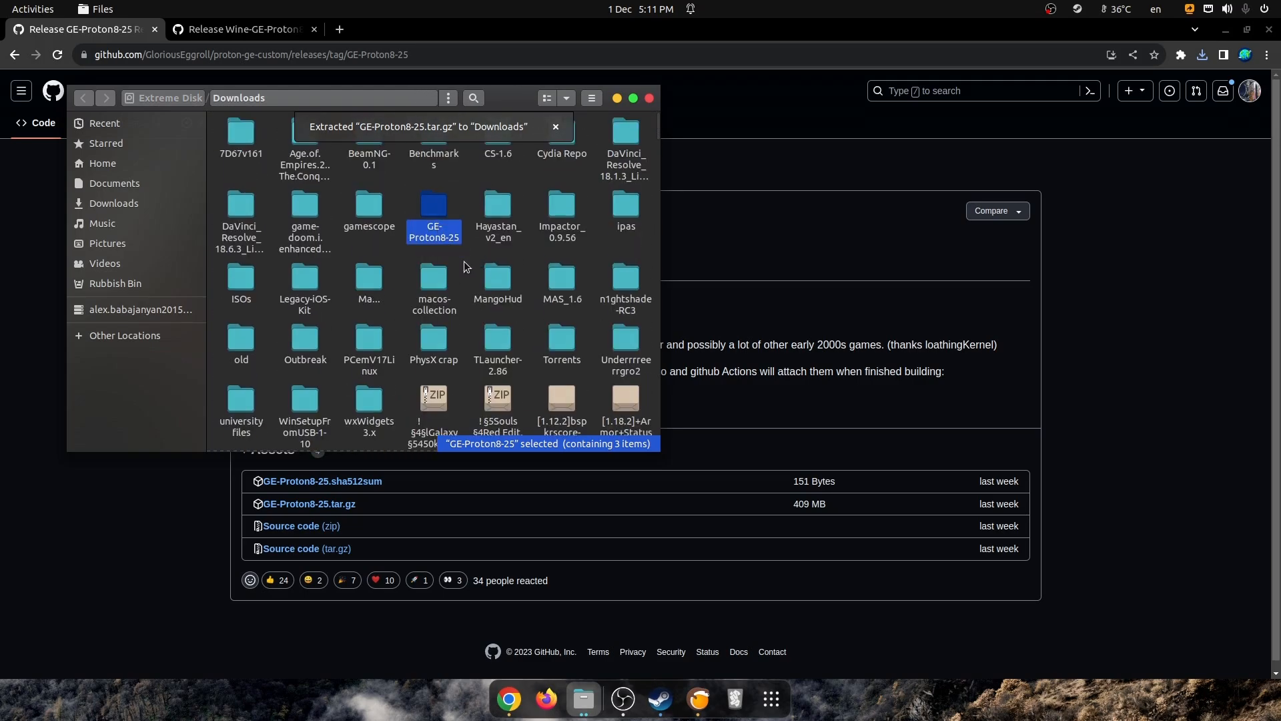
pyautogui.rightClick(432, 212)
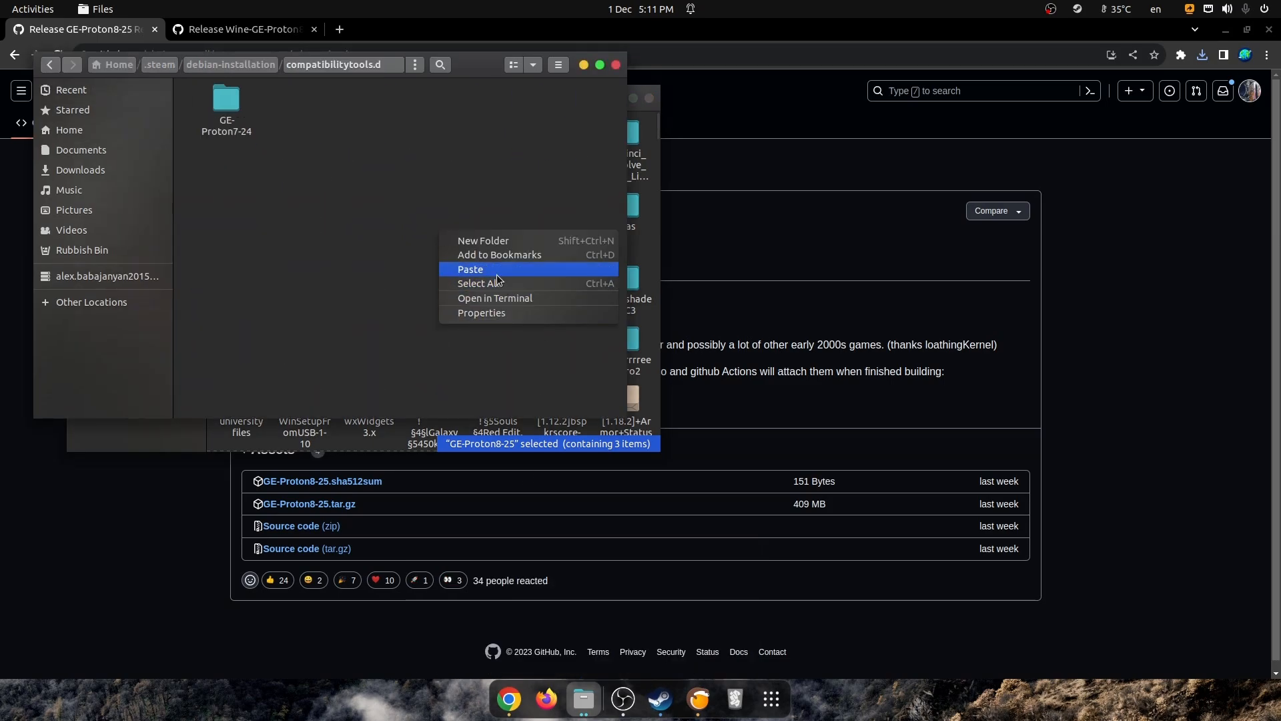
# - Paste GE-Proton8-25 into compatibilitytools.d beside GE-Proton7-24, then launch Steam from the dock
pyautogui.click(470, 269)
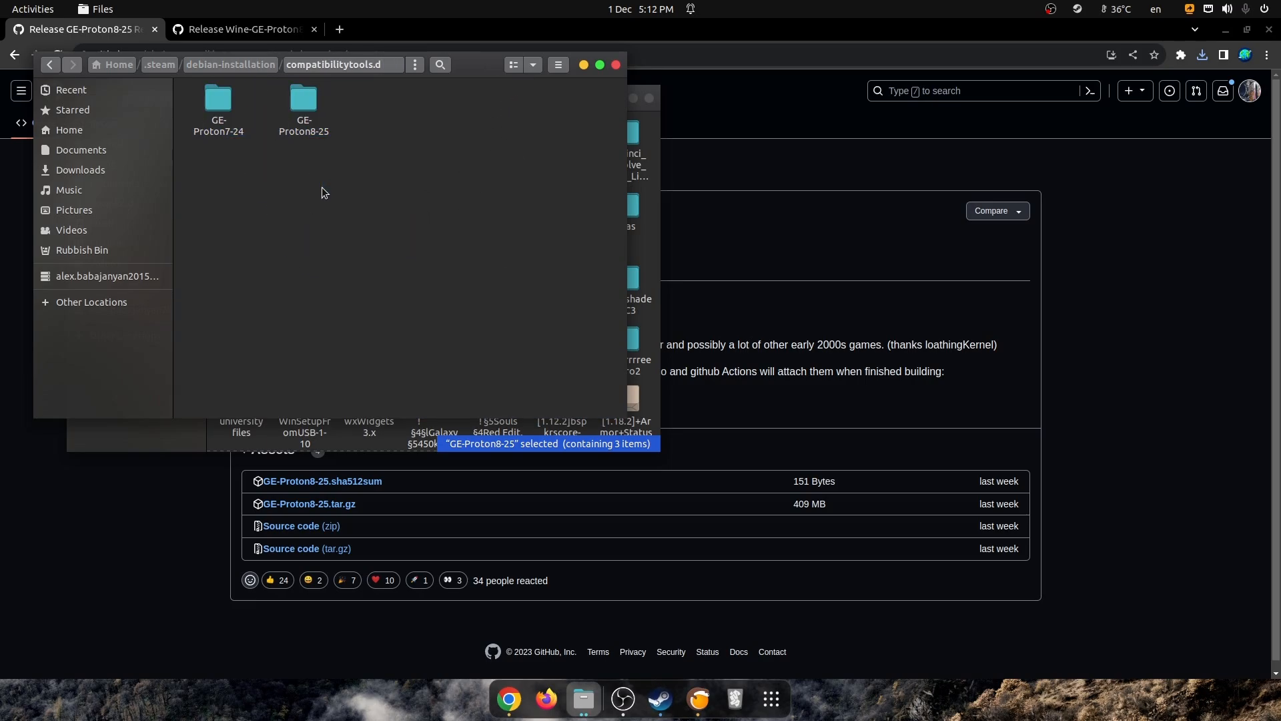
pyautogui.moveTo(363, 123)
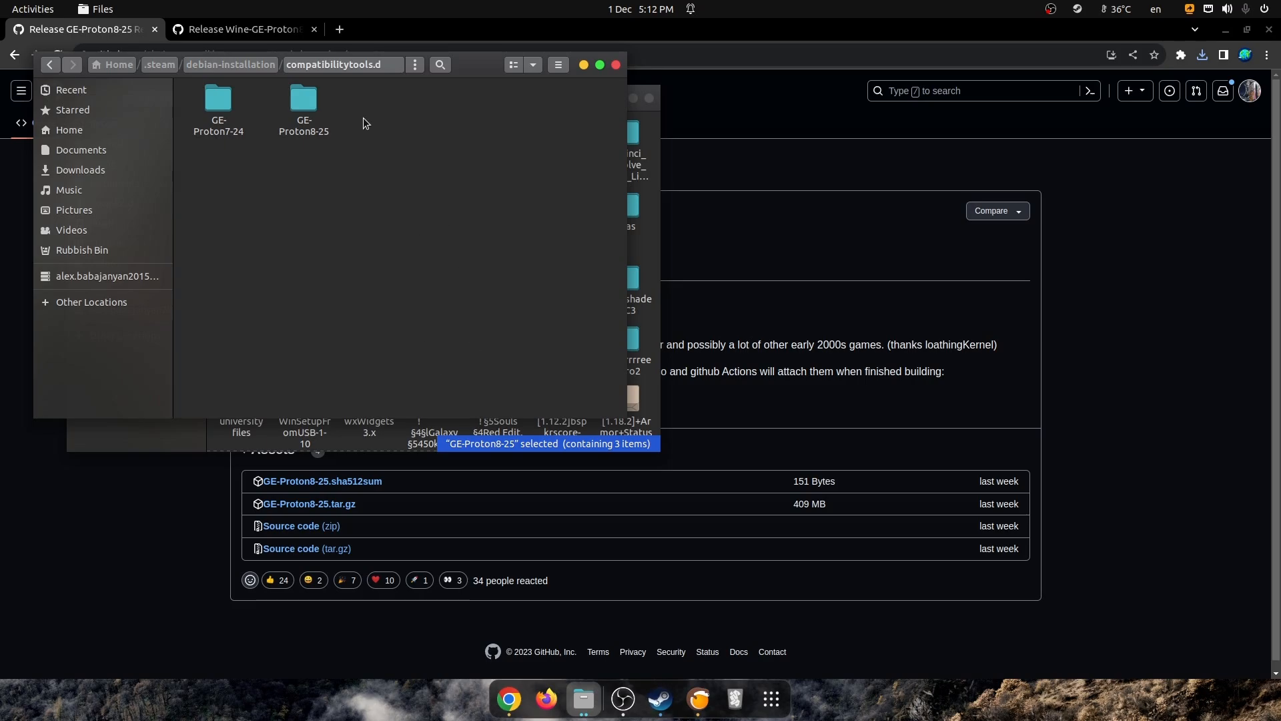
pyautogui.moveTo(332, 152)
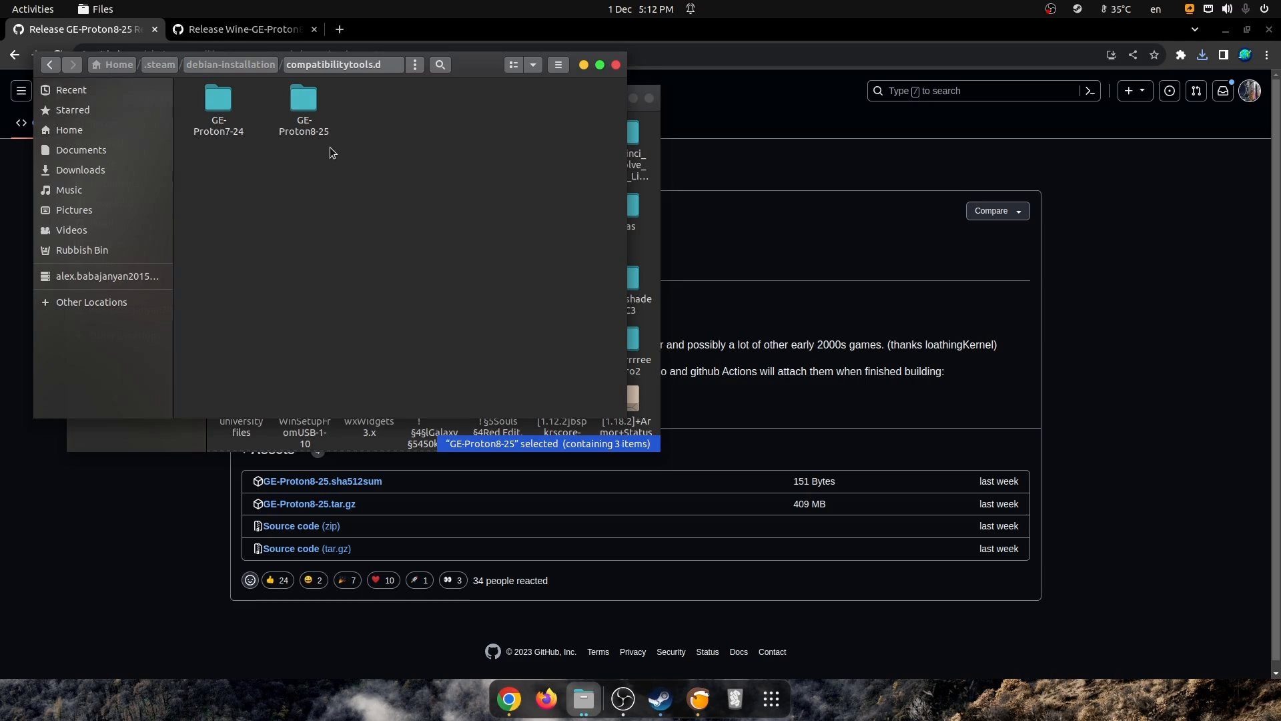
pyautogui.moveTo(346, 227)
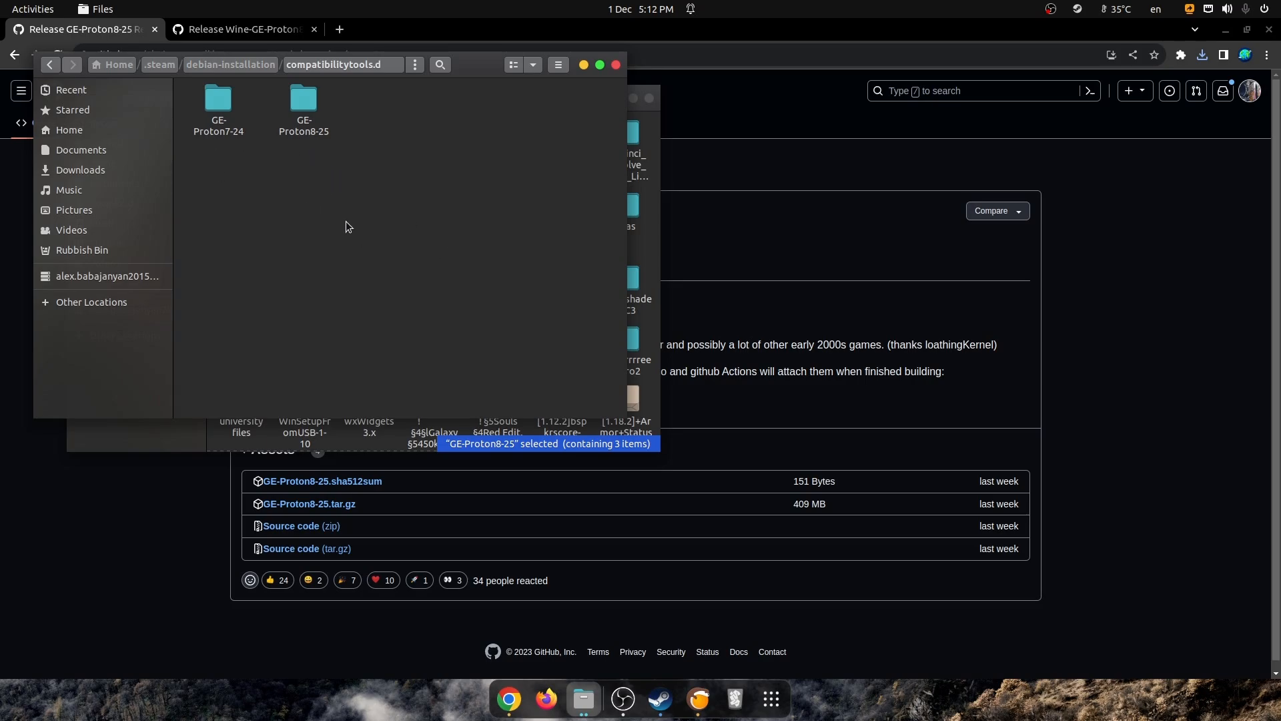
pyautogui.click(303, 106)
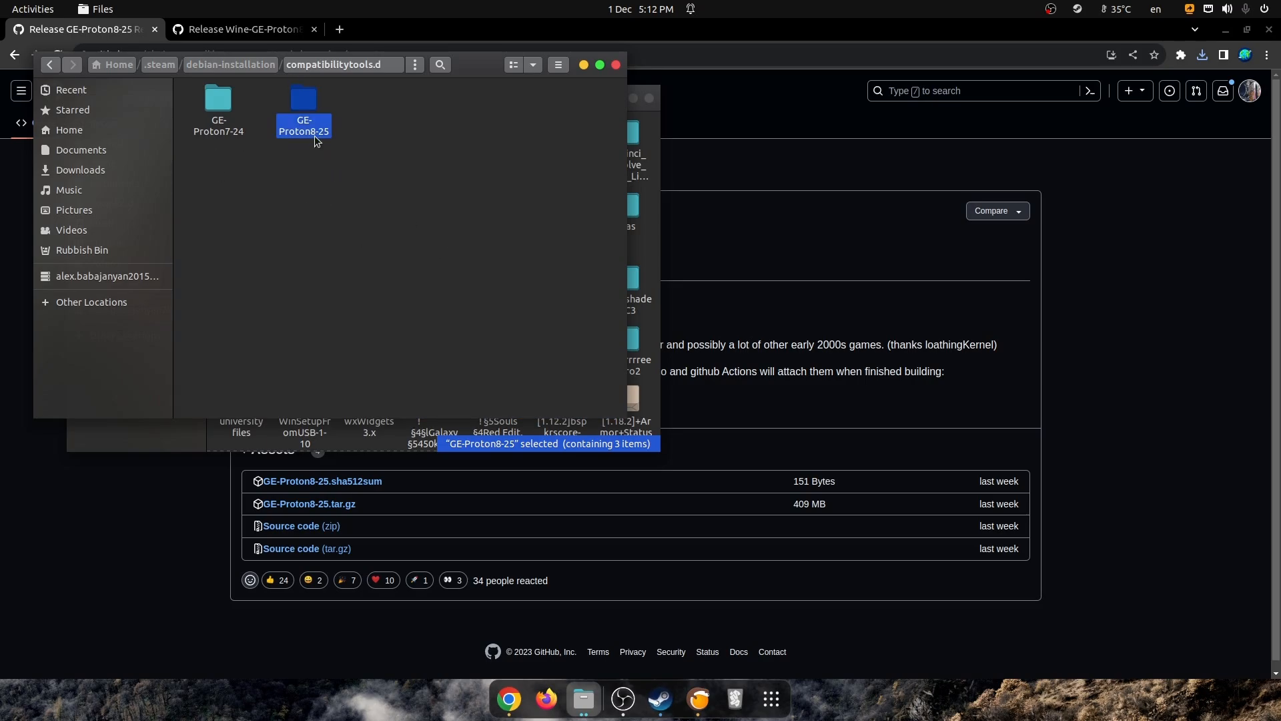
pyautogui.click(358, 227)
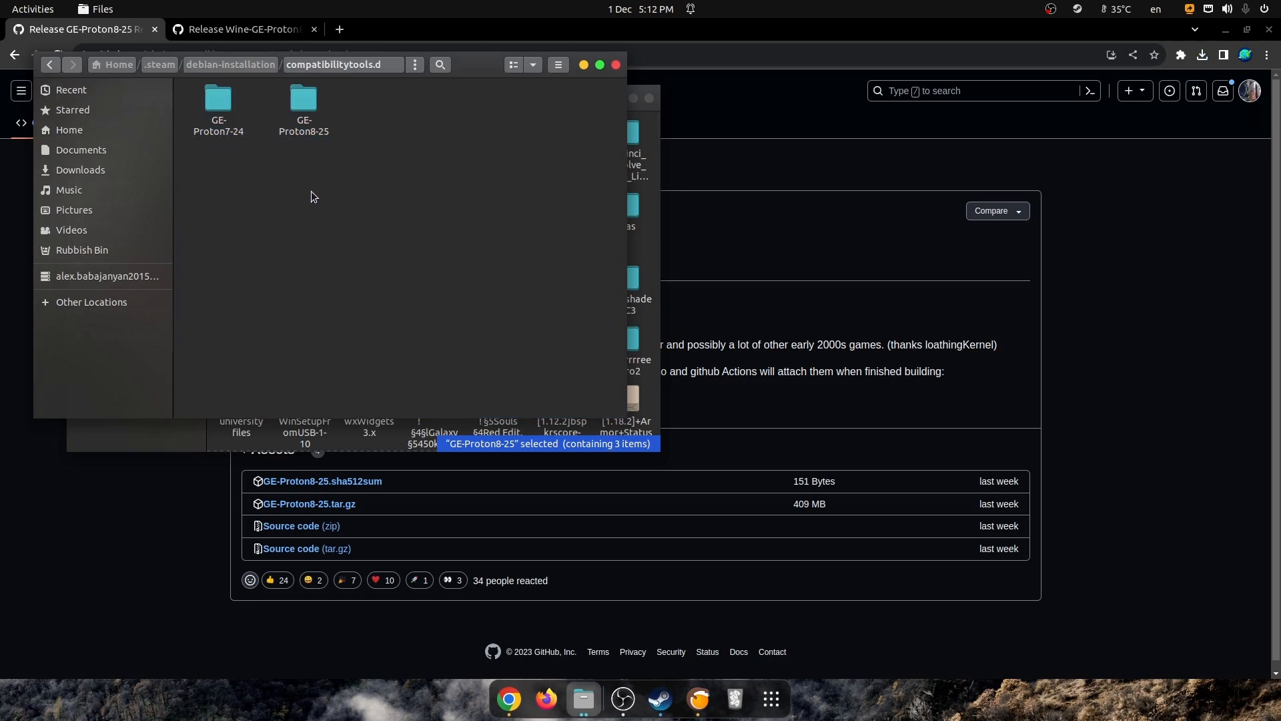
pyautogui.moveTo(326, 191)
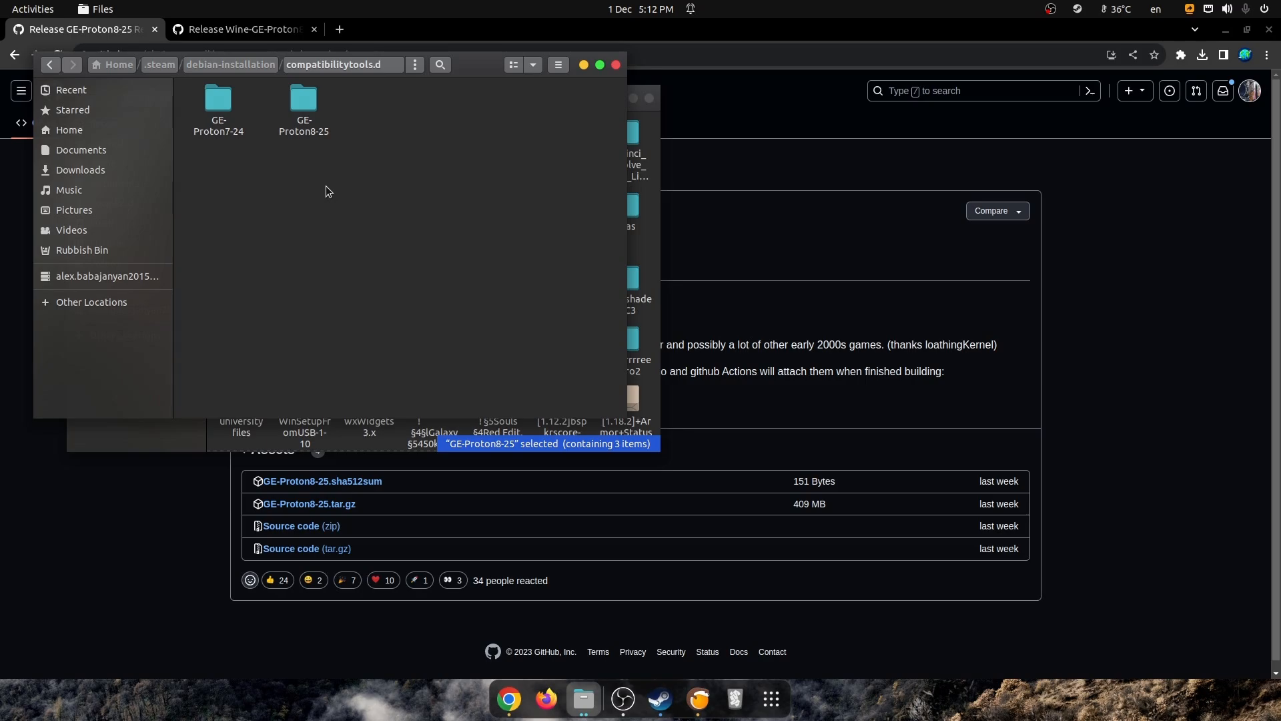
pyautogui.click(658, 698)
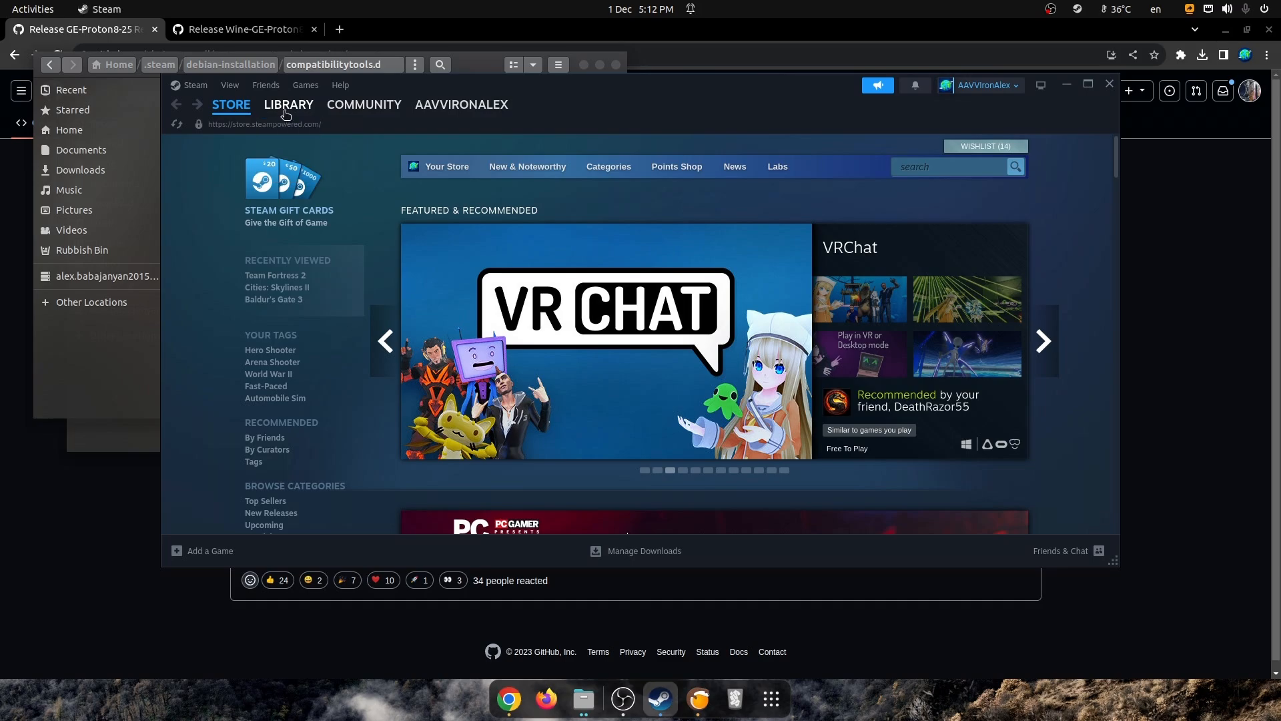
# - Go to the Steam library and select Forza Horizon 4
pyautogui.click(289, 104)
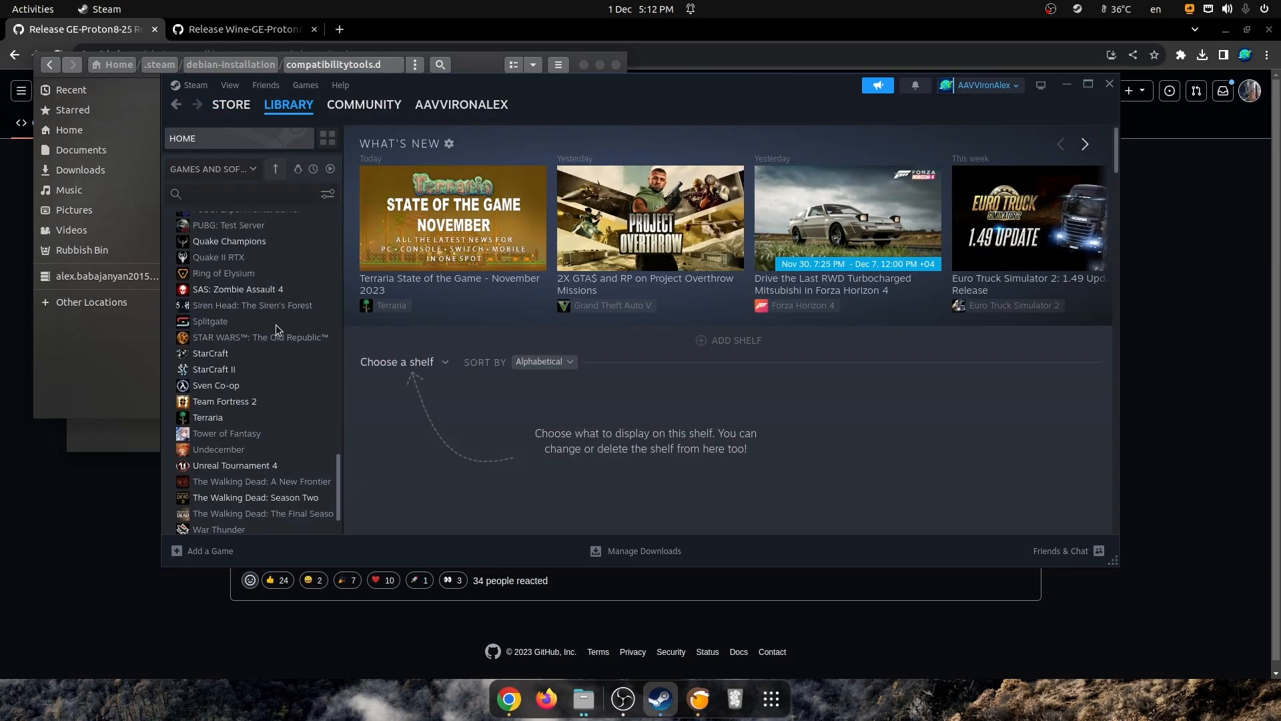
pyautogui.scroll(3)
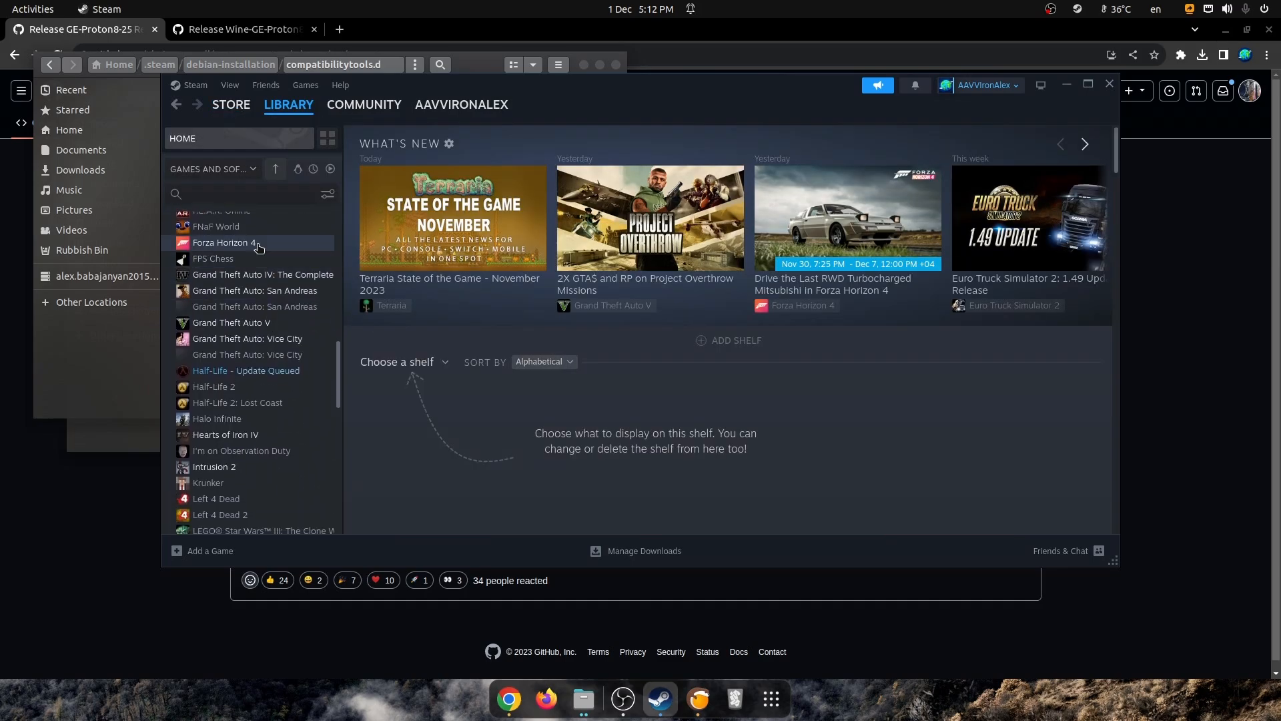
pyautogui.click(224, 243)
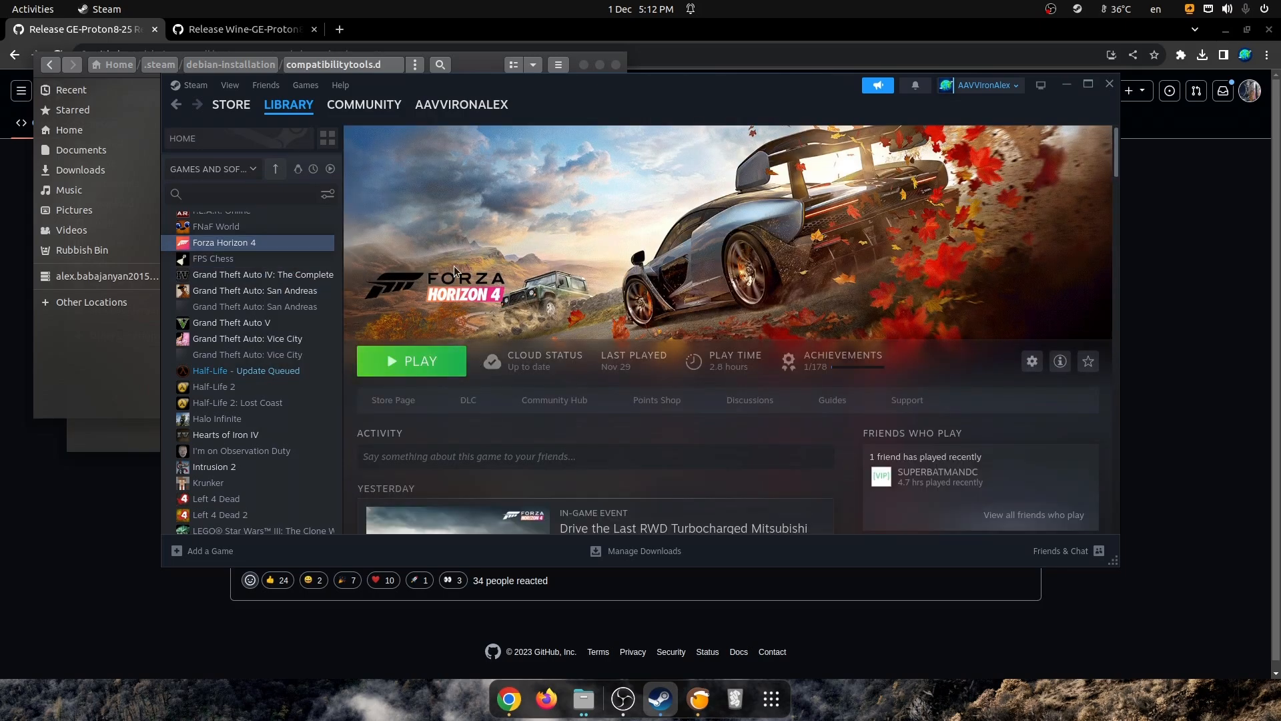
pyautogui.click(1032, 362)
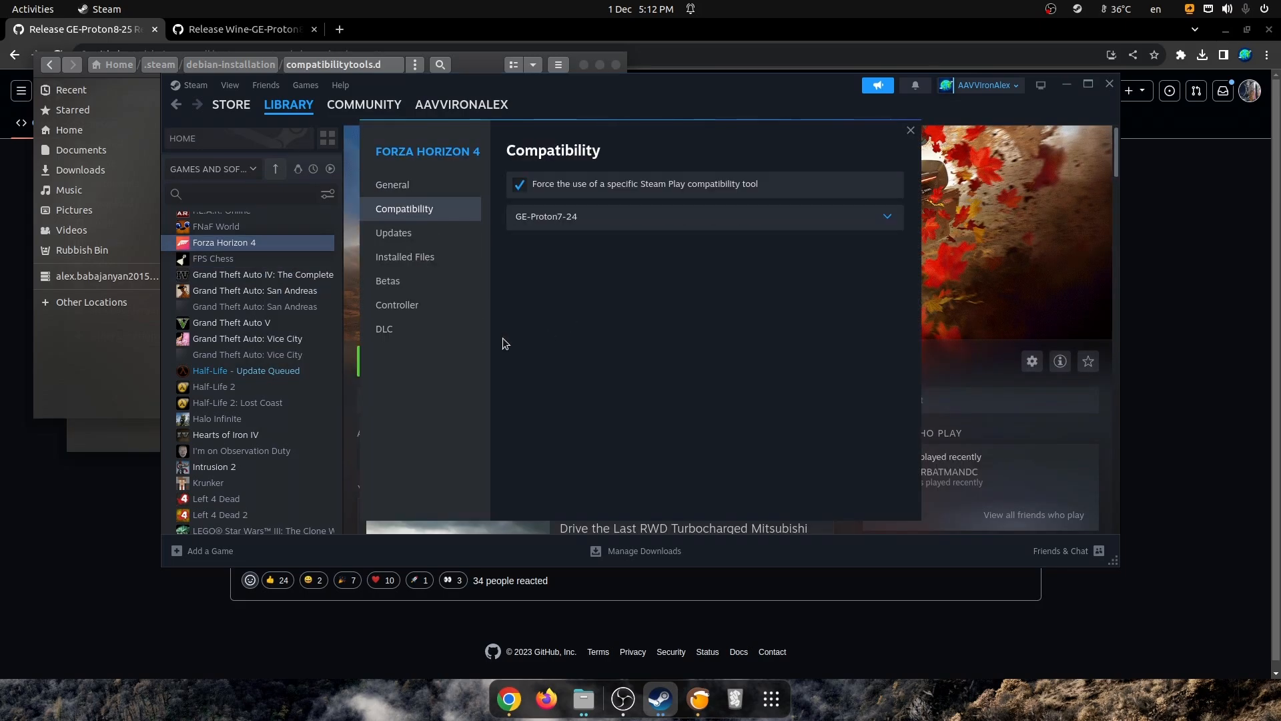
pyautogui.click(703, 216)
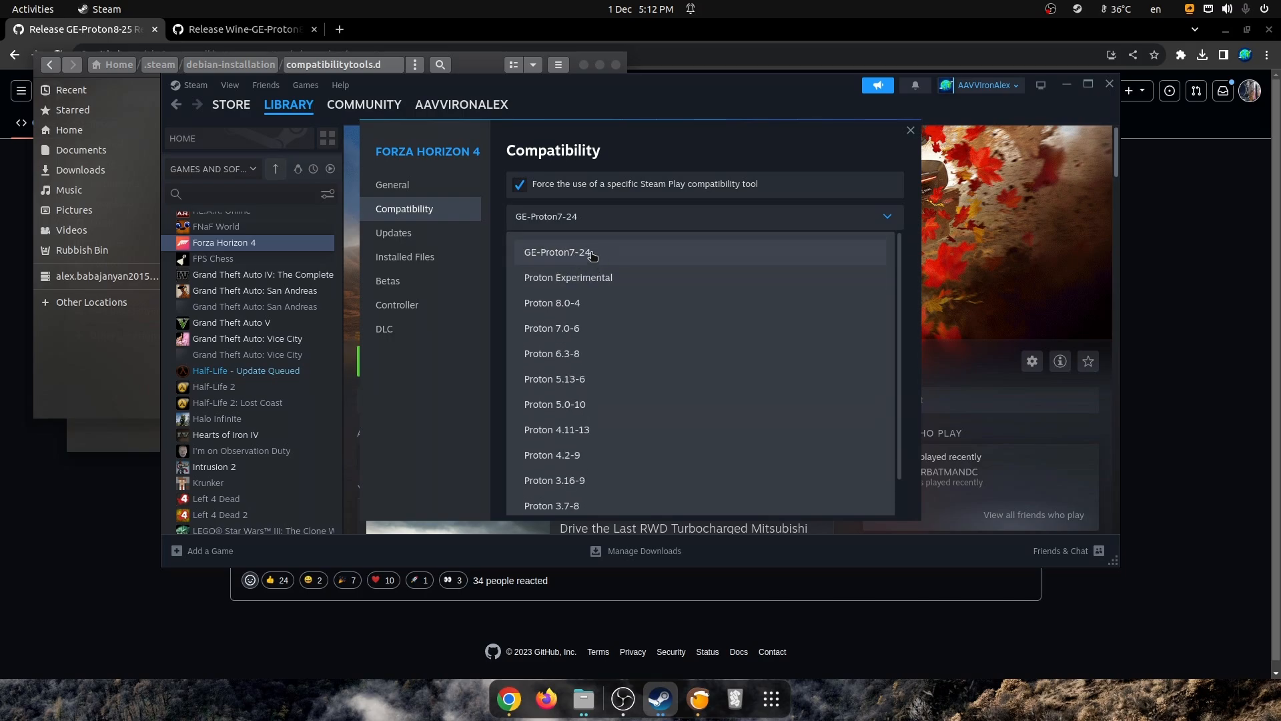
pyautogui.moveTo(583, 256)
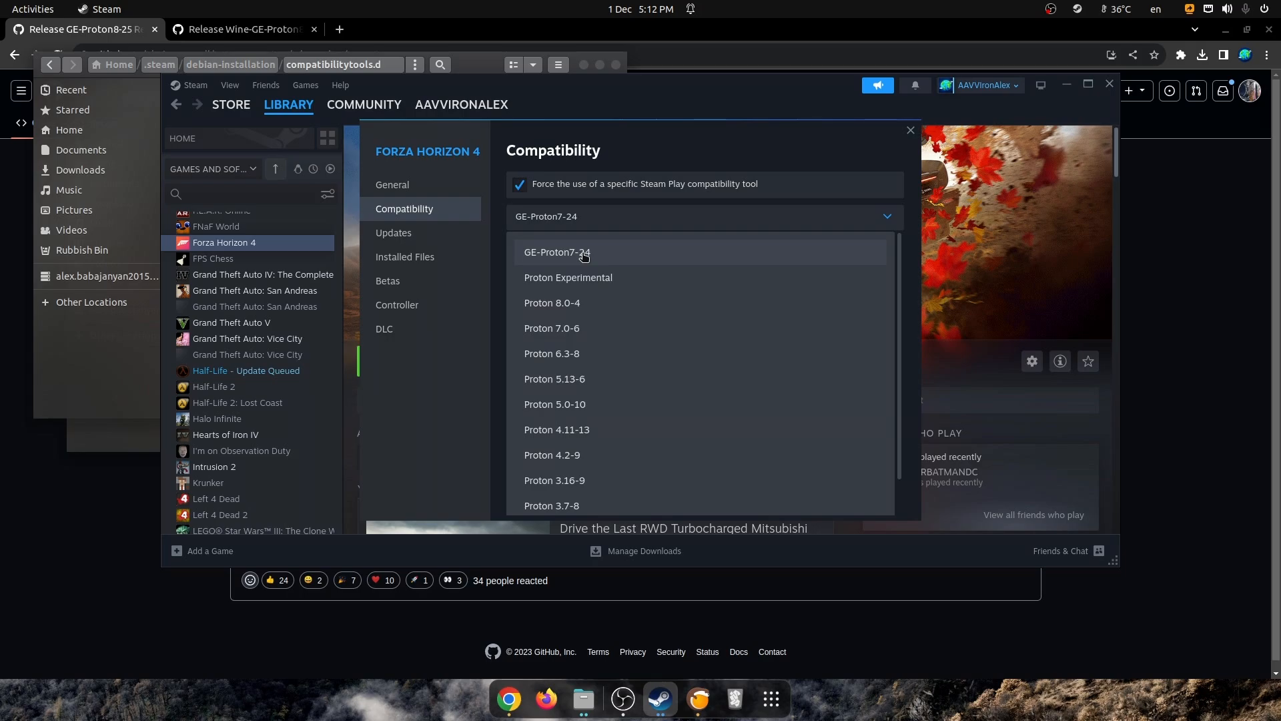
pyautogui.moveTo(538, 258)
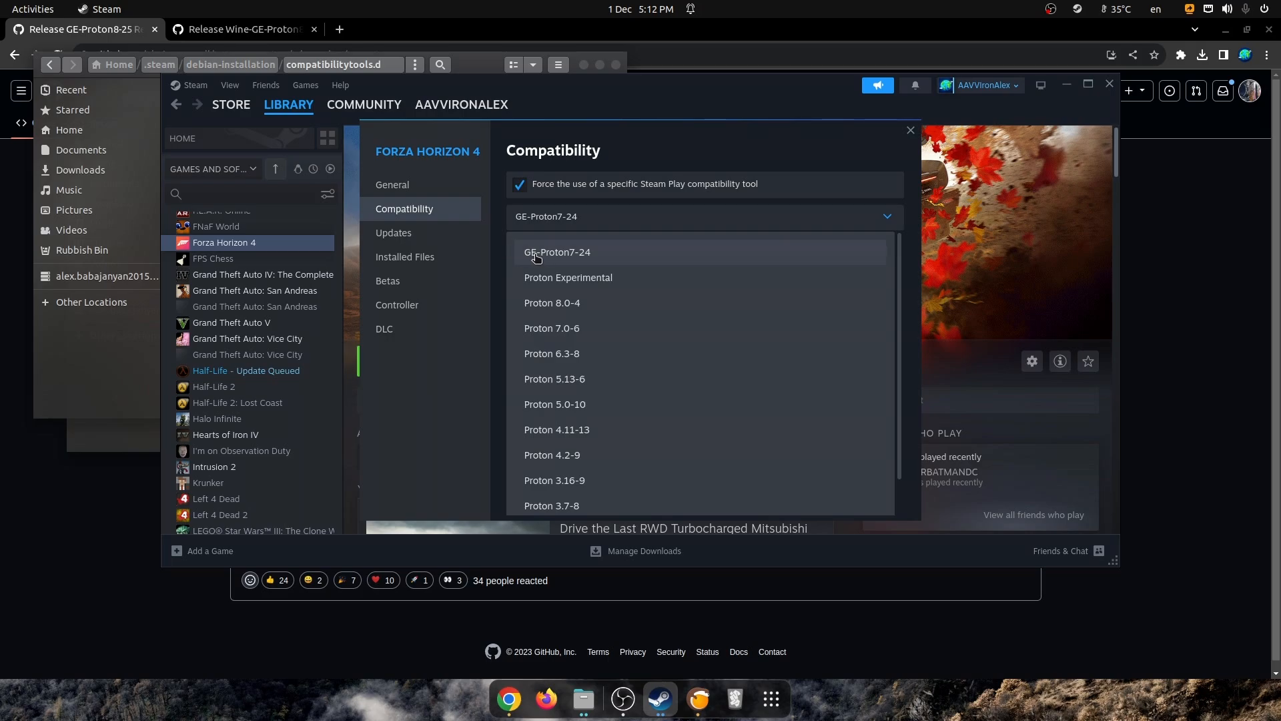
pyautogui.moveTo(581, 263)
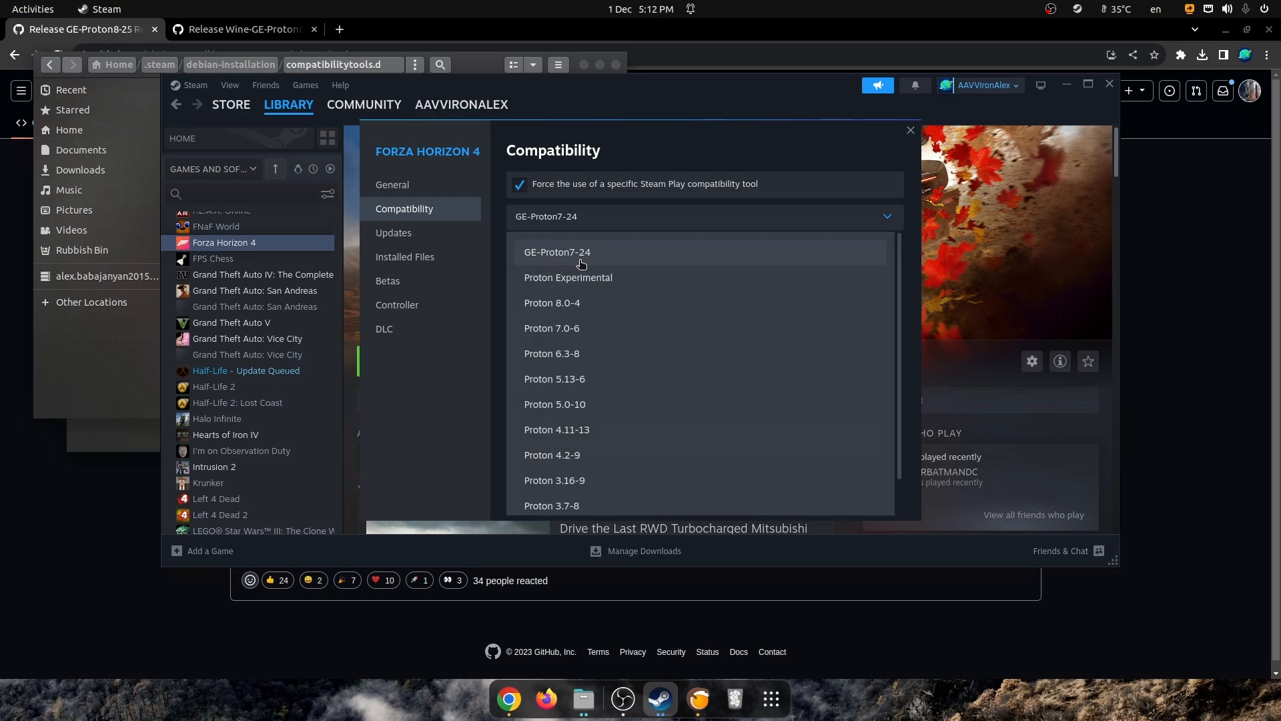
pyautogui.moveTo(578, 353)
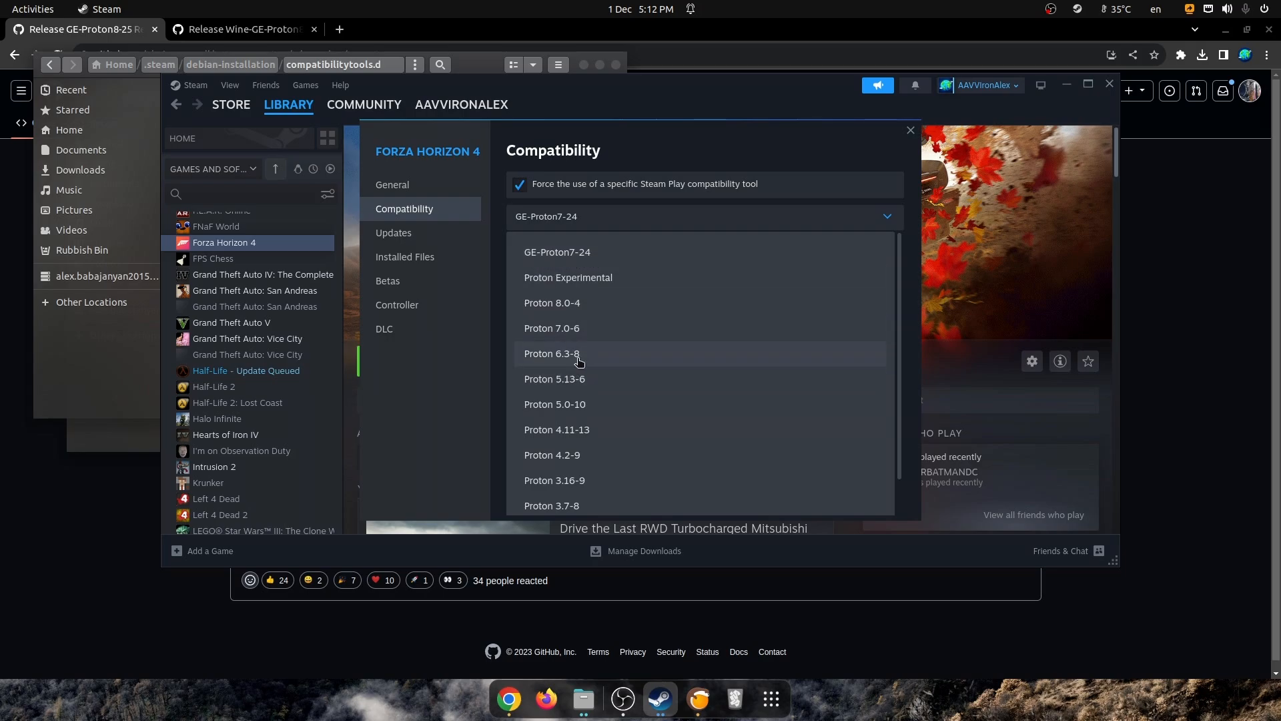
pyautogui.moveTo(537, 349)
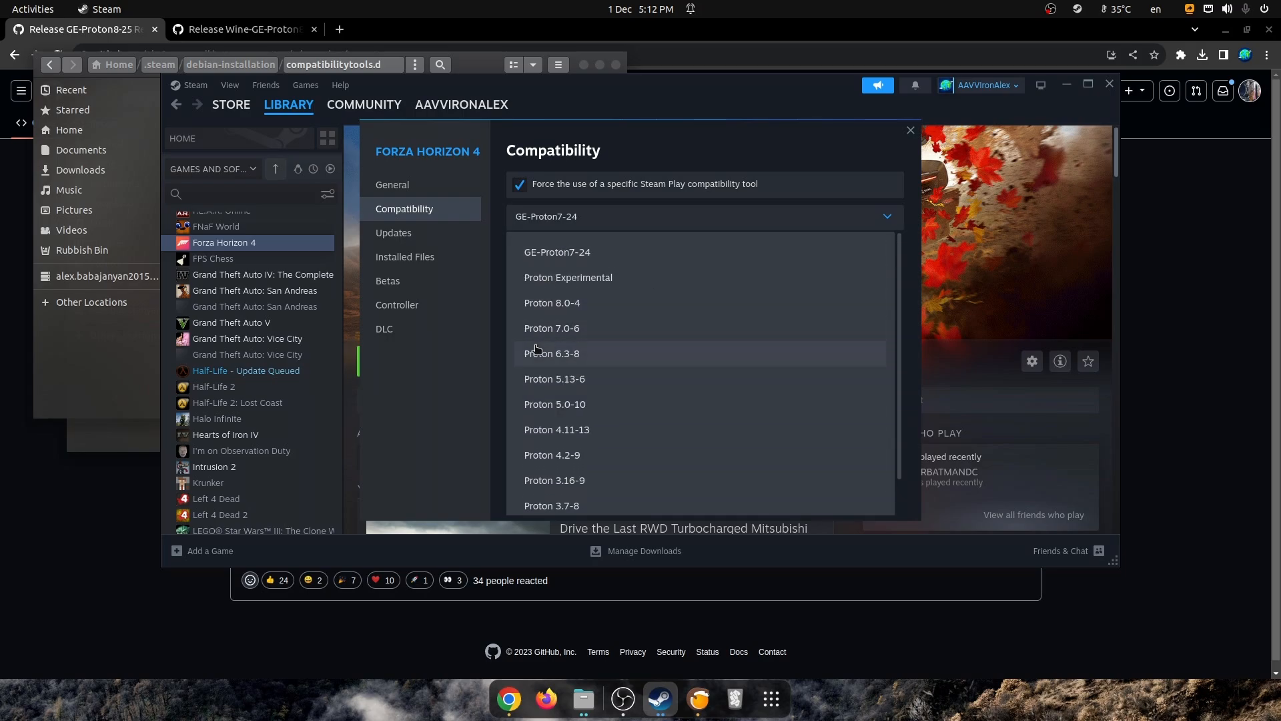
pyautogui.moveTo(570, 268)
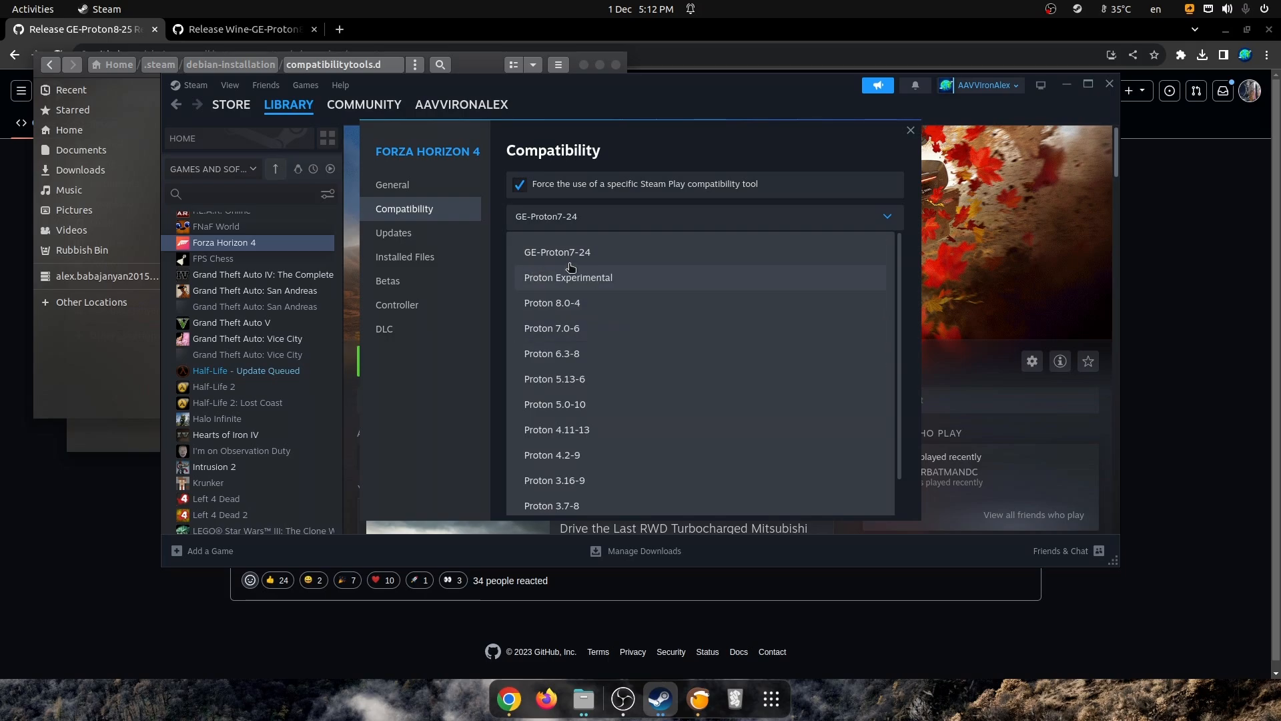
pyautogui.moveTo(599, 396)
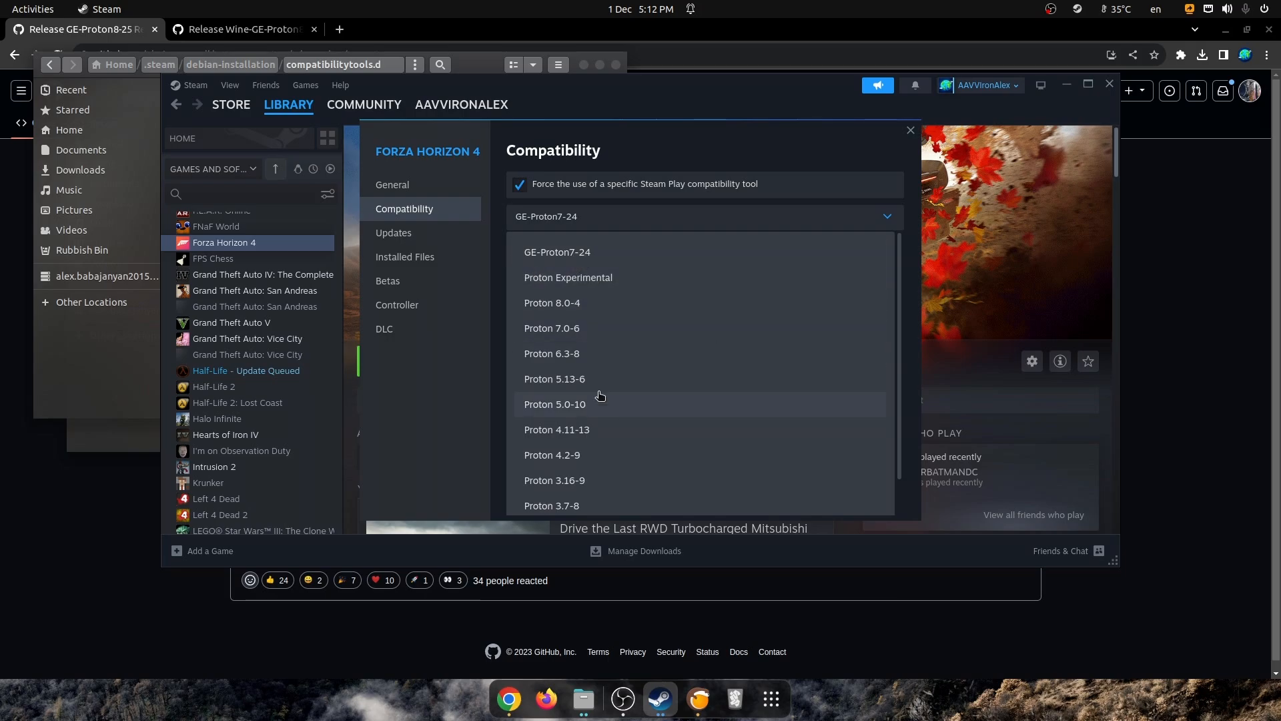
pyautogui.moveTo(711, 425)
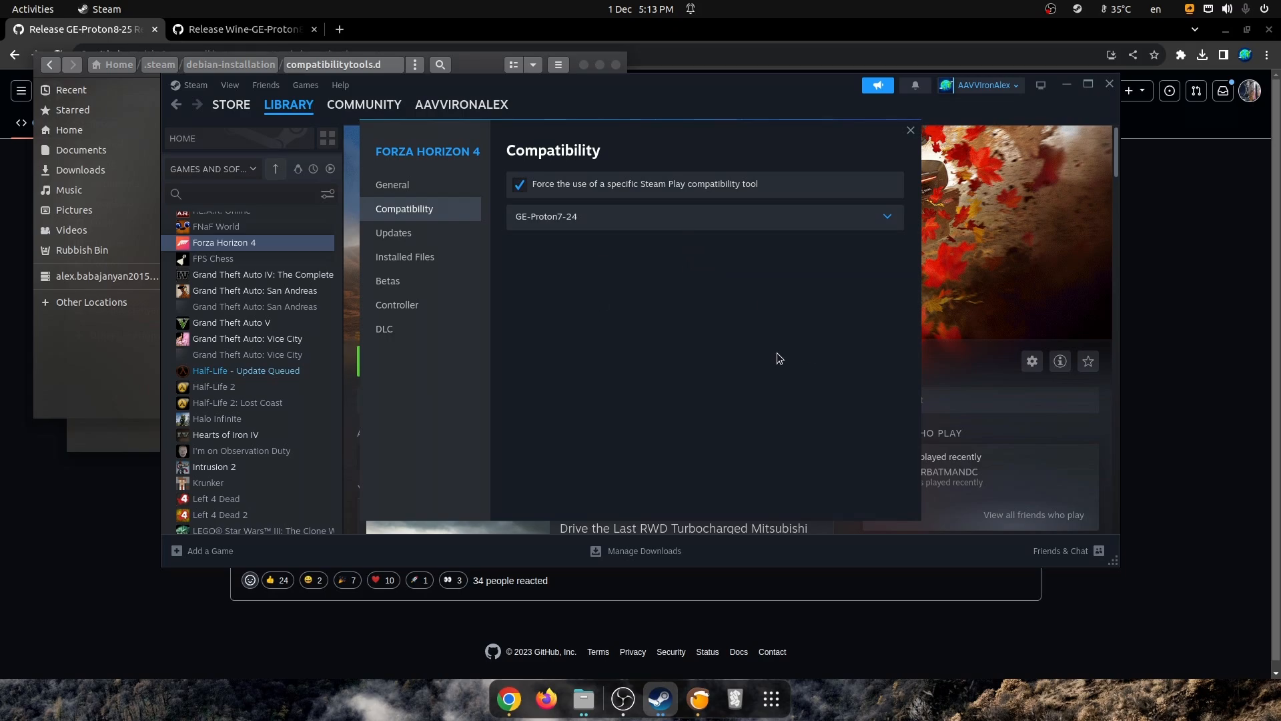
pyautogui.moveTo(1062, 77)
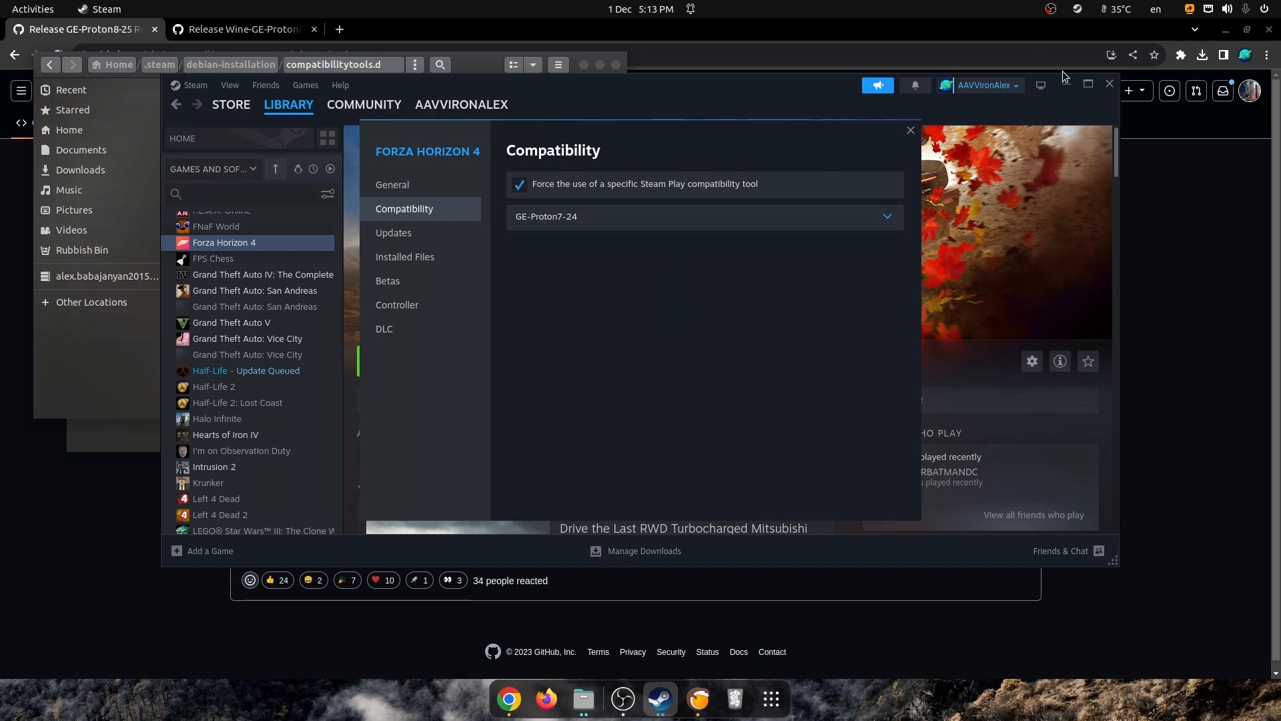
pyautogui.click(909, 131)
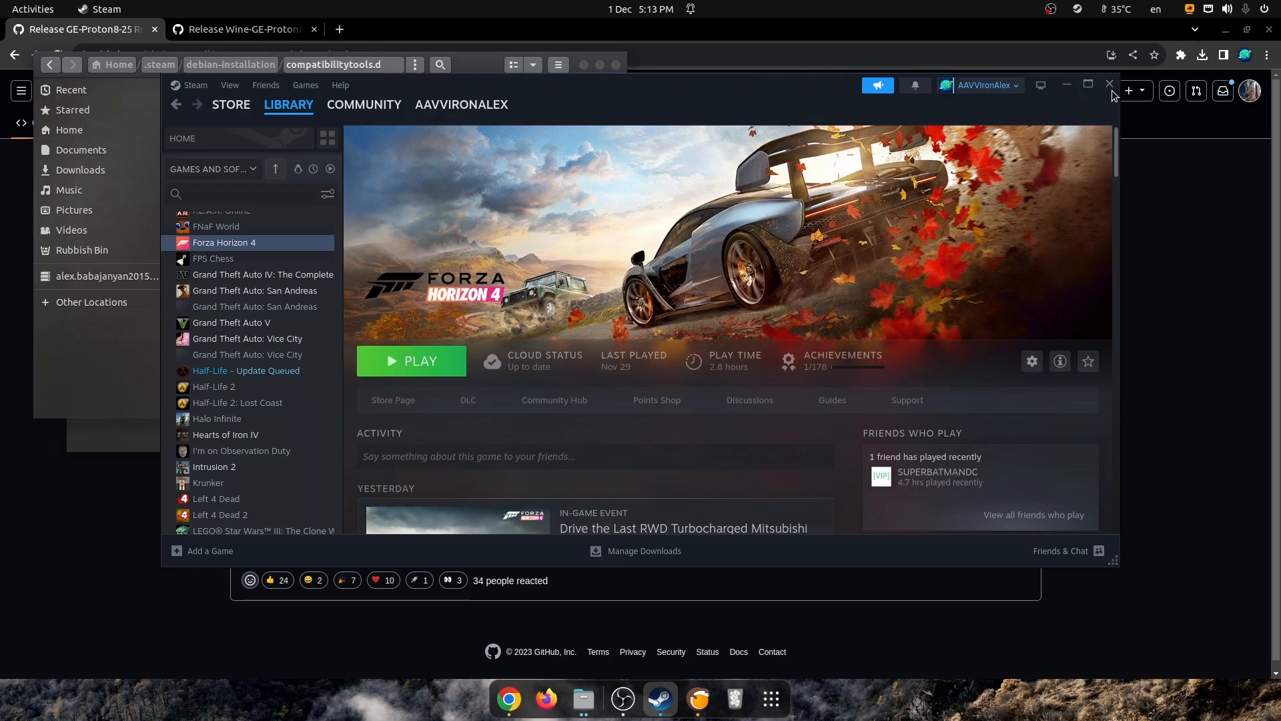
# - Close the Steam window and fully exit Steam from its tray icon menu
pyautogui.click(1110, 84)
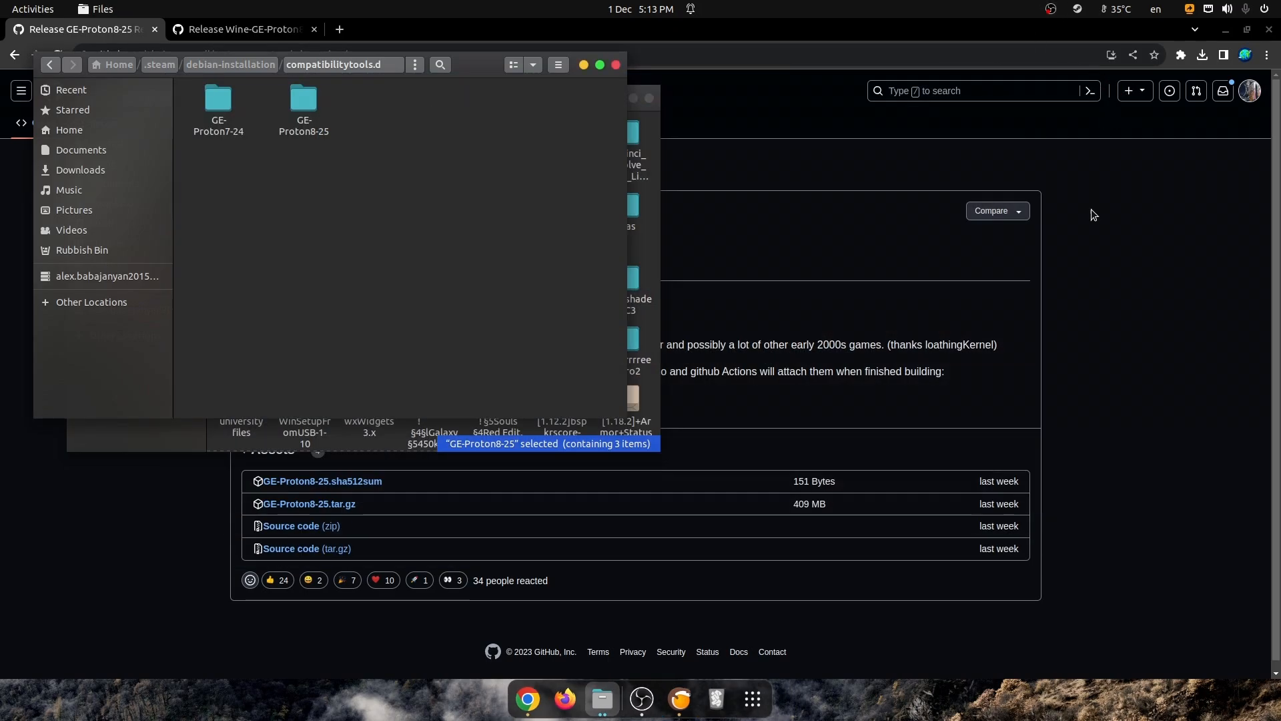
pyautogui.click(1077, 9)
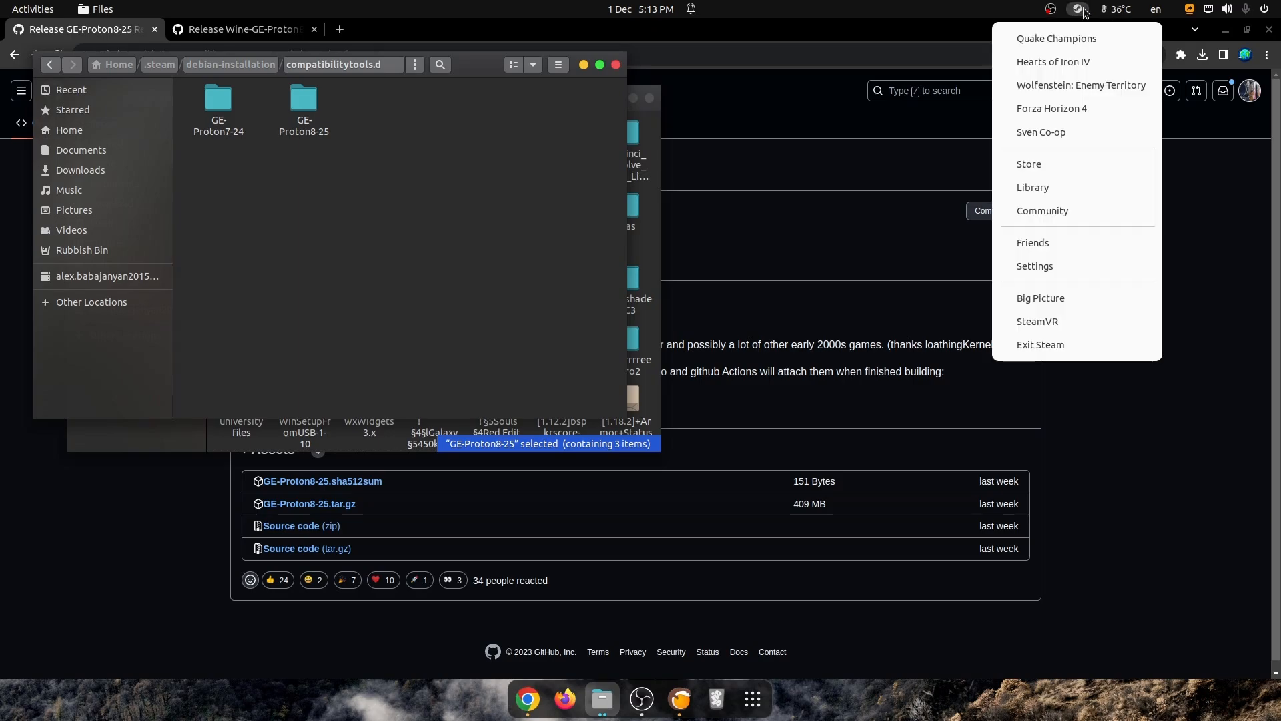
pyautogui.moveTo(1062, 196)
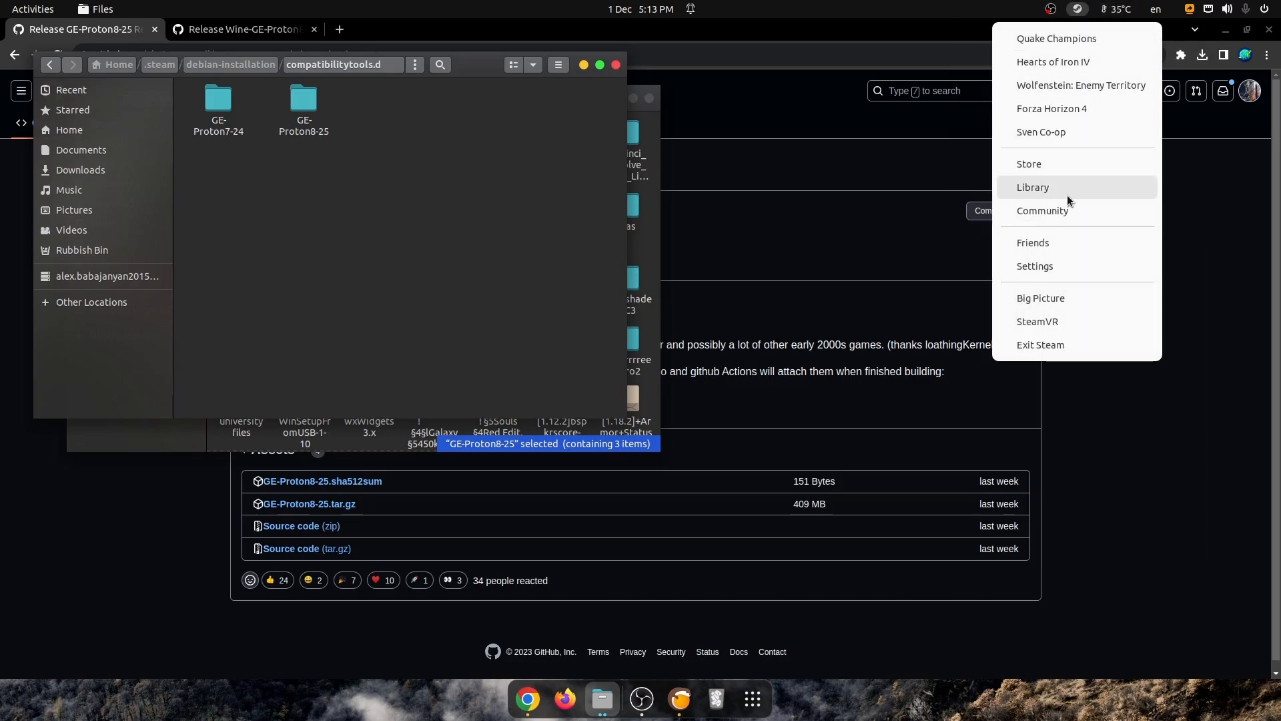
pyautogui.moveTo(1040, 345)
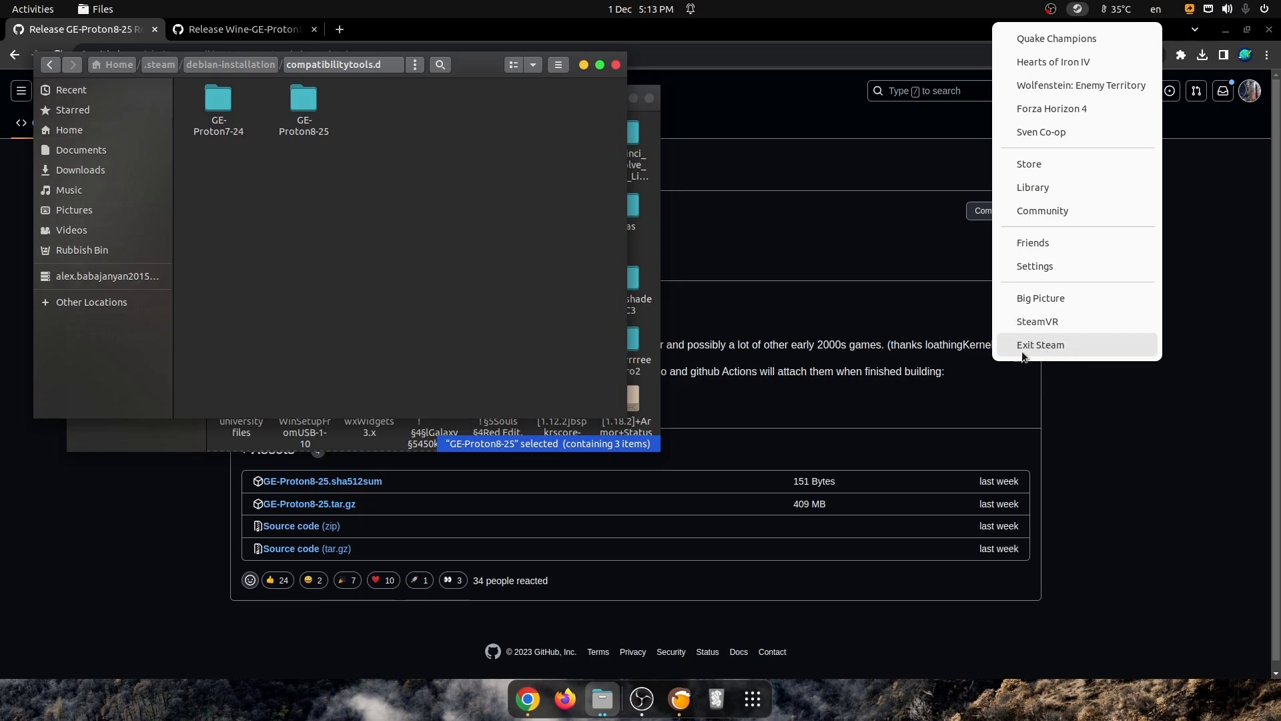
pyautogui.click(1040, 344)
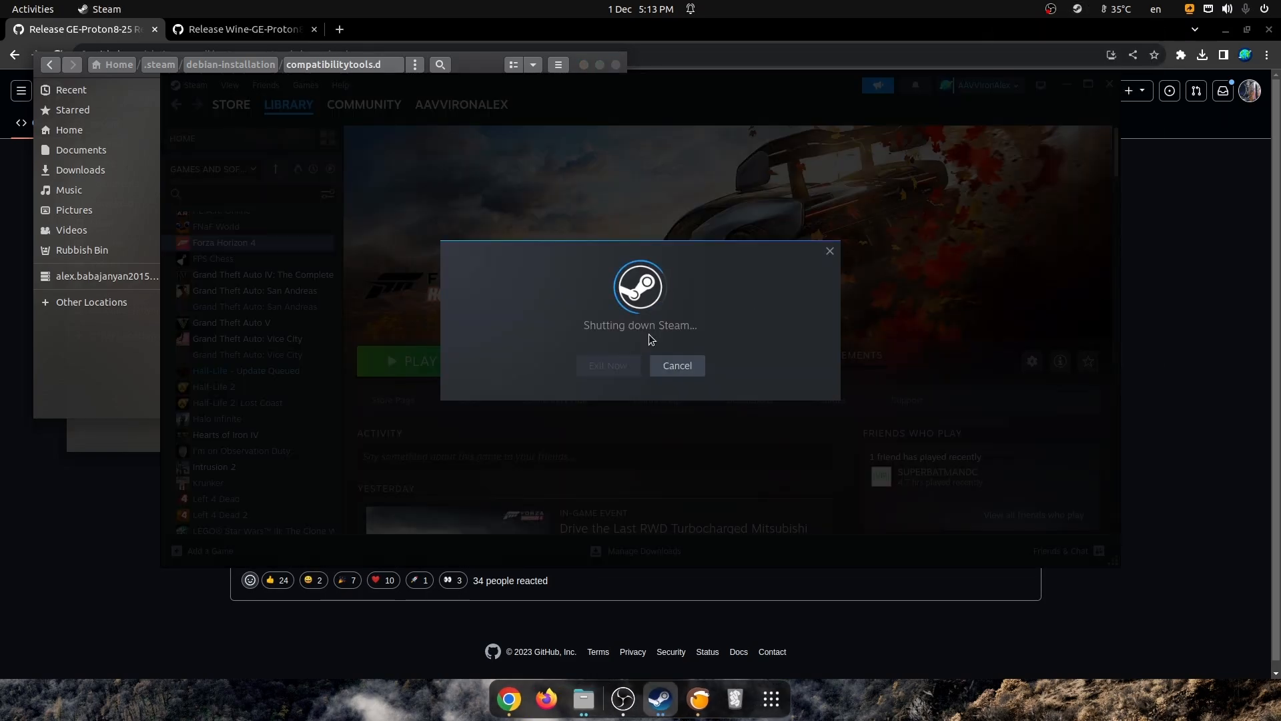
pyautogui.moveTo(1070, 9)
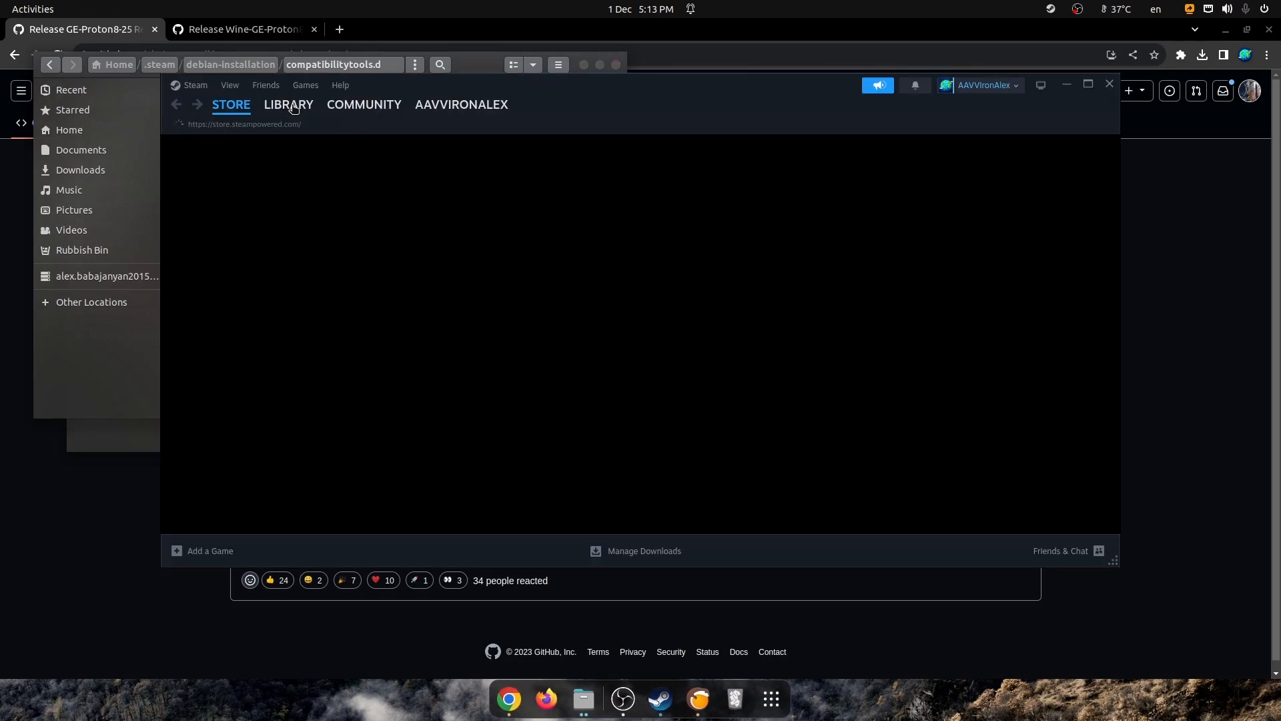
# - Go to the library and bring up Forza Horizon 4's Properties
pyautogui.click(289, 104)
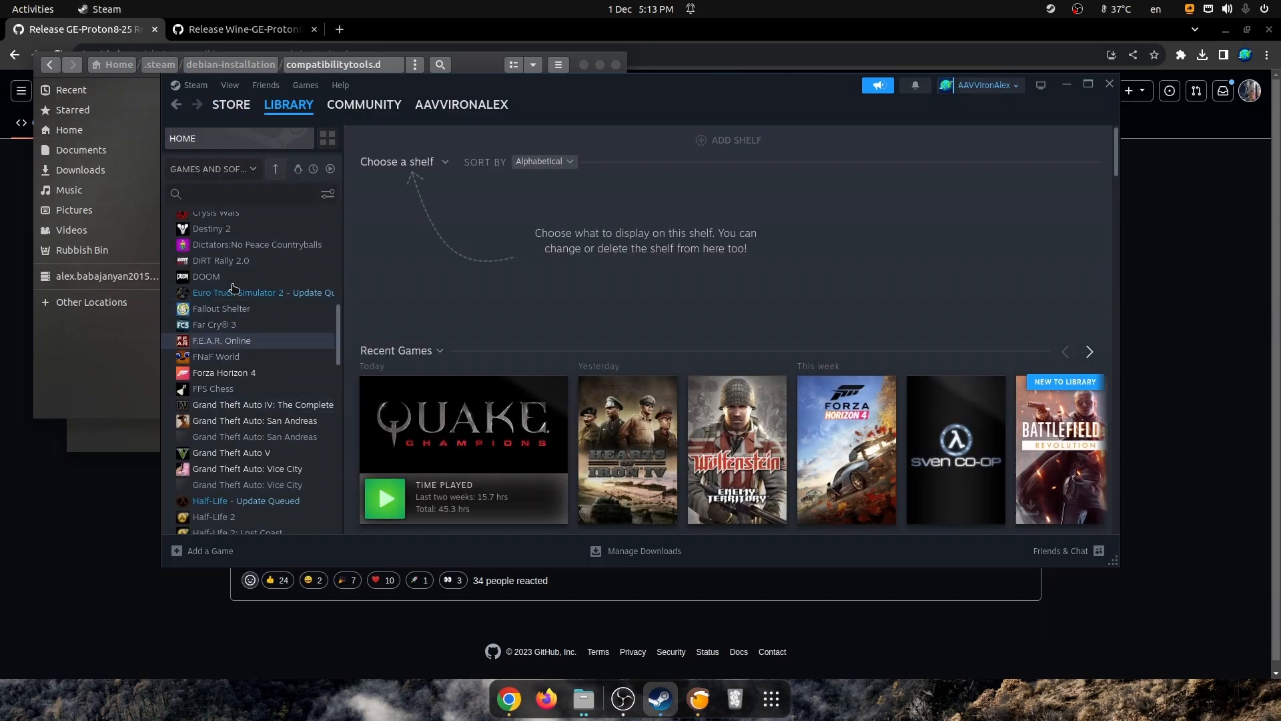
pyautogui.moveTo(277, 358)
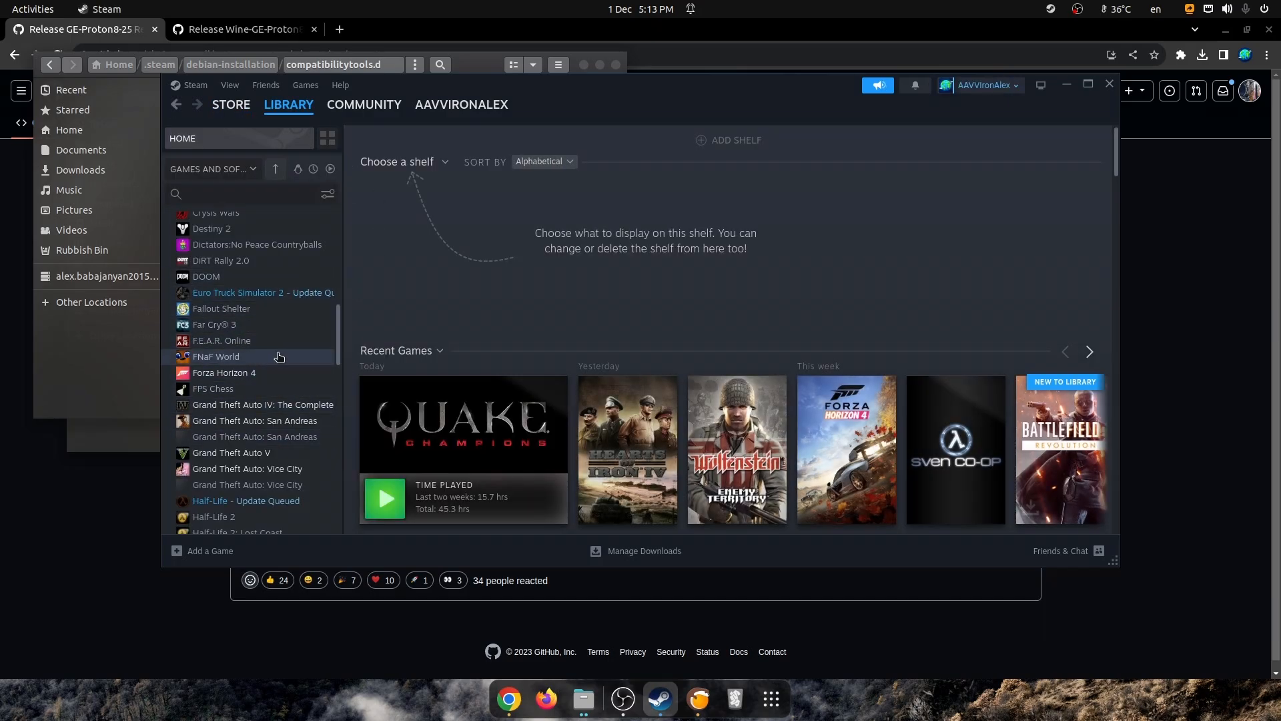
pyautogui.rightClick(224, 372)
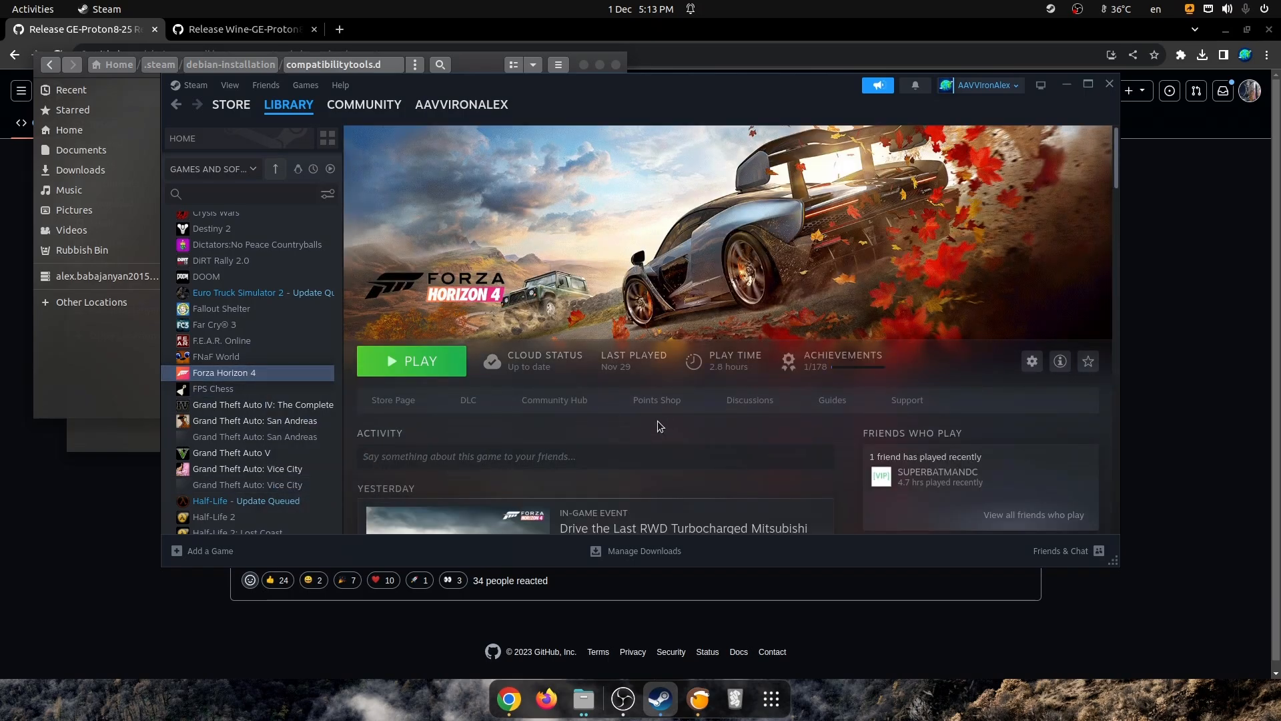
pyautogui.rightClick(223, 372)
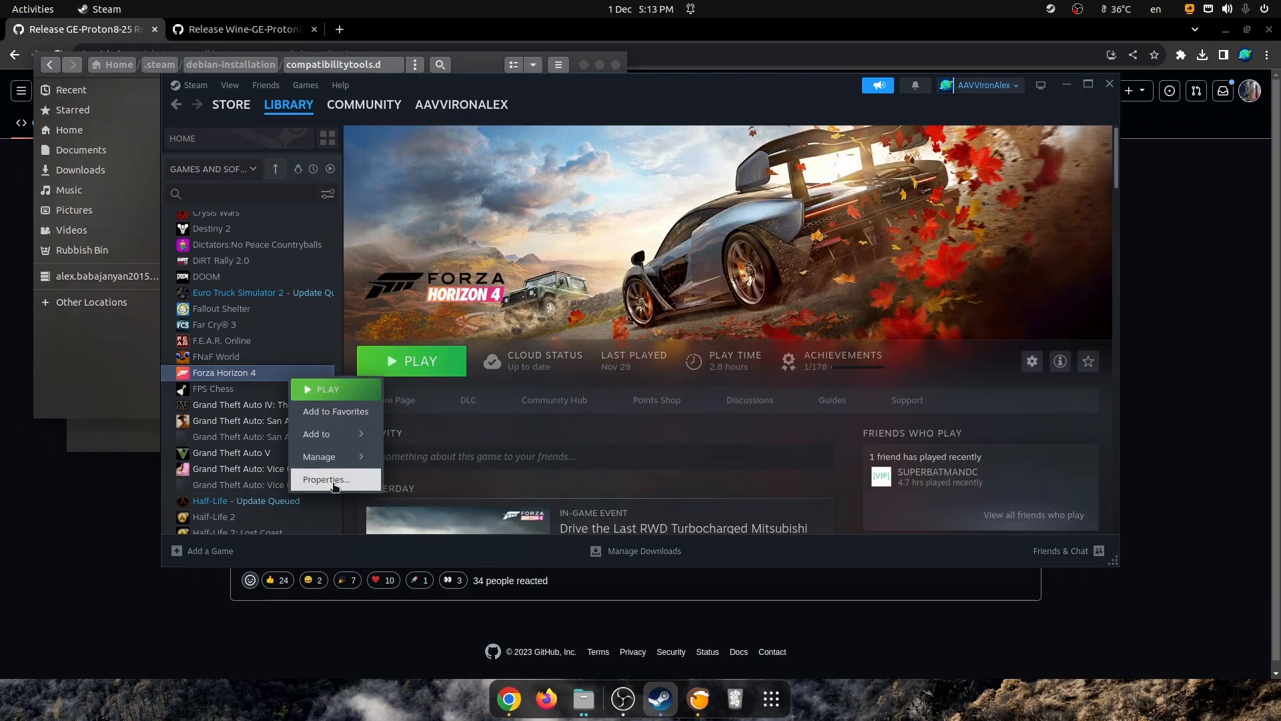
pyautogui.click(326, 482)
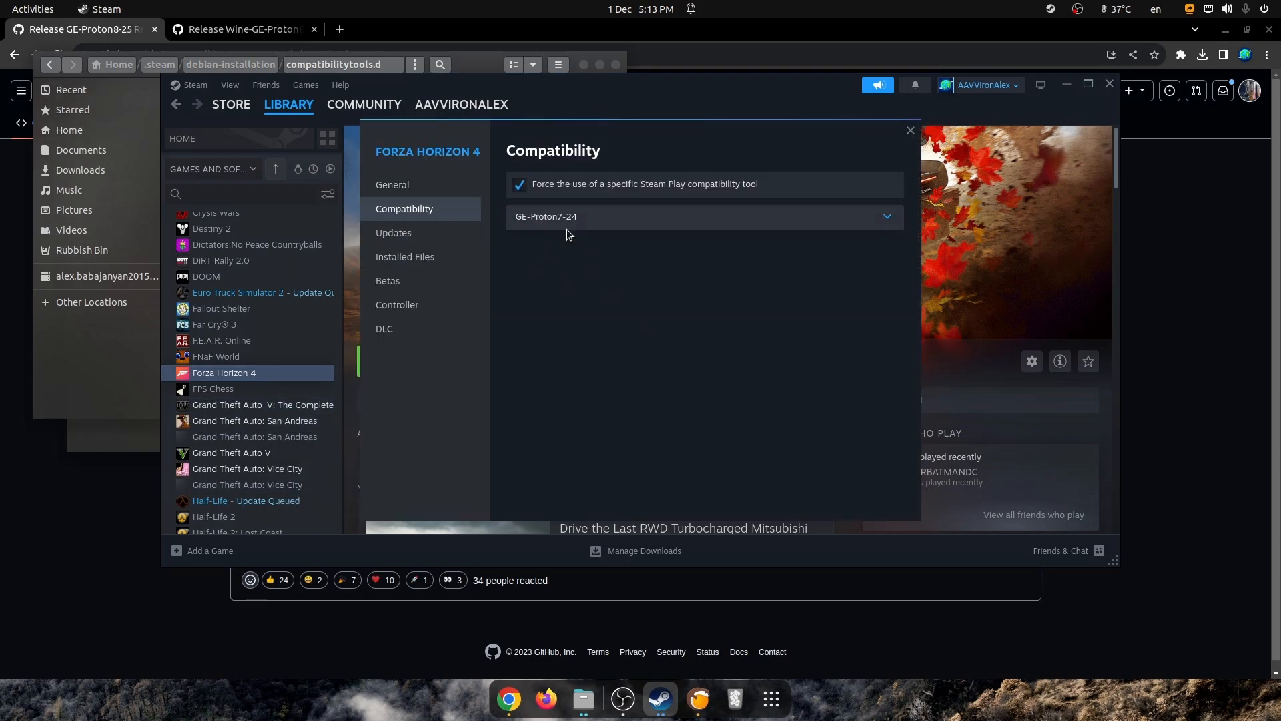
# - Choose GE-Proton8-25 as Forza Horizon 4's compatibility tool in the Compatibility settings
pyautogui.click(703, 217)
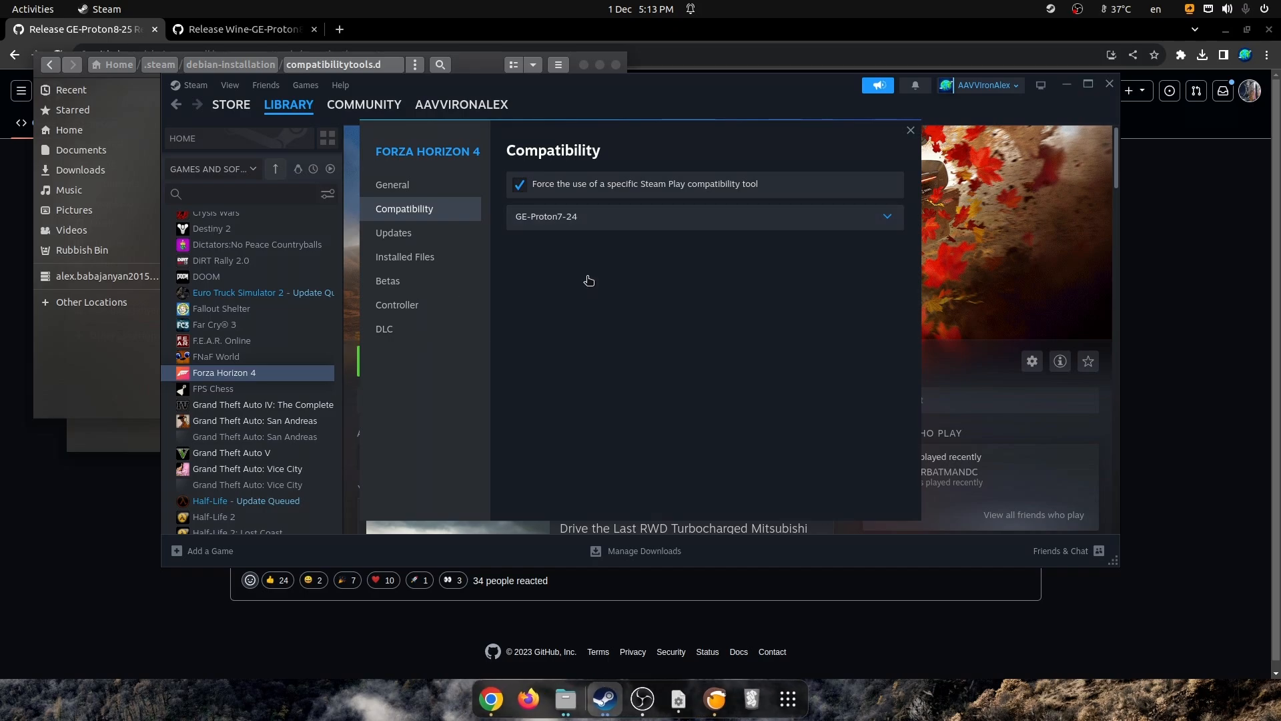
pyautogui.click(703, 216)
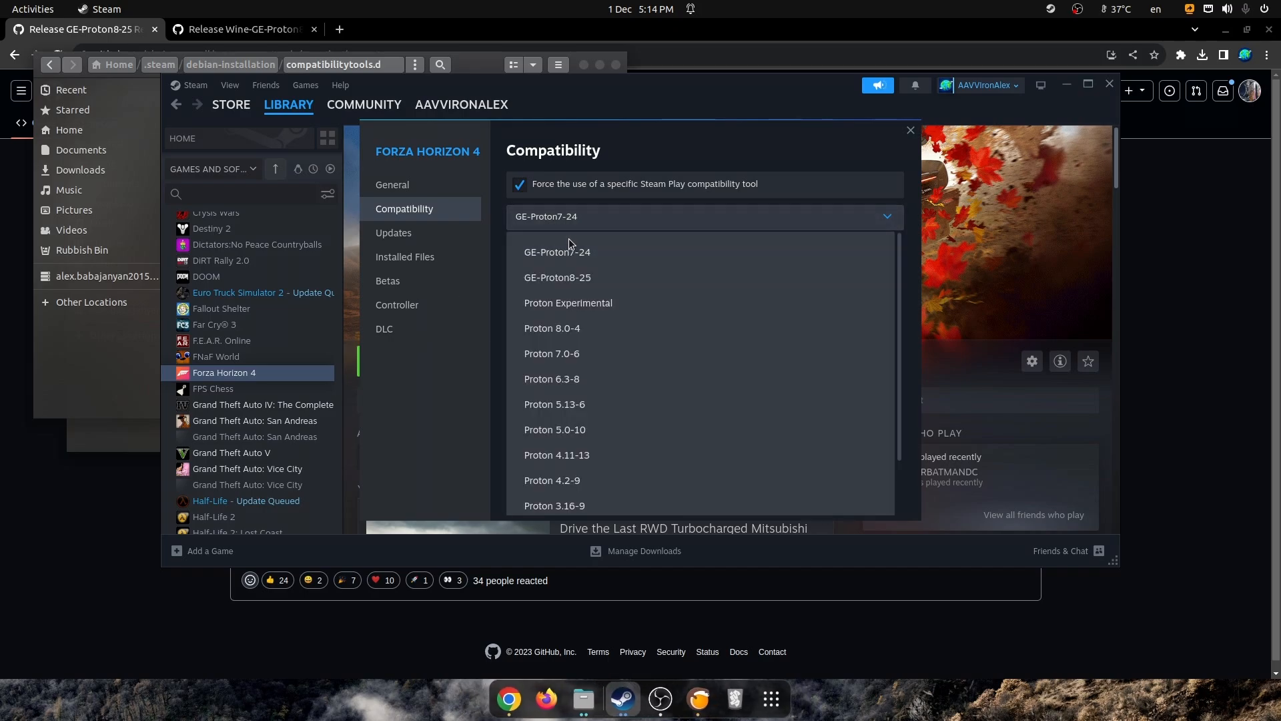
pyautogui.moveTo(558, 278)
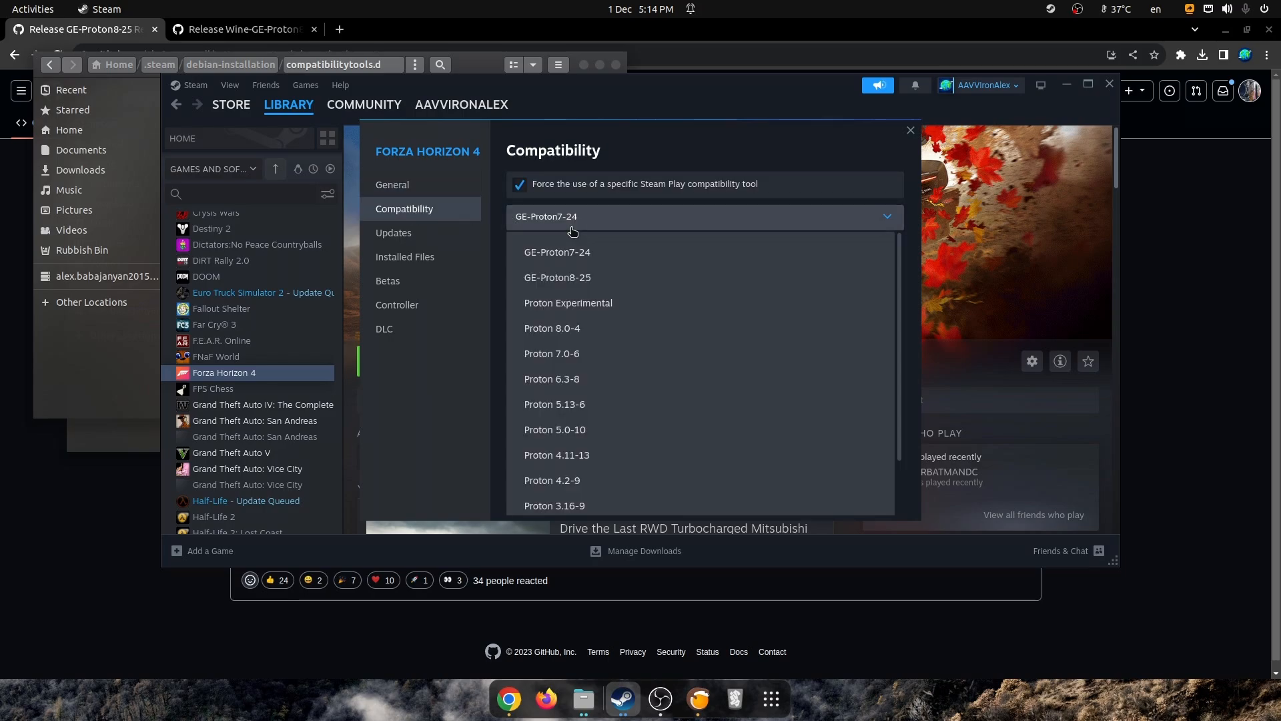
pyautogui.click(558, 278)
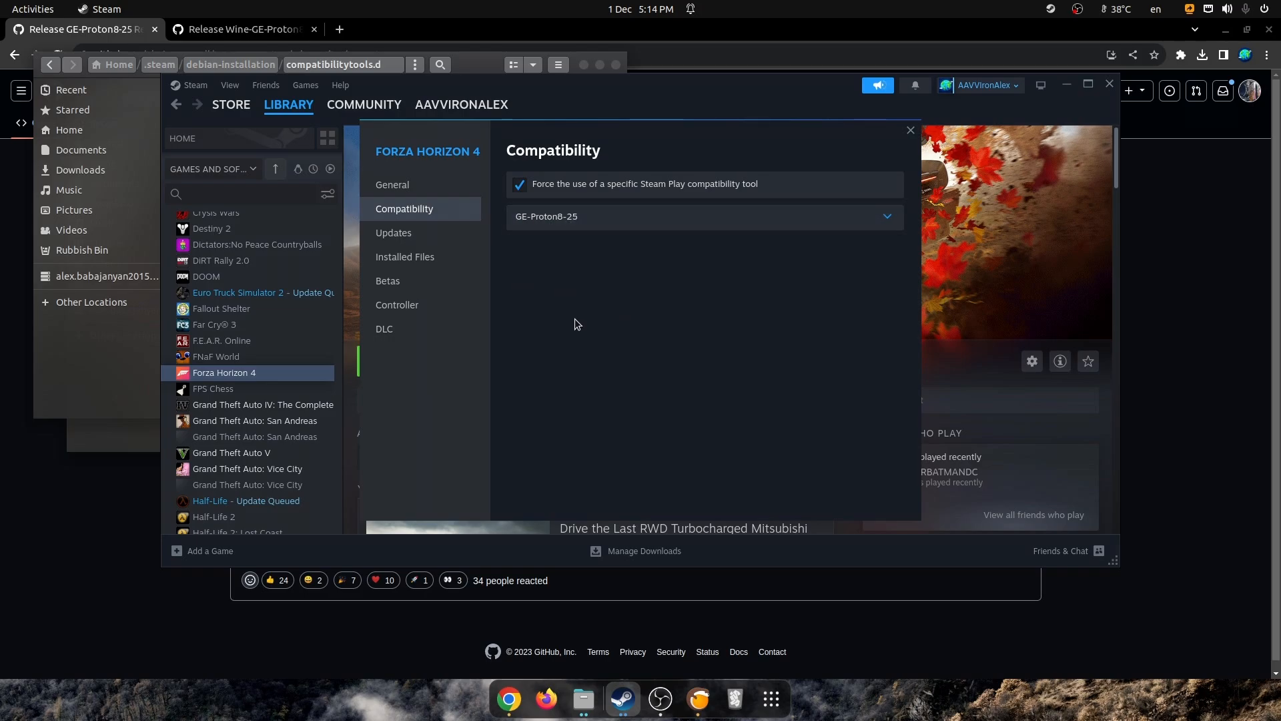
pyautogui.moveTo(527, 282)
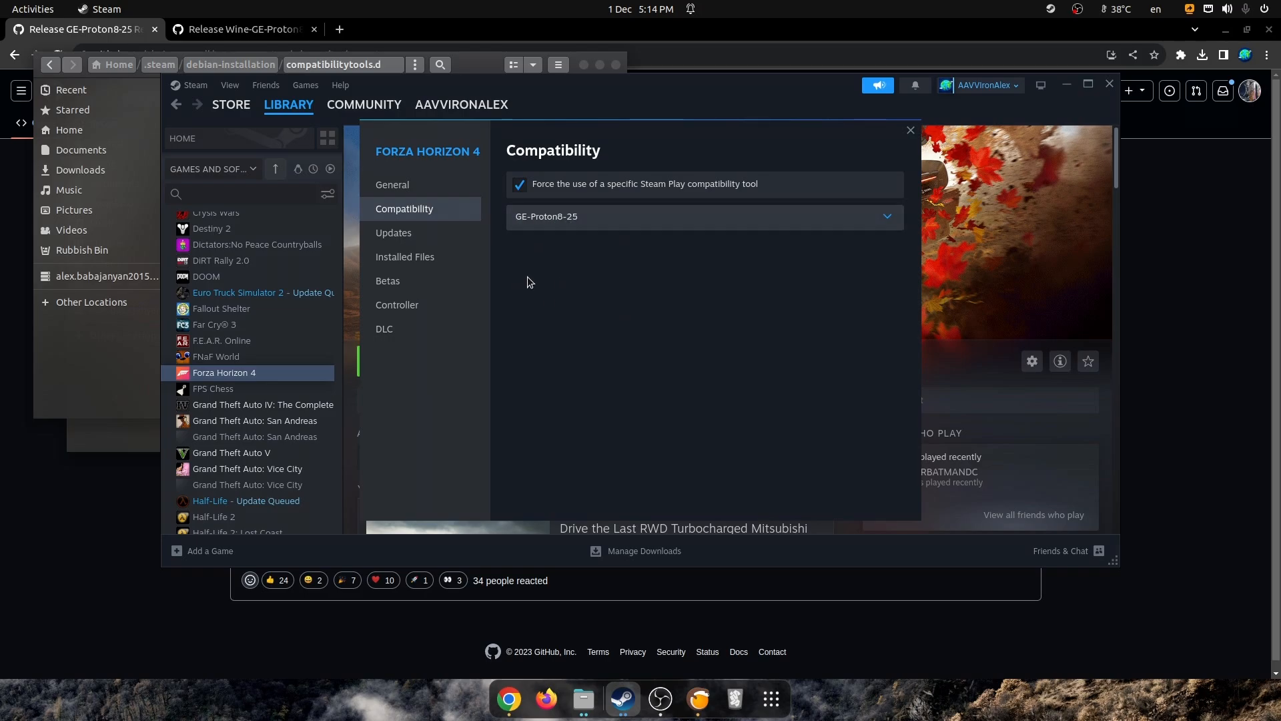
pyautogui.moveTo(470, 211)
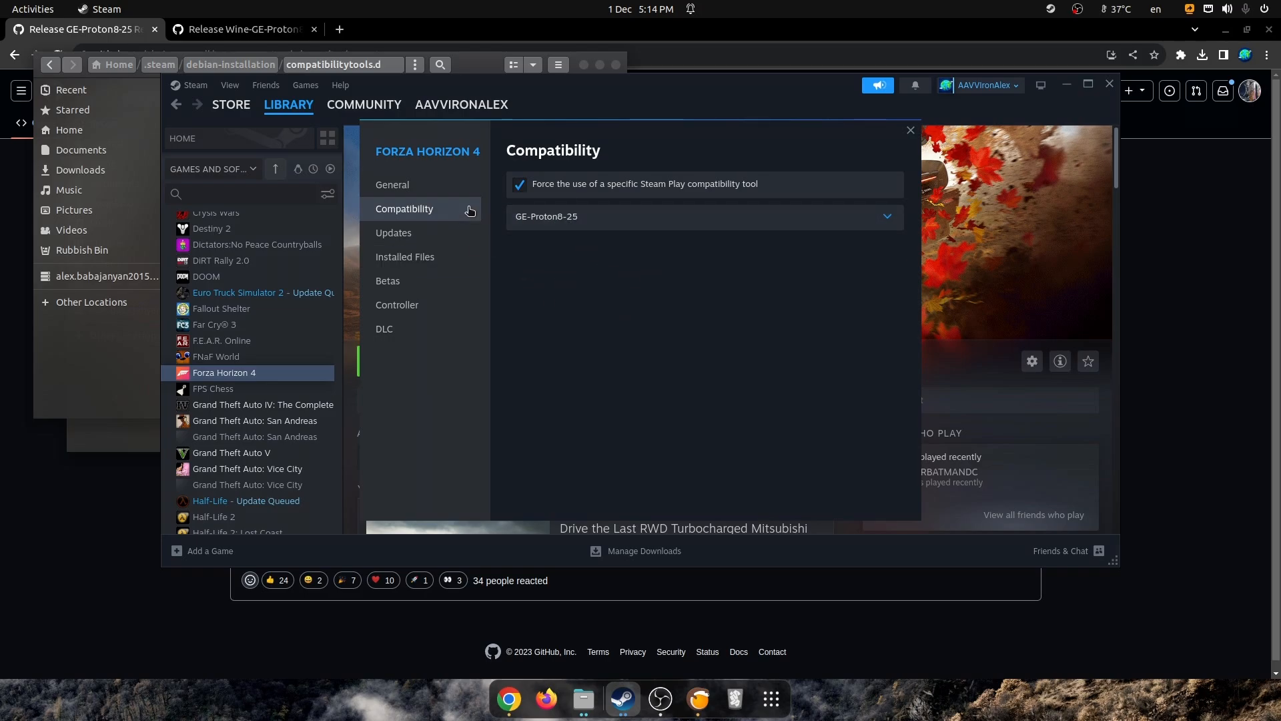
pyautogui.moveTo(617, 343)
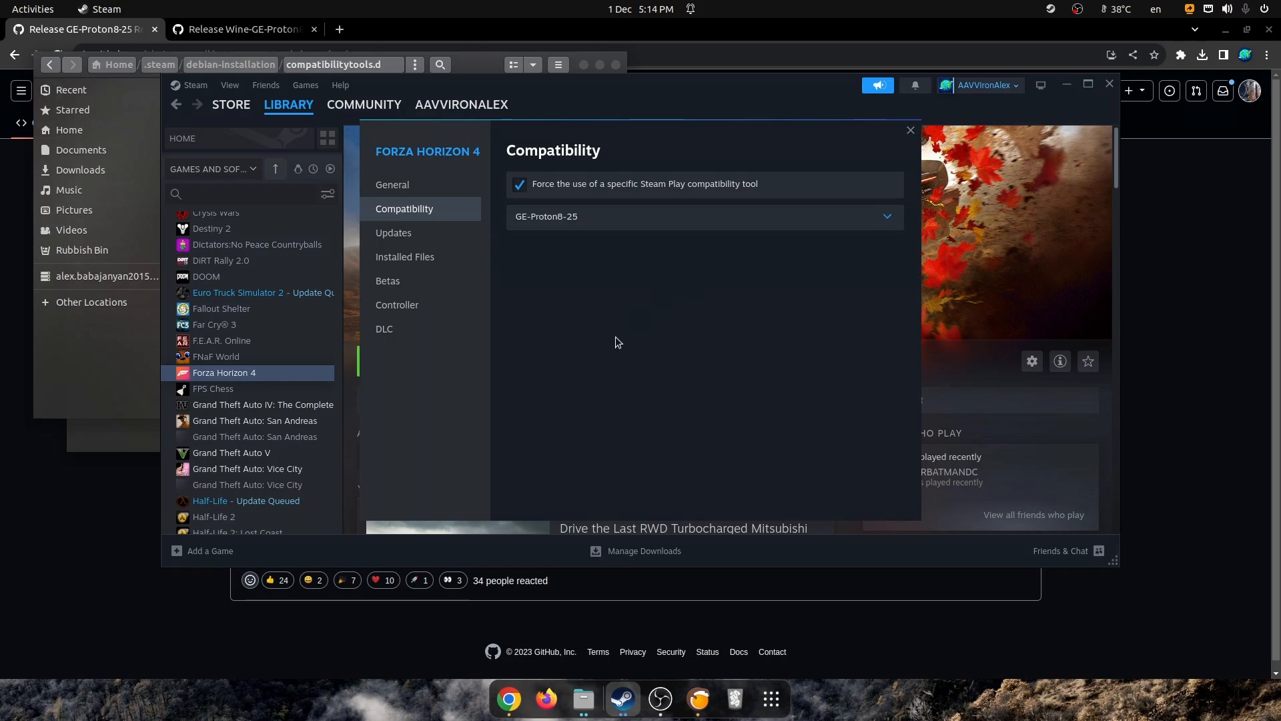
pyautogui.moveTo(139, 271)
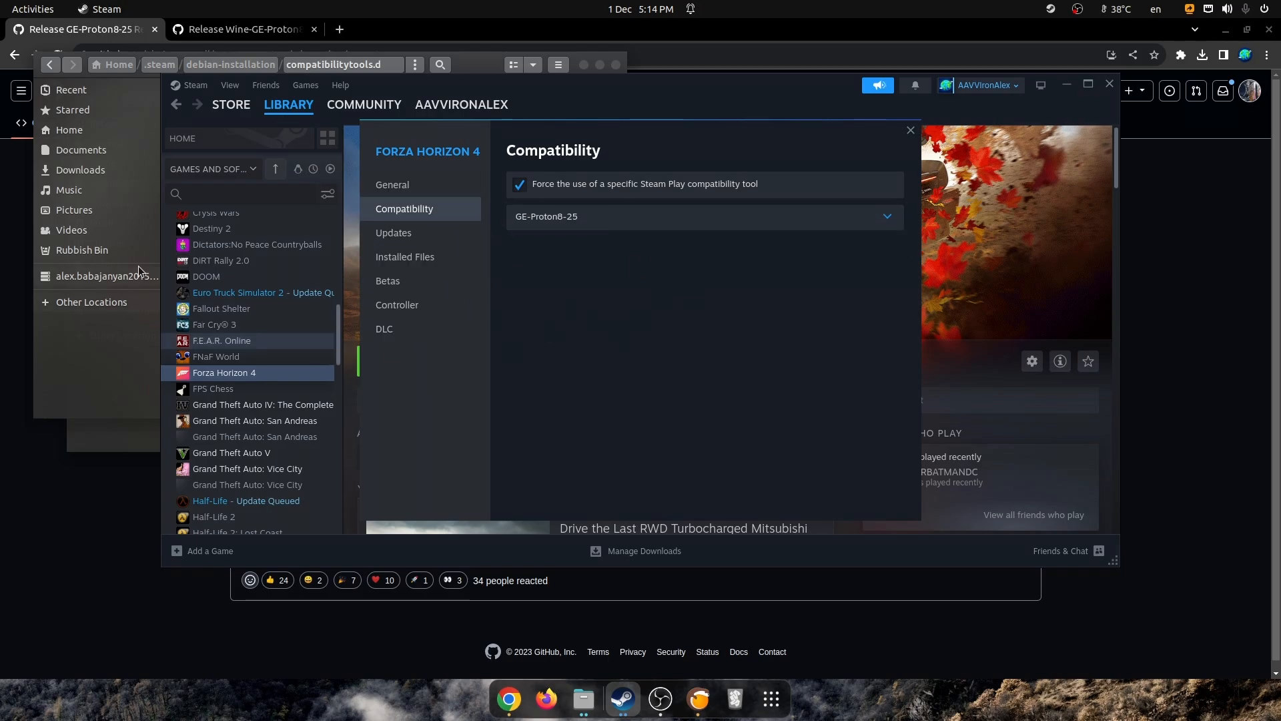
pyautogui.moveTo(270, 146)
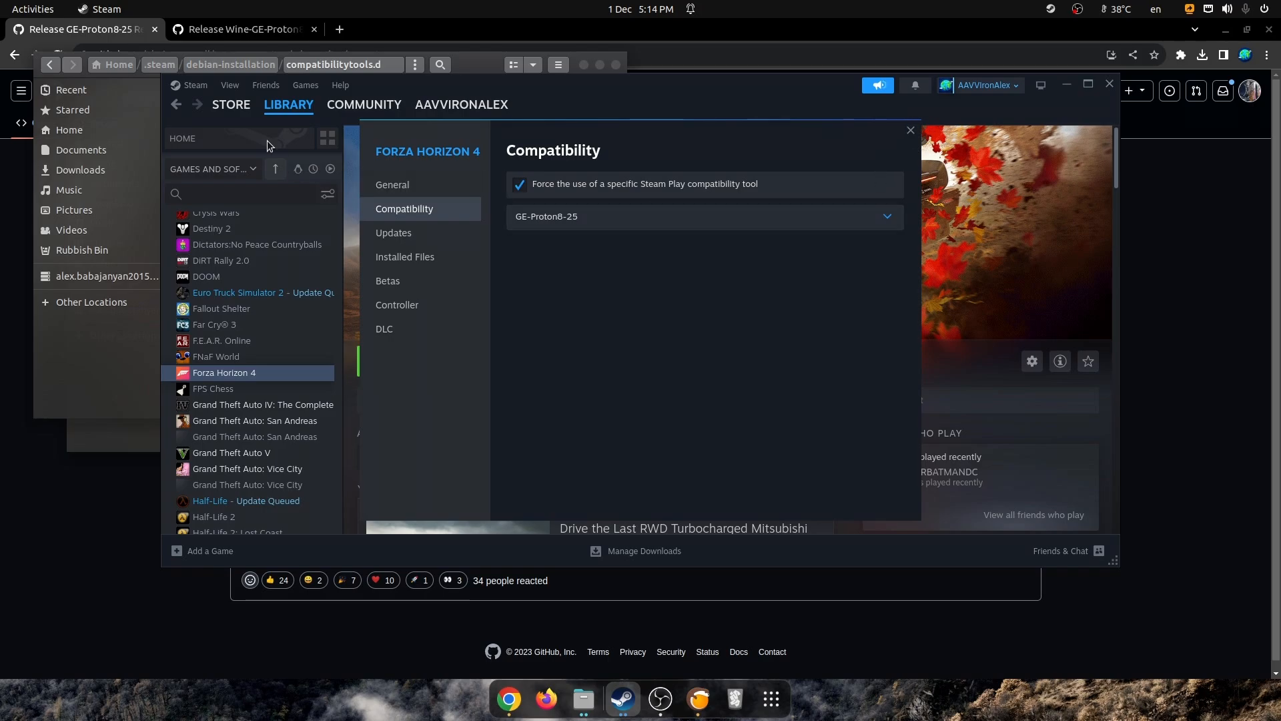
pyautogui.moveTo(707, 343)
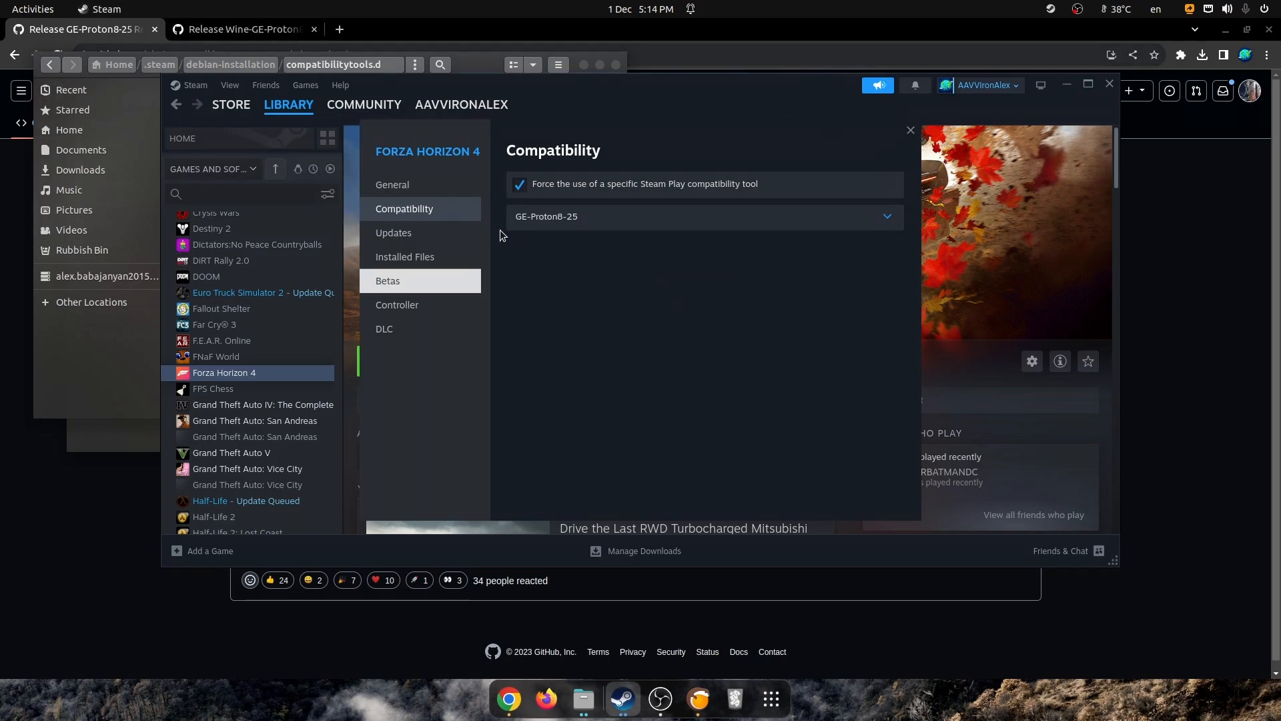
pyautogui.moveTo(554, 433)
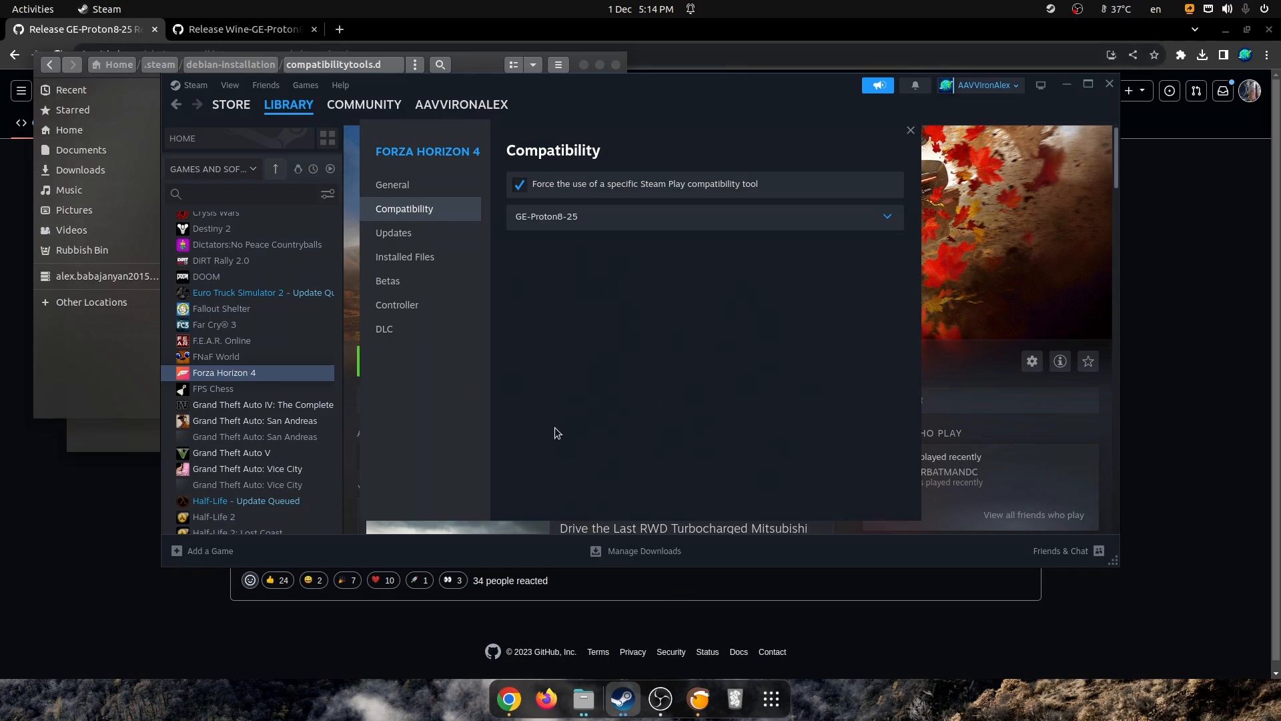
pyautogui.moveTo(836, 327)
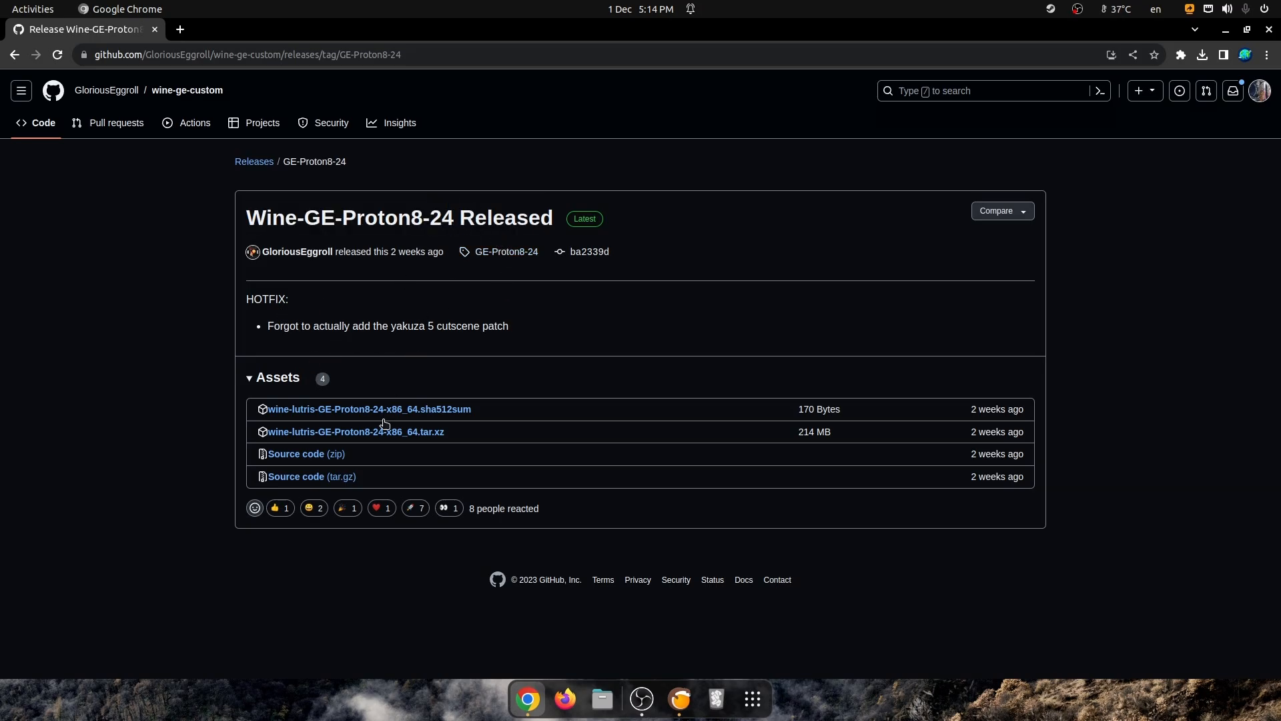
pyautogui.moveTo(261, 412)
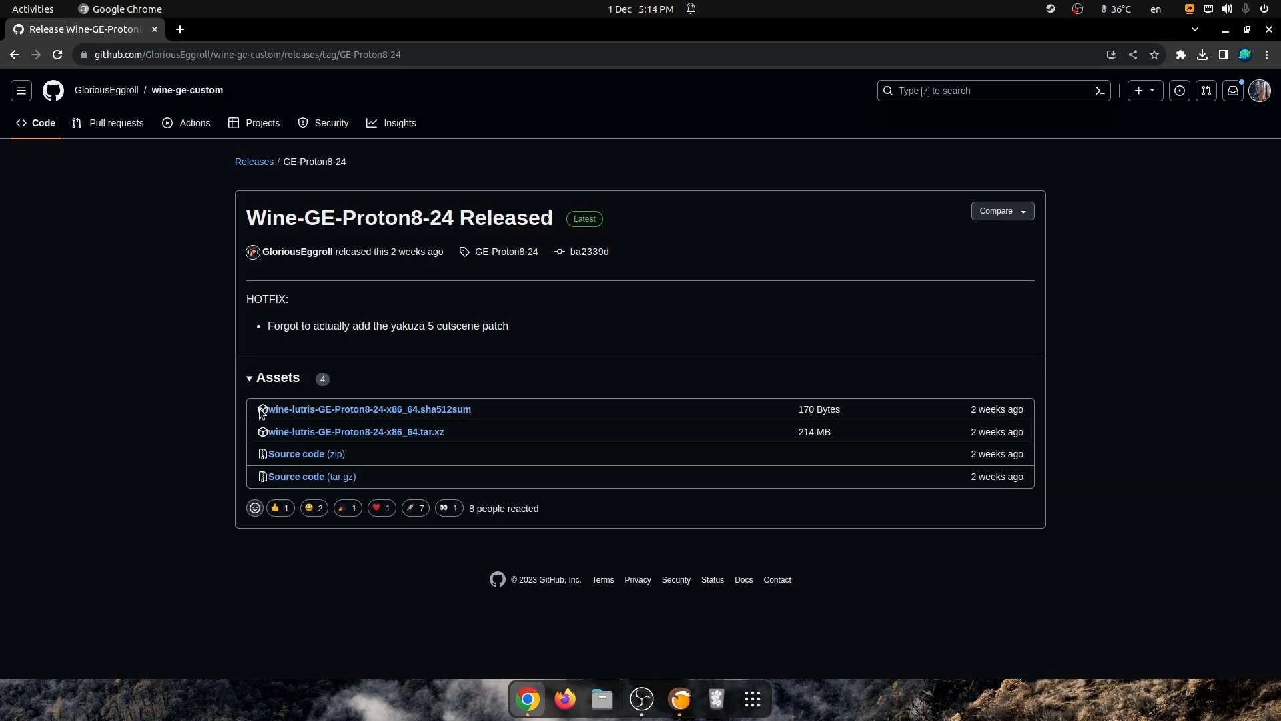
pyautogui.moveTo(369, 408)
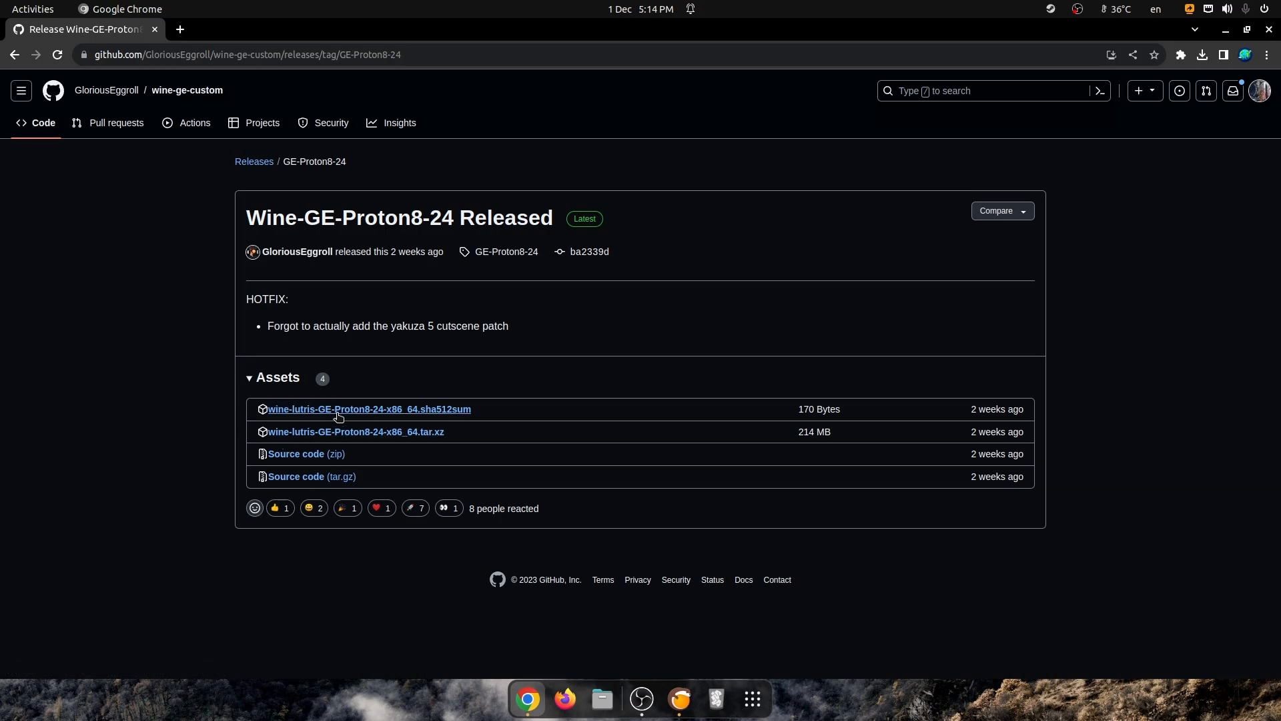
pyautogui.moveTo(365, 417)
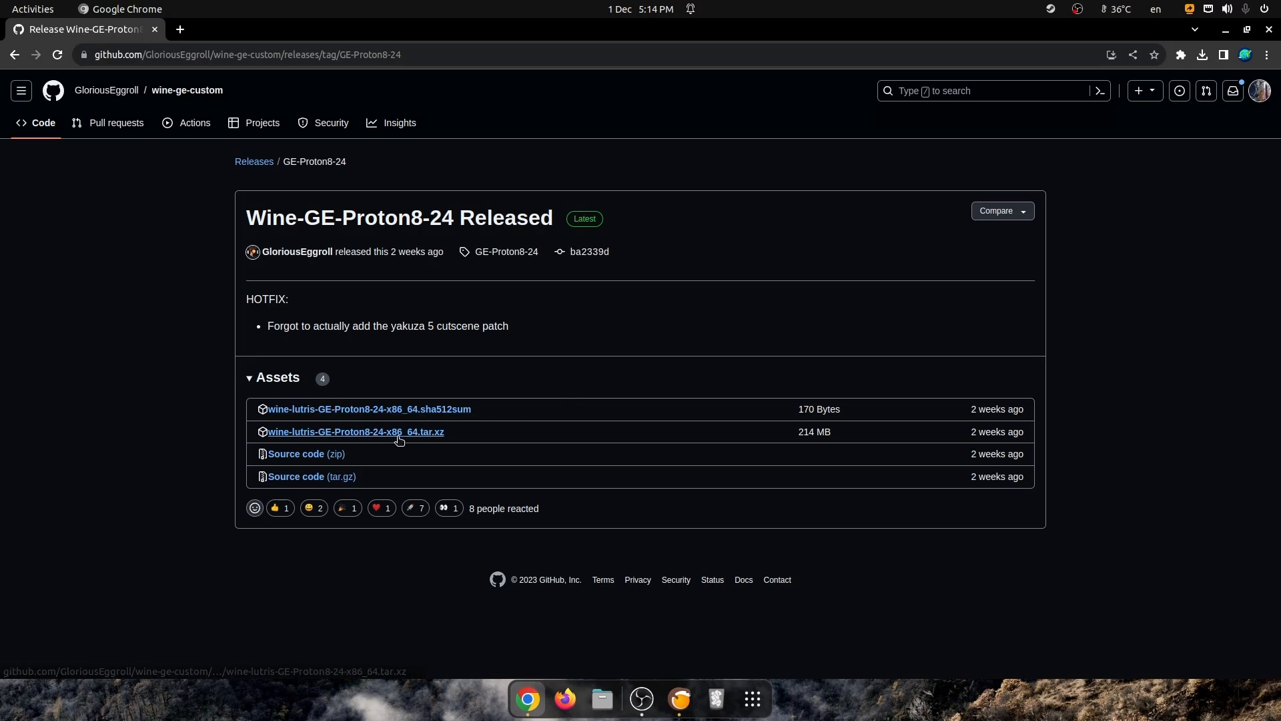
pyautogui.moveTo(424, 436)
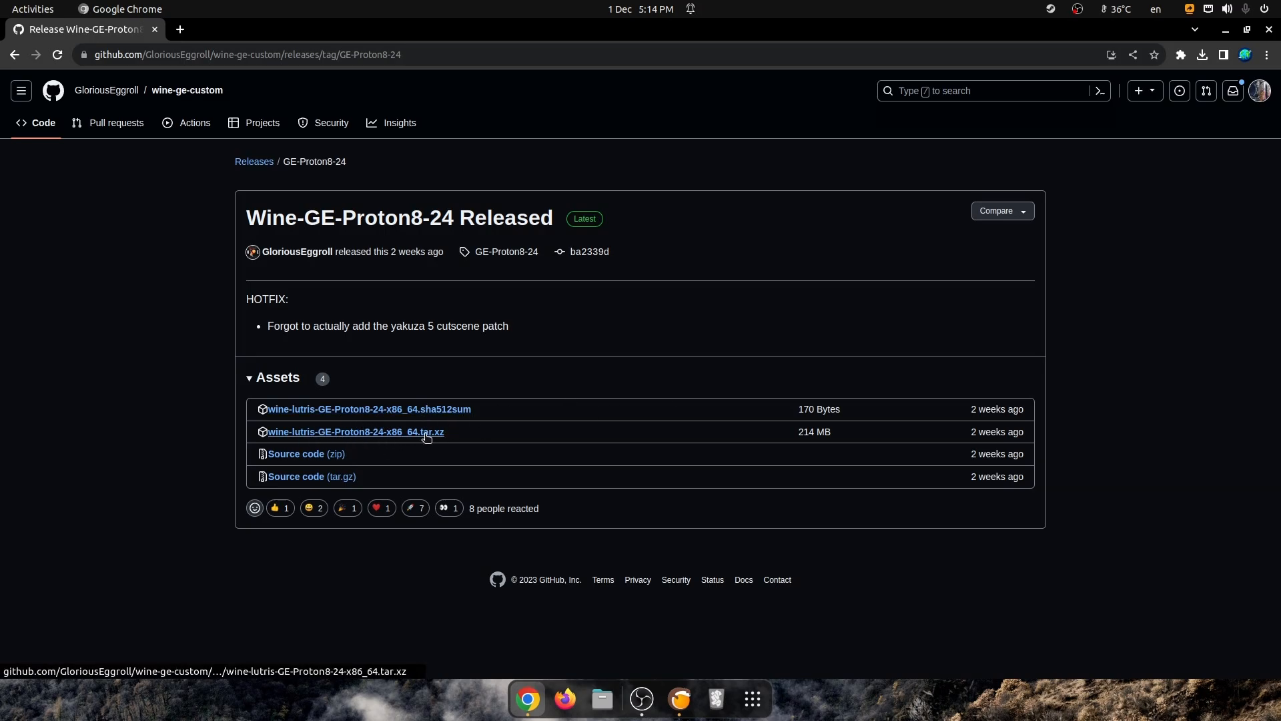
# - Download the wine-lutris-GE-Proton8-24-x86_64.tar.xz asset and check its progress in Chrome's downloads
pyautogui.click(355, 431)
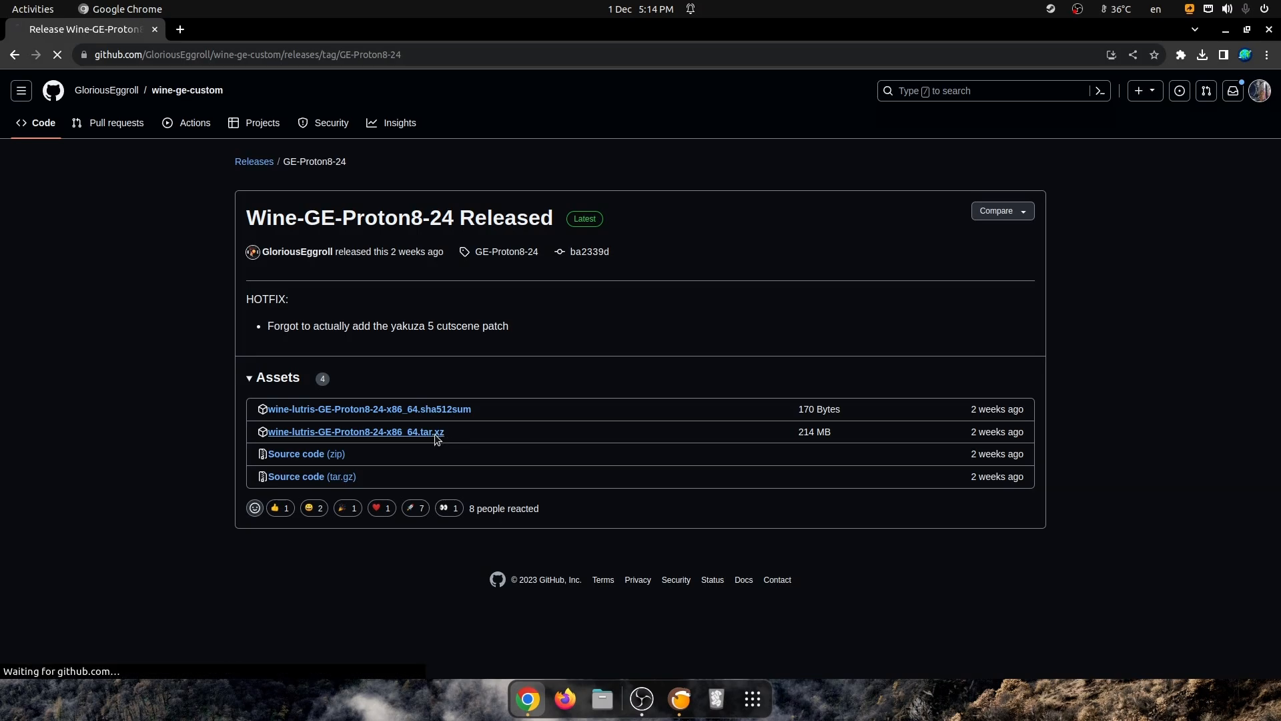
pyautogui.click(1203, 55)
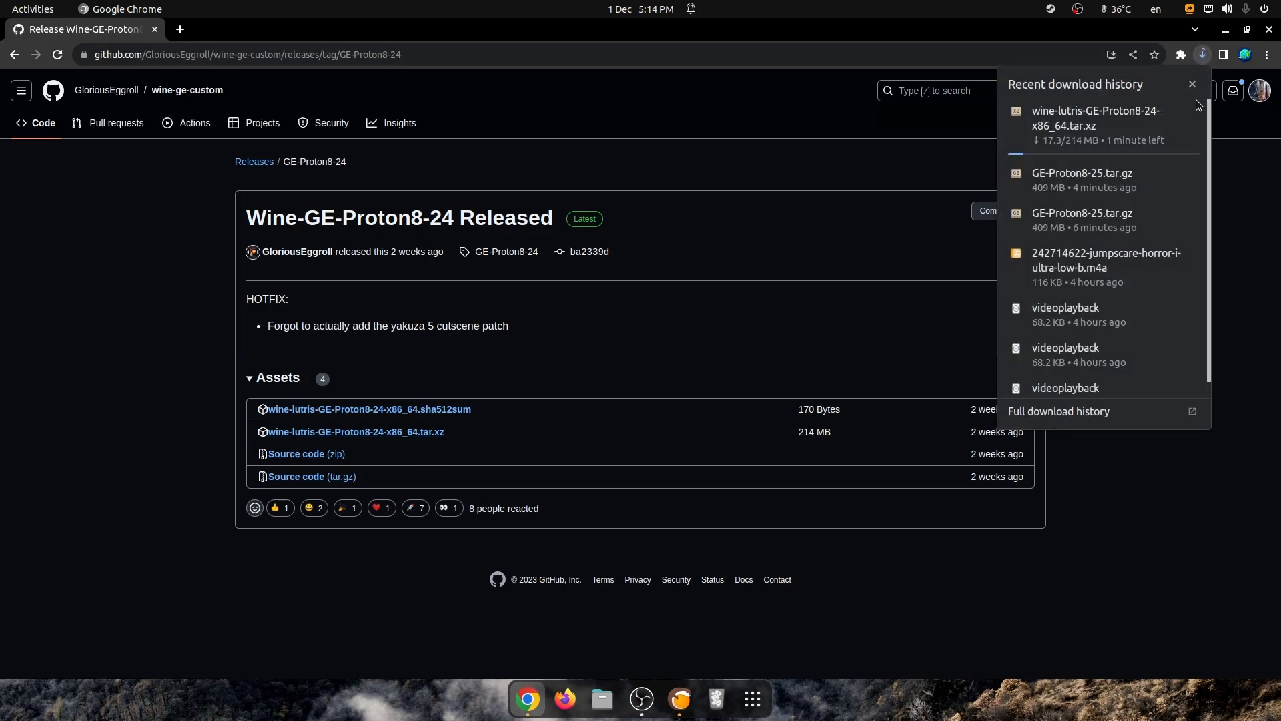
pyautogui.moveTo(1124, 486)
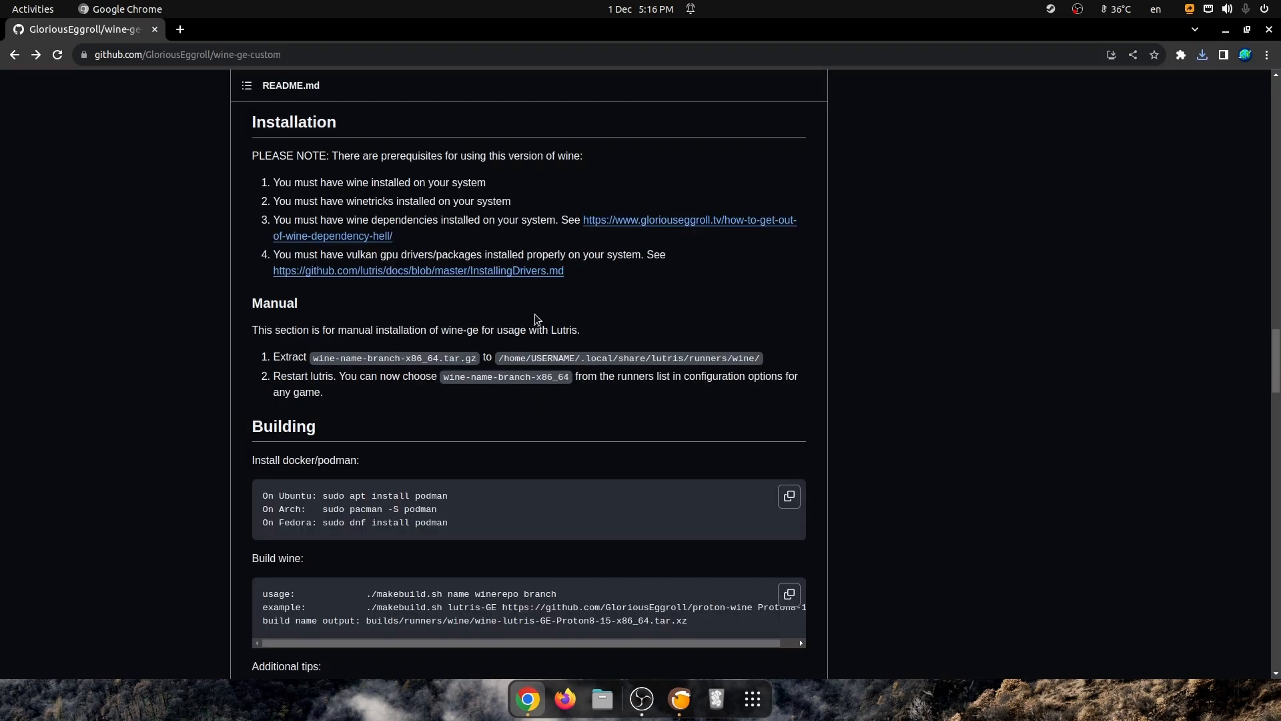
# - Return to the wine-ge README and highlight the wine-installed and wine dependencies prerequisites
pyautogui.click(1201, 55)
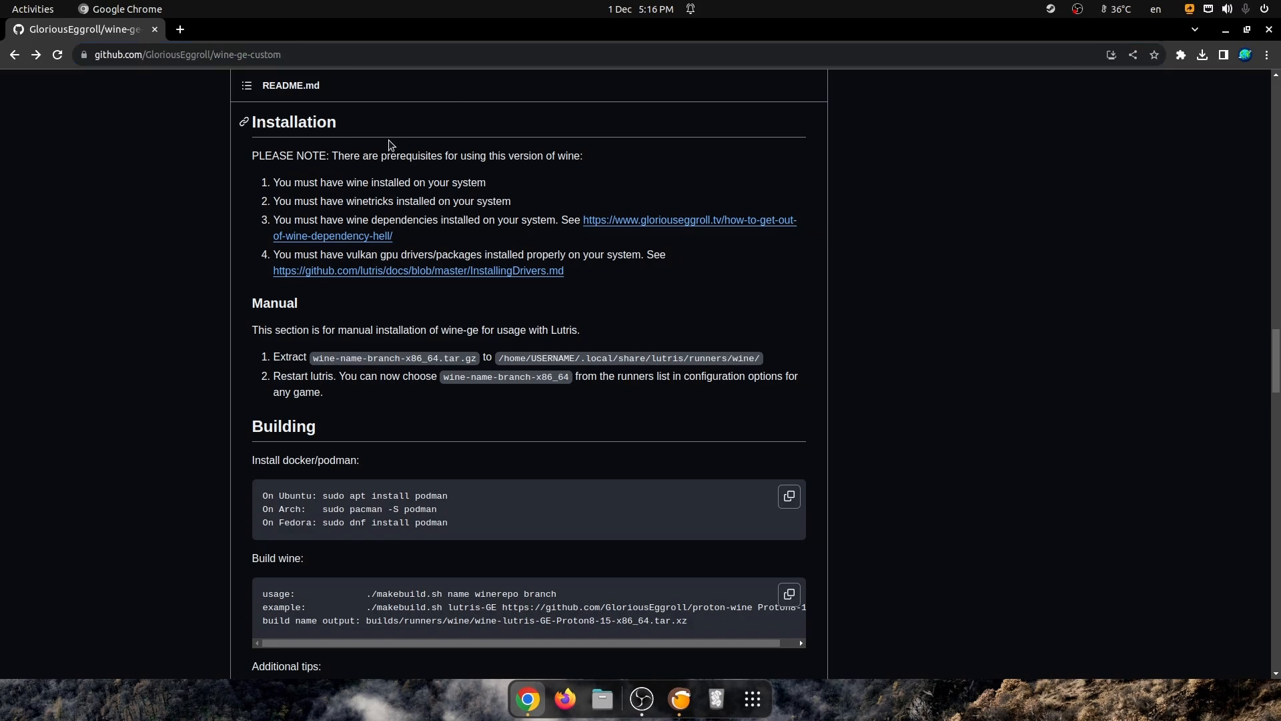
pyautogui.doubleClick(294, 122)
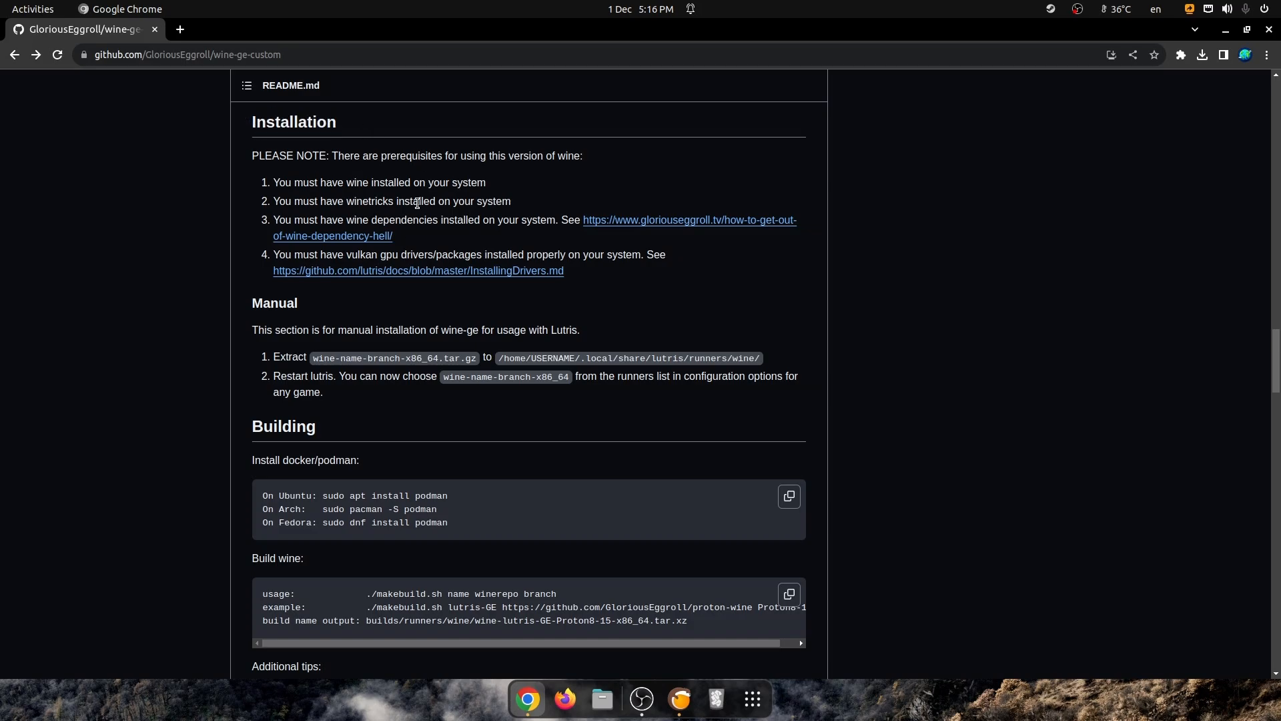
pyautogui.moveTo(274, 183); pyautogui.dragTo(433, 183)
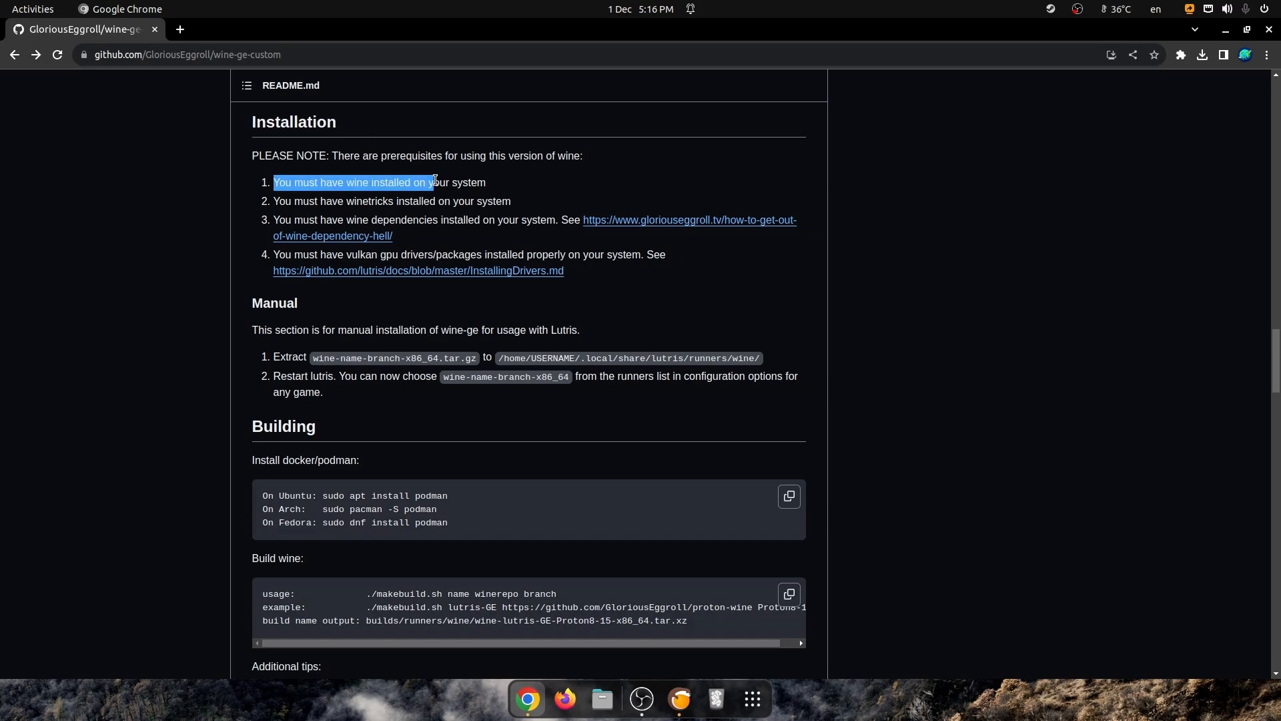
pyautogui.click(274, 202)
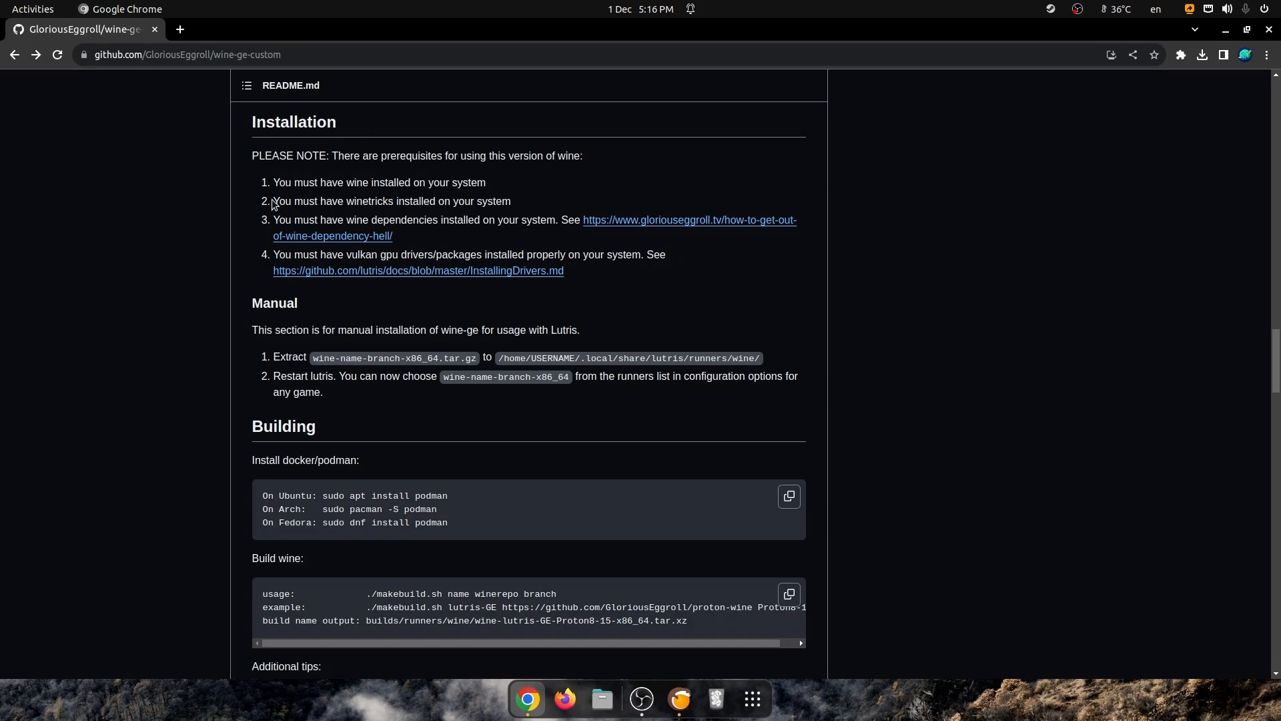
pyautogui.moveTo(274, 219); pyautogui.dragTo(536, 219)
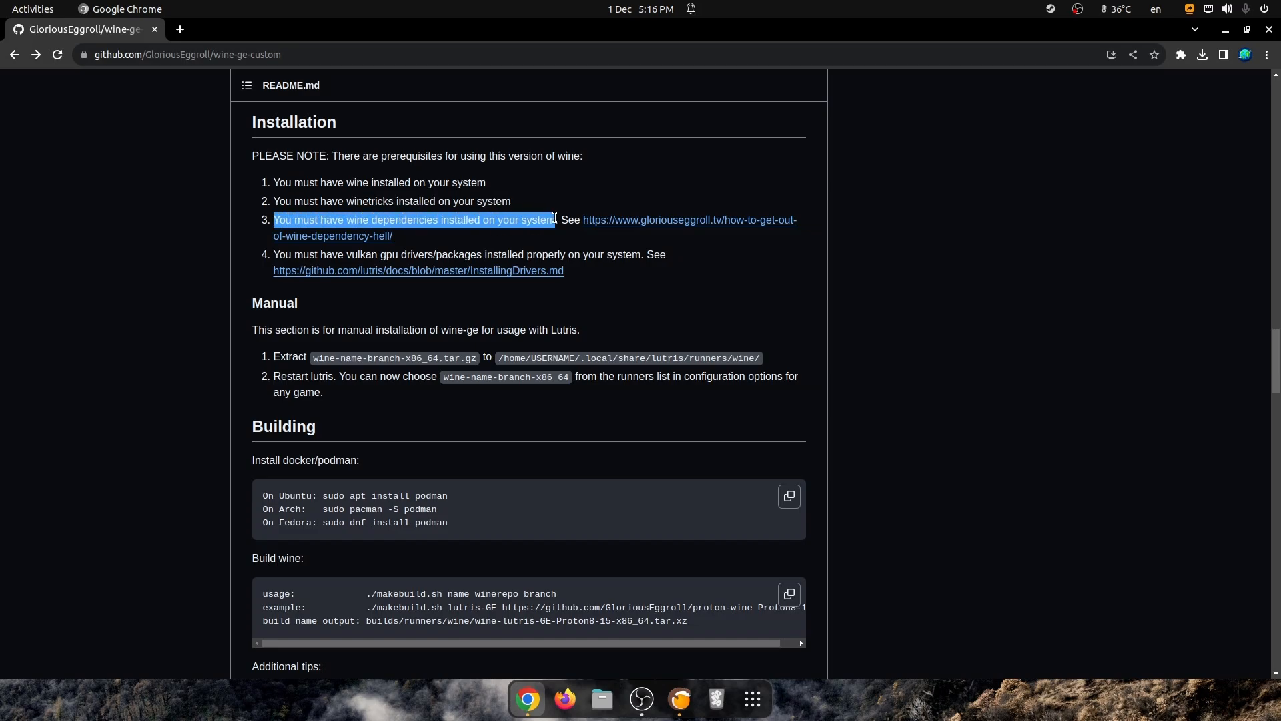
# - Briefly view the wine dependencies and drivers guides, then reach the manual extraction steps
pyautogui.click(689, 221)
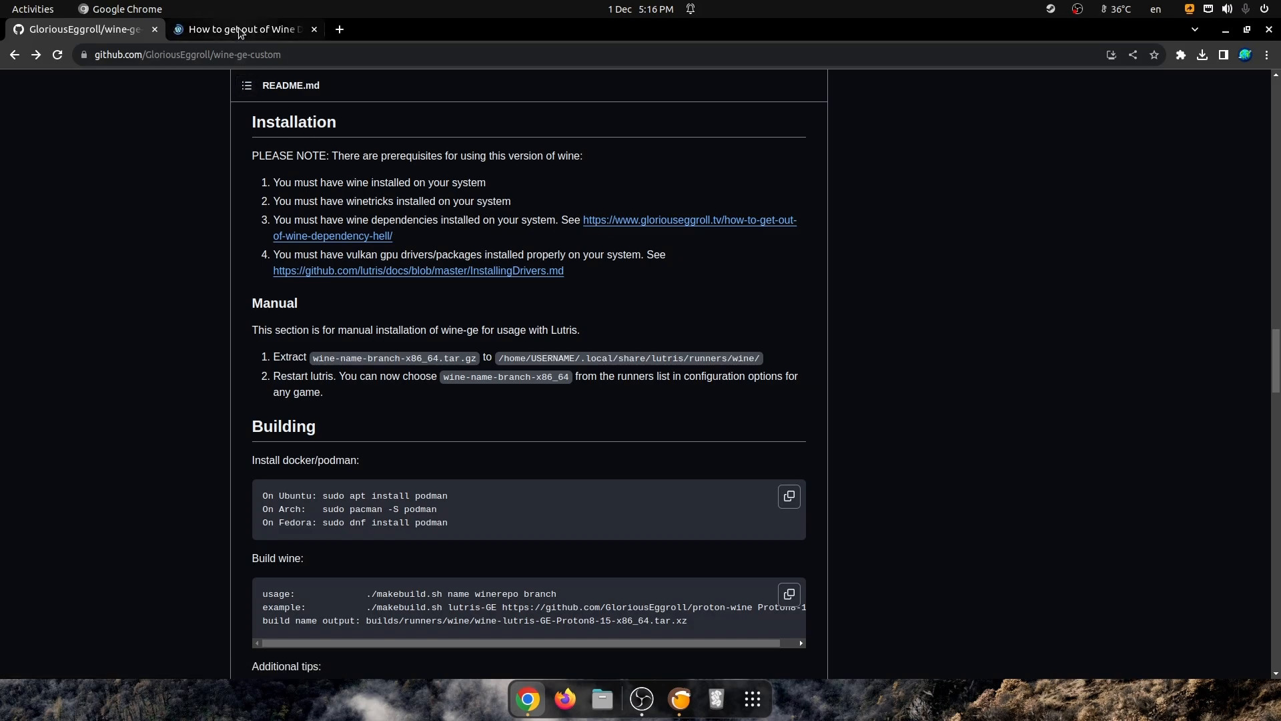
pyautogui.click(239, 29)
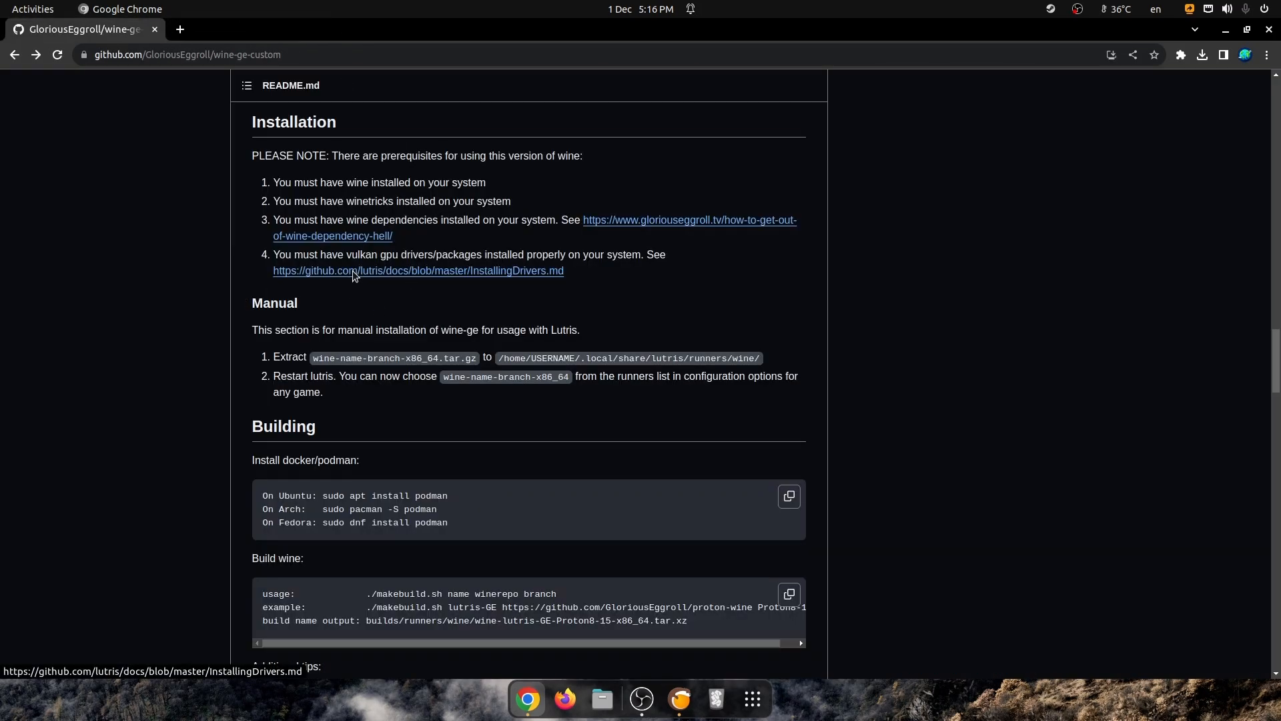
pyautogui.moveTo(462, 258)
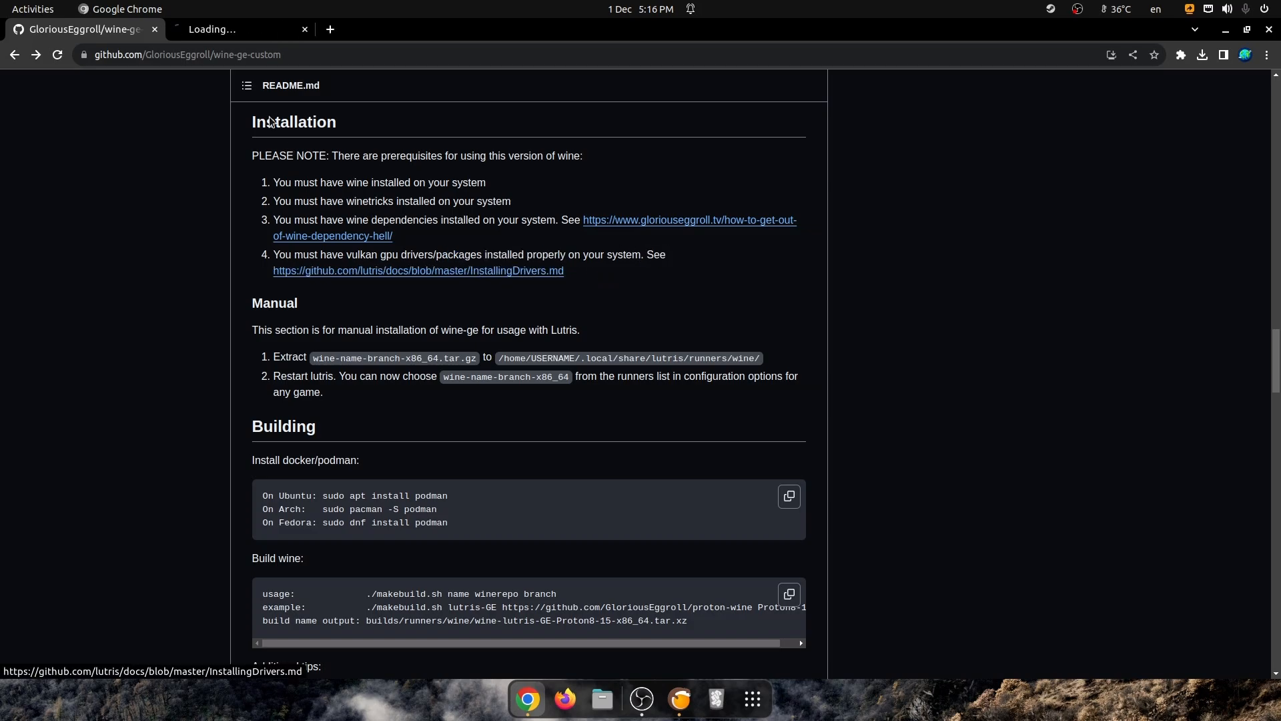
pyautogui.click(418, 271)
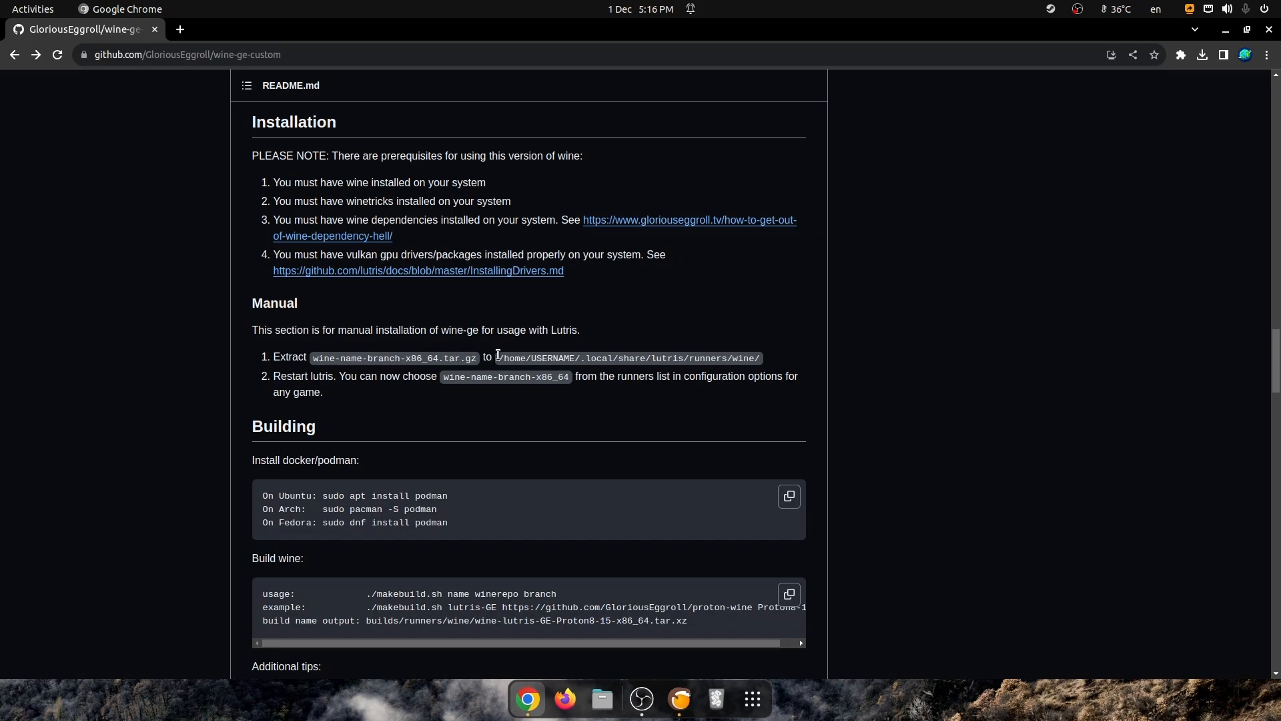
pyautogui.moveTo(598, 352)
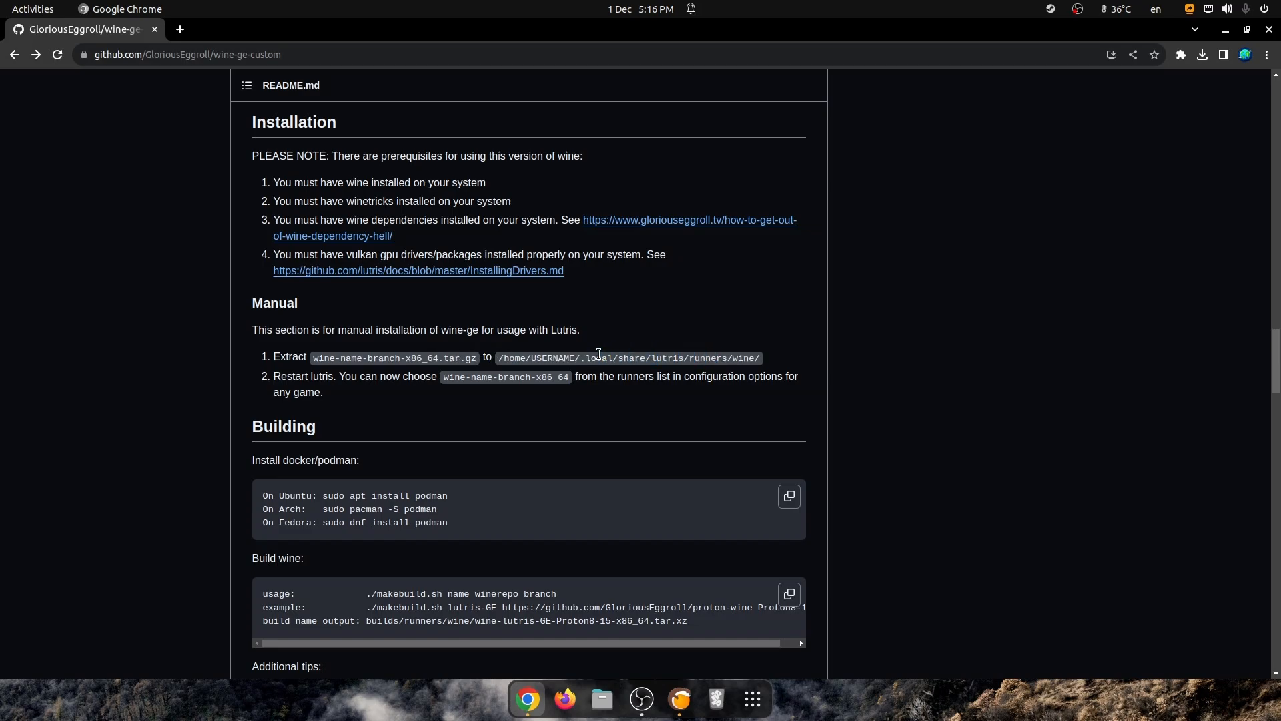
pyautogui.doubleClick(669, 357)
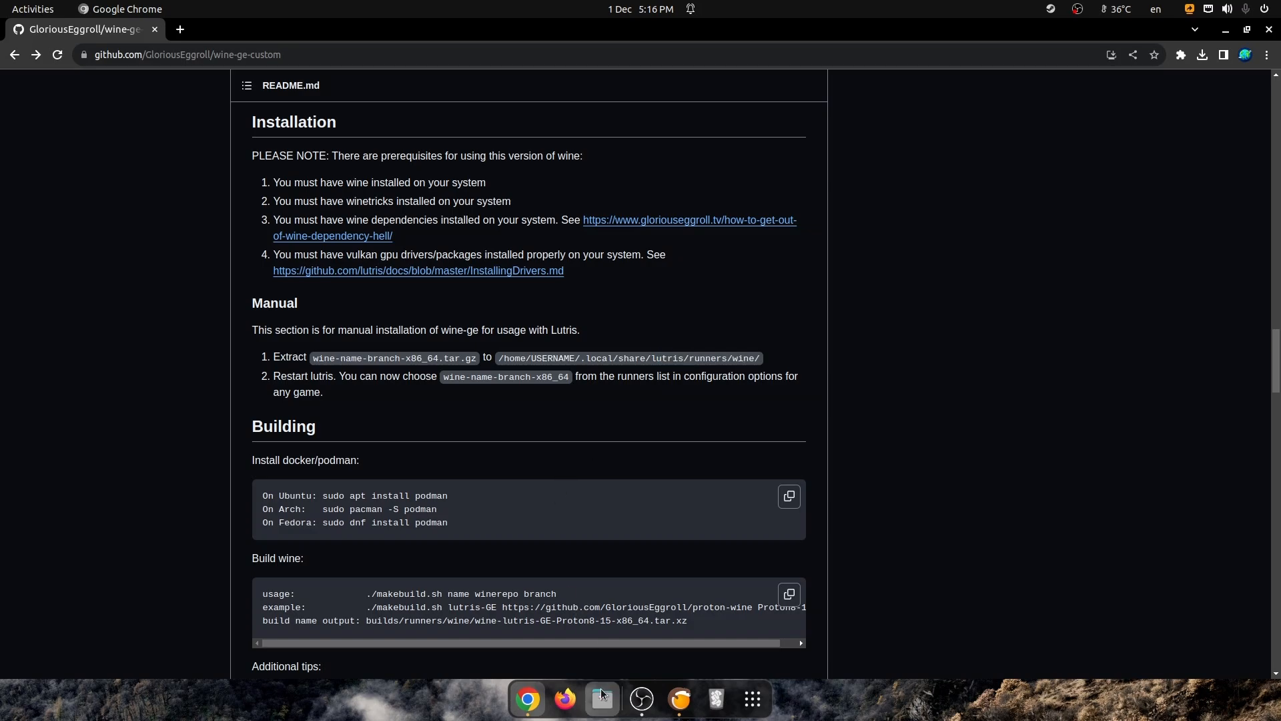
# - In Files, navigate ~/.local/share/lutris/runners and enter the wine runners folder
pyautogui.click(602, 698)
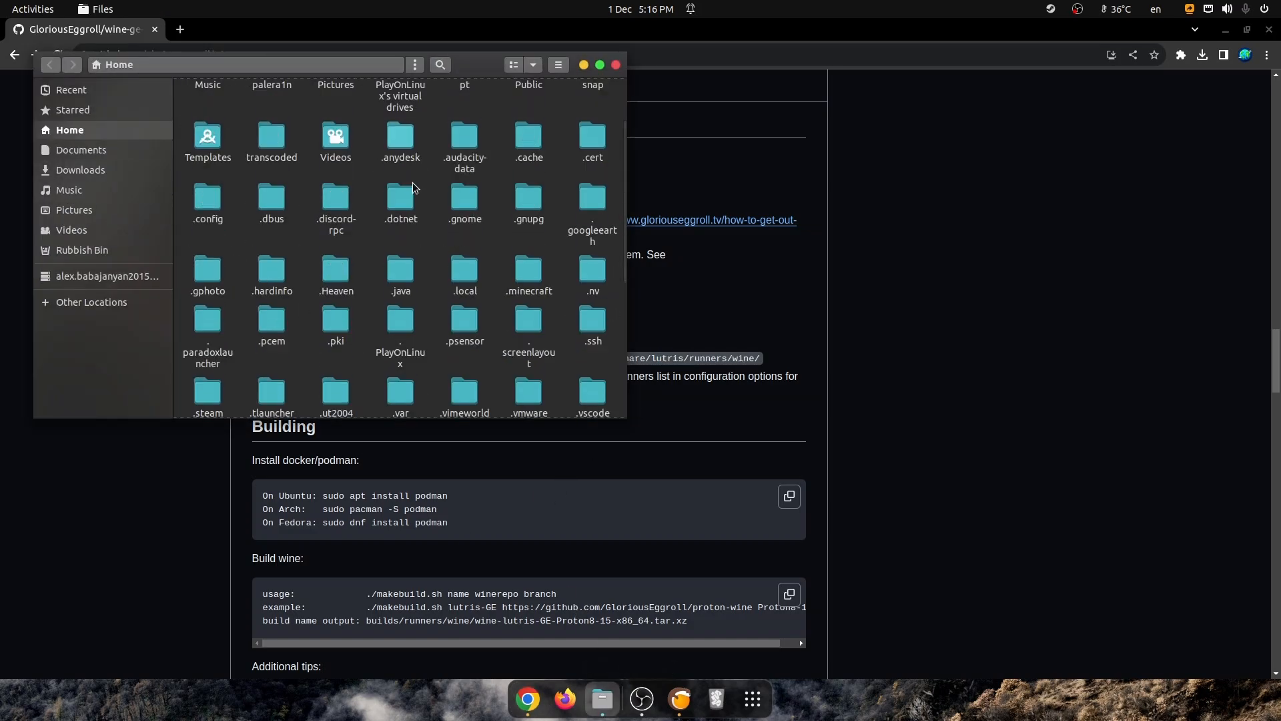
pyautogui.scroll(-3)
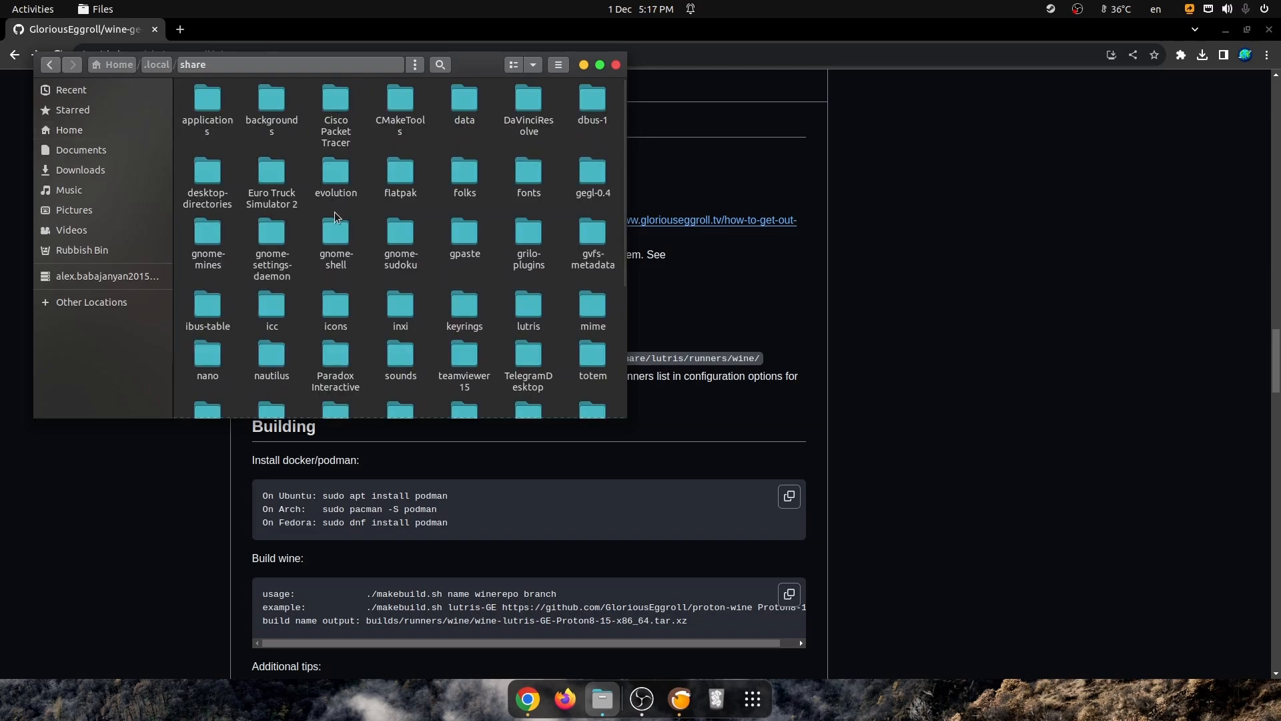
pyautogui.scroll(-3)
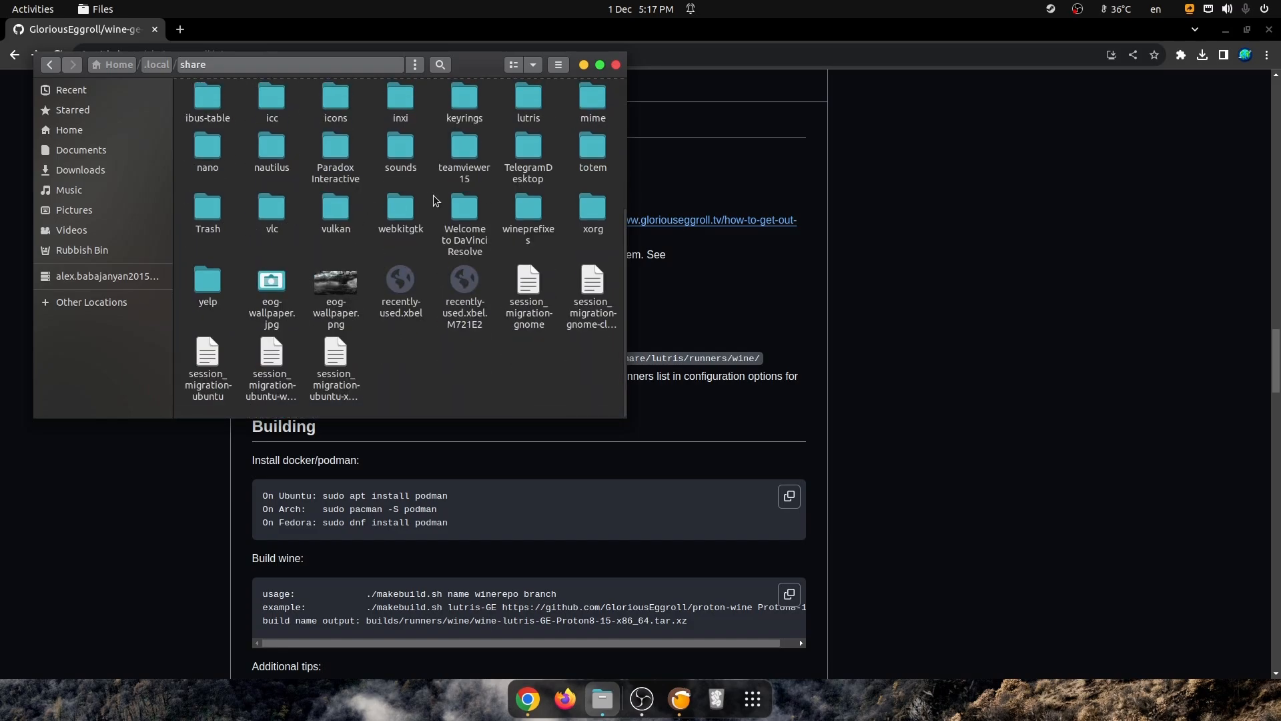
pyautogui.scroll(3)
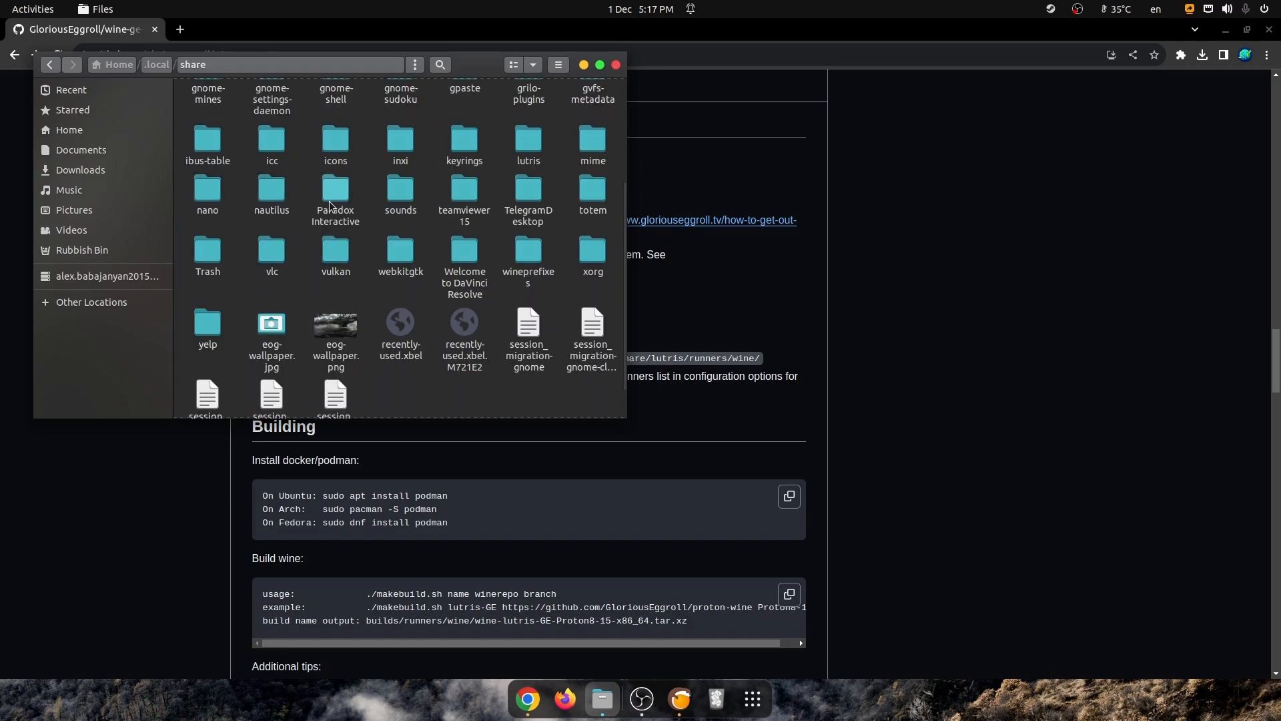
pyautogui.moveTo(497, 168)
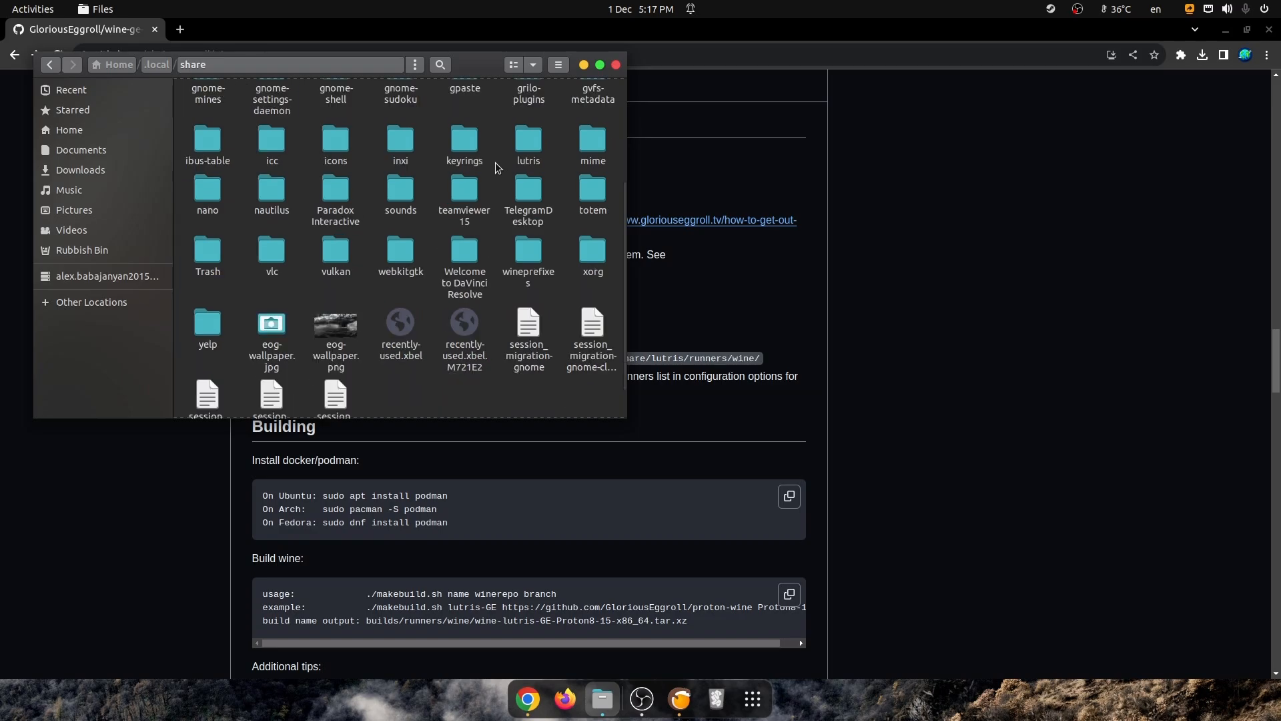
pyautogui.write('run')
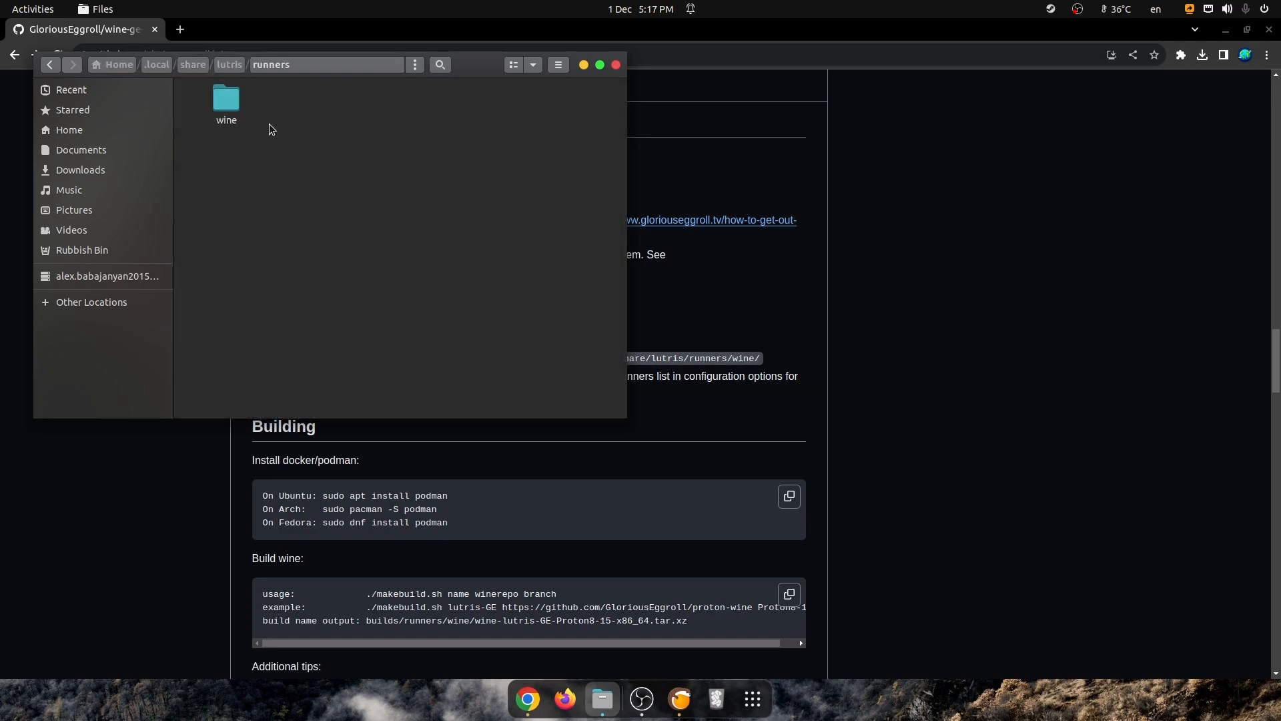
pyautogui.doubleClick(226, 97)
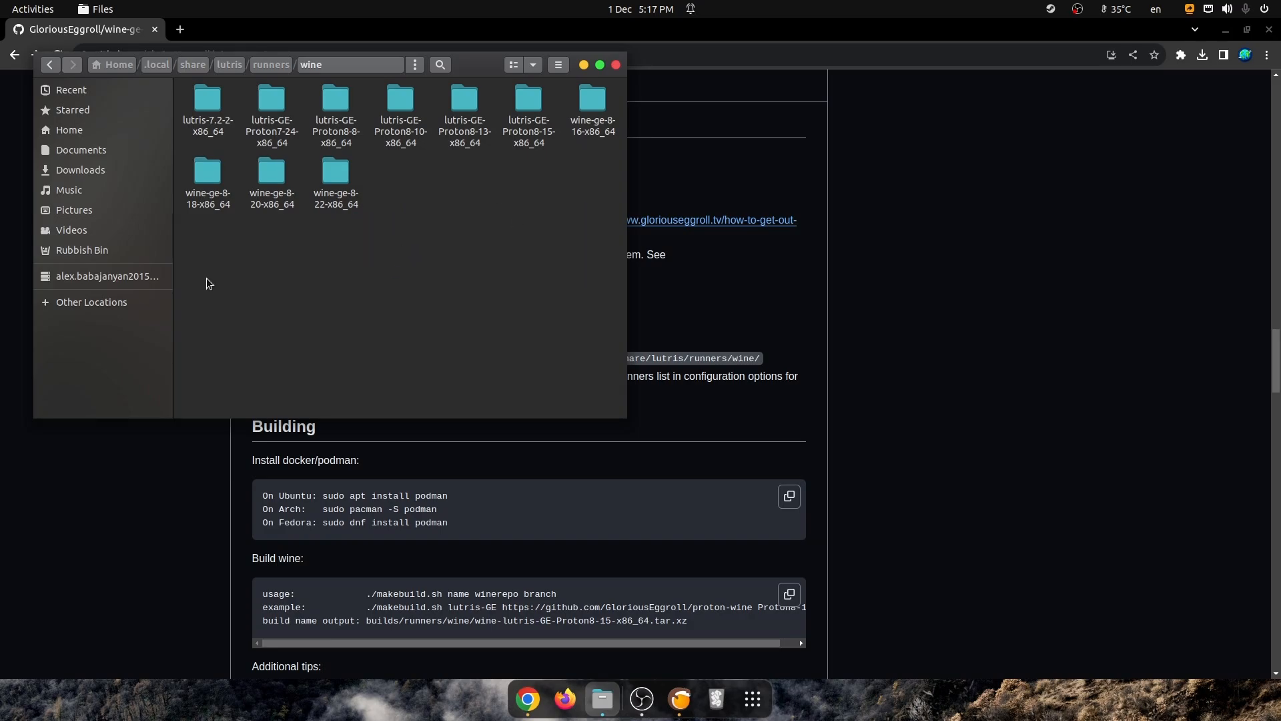
pyautogui.moveTo(743, 209)
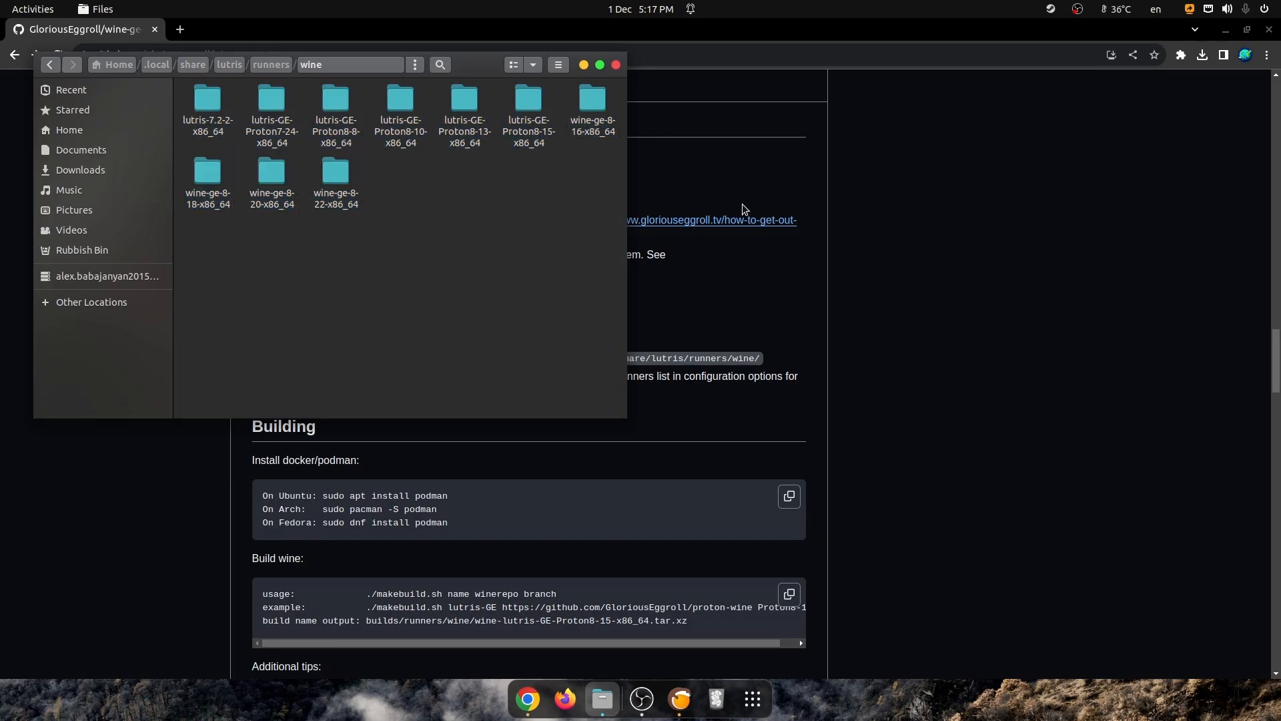
# - Extract wine-lutris-GE-Proton8-24-x86_64.tar.xz into its own folder in Downloads via Extract Here
pyautogui.click(1202, 54)
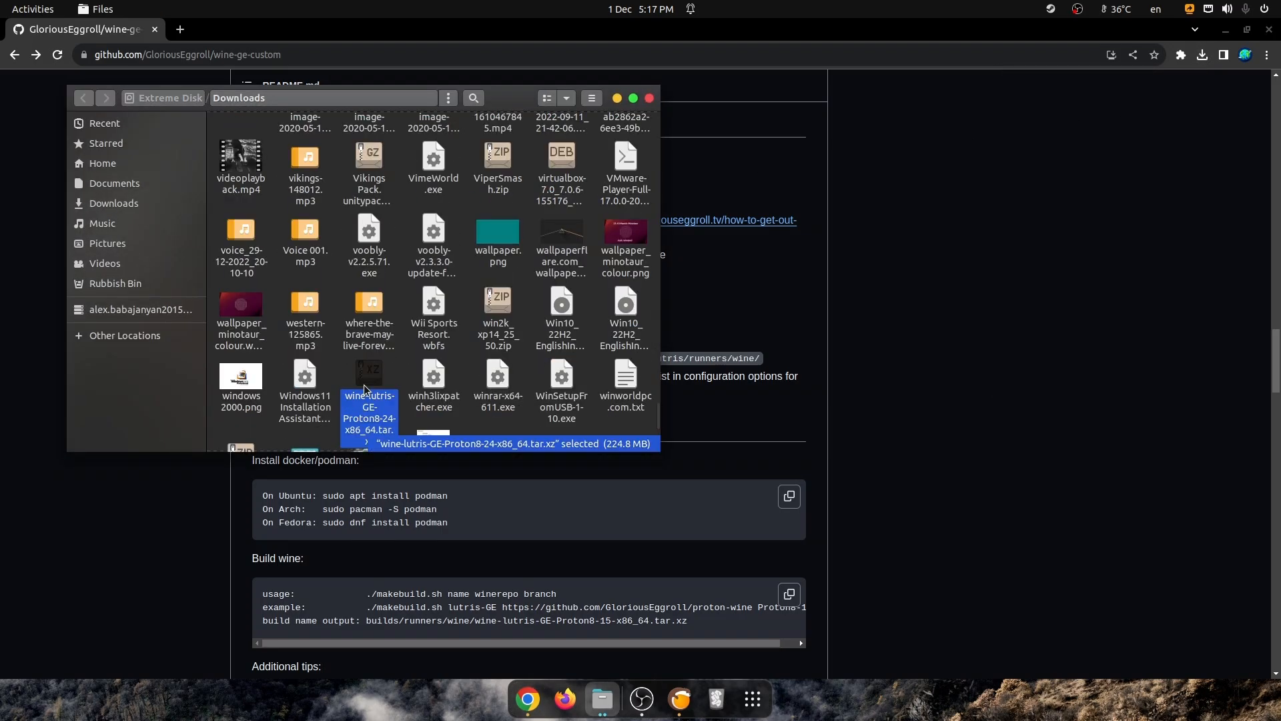
pyautogui.rightClick(370, 413)
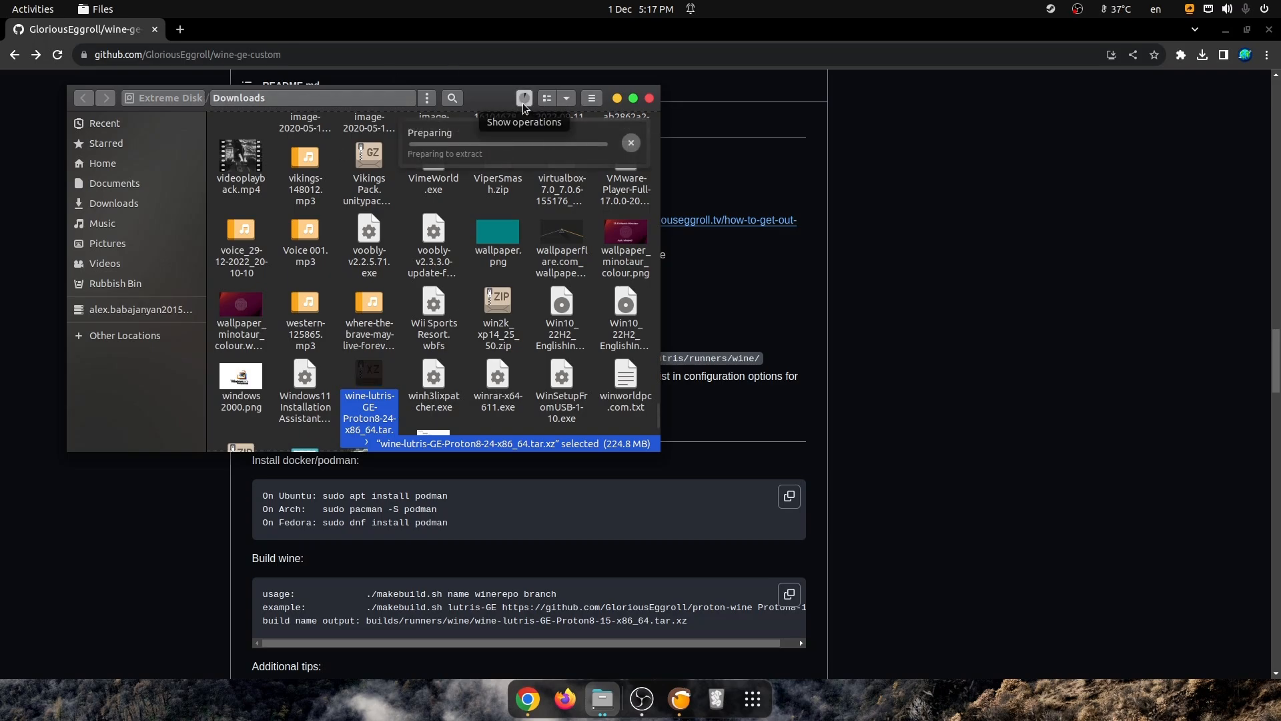
pyautogui.moveTo(519, 145)
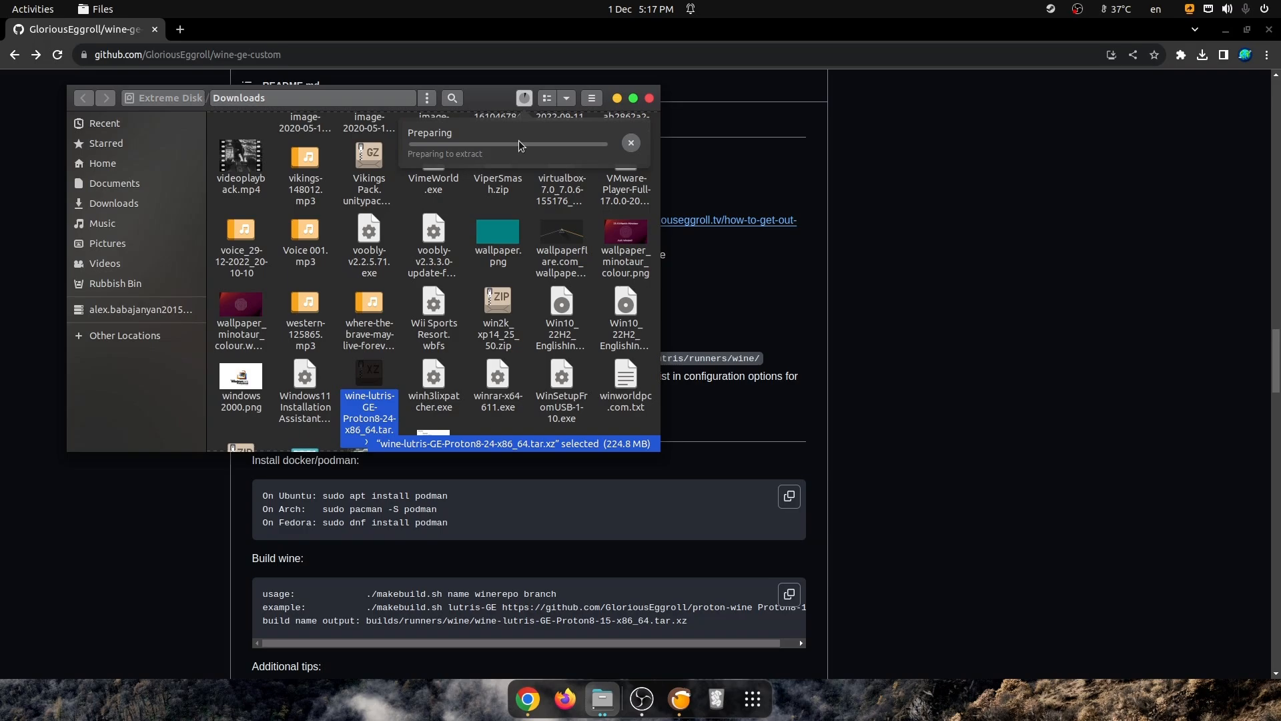
pyautogui.moveTo(525, 100)
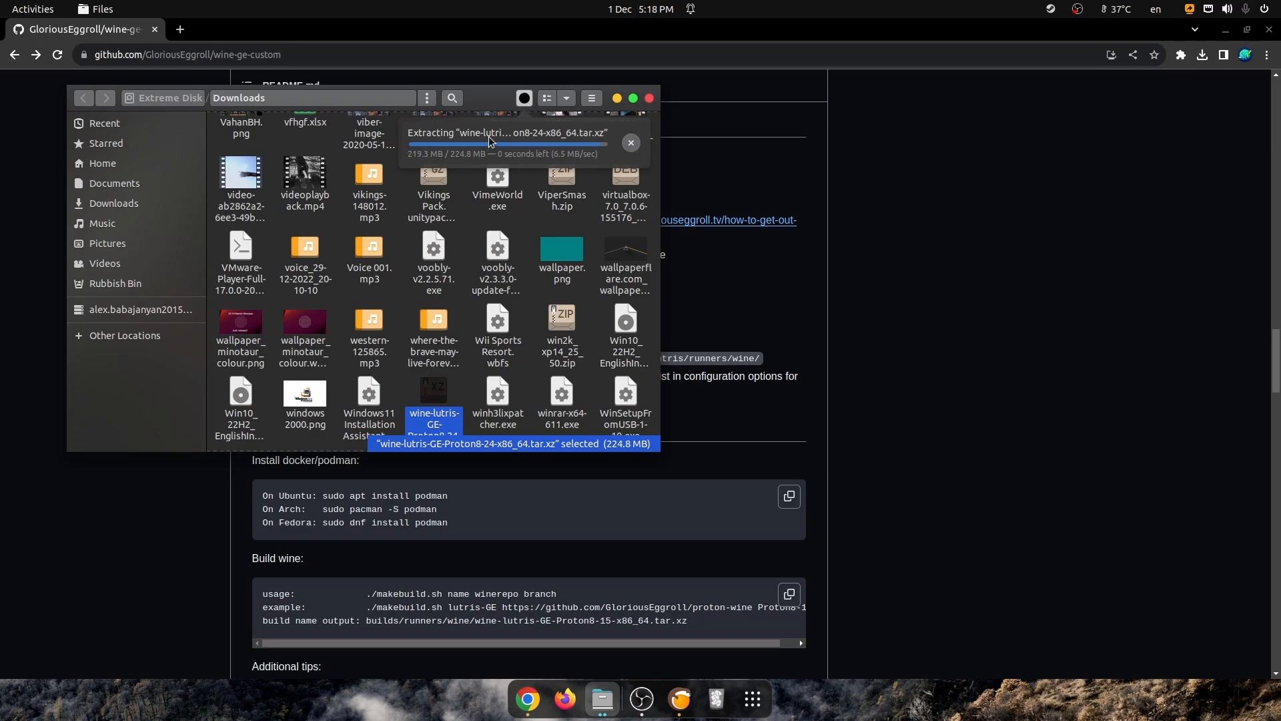
pyautogui.rightClick(304, 163)
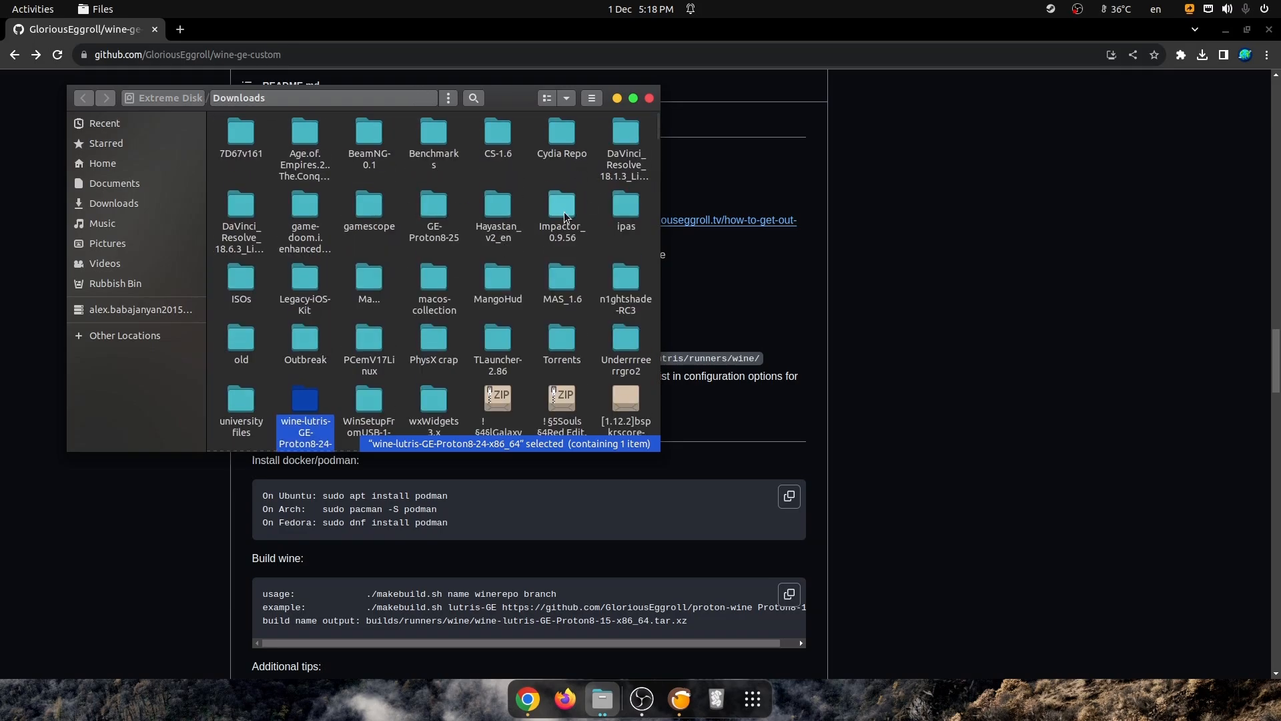
# - Copy the extracted wine-lutris-GE-Proton8-24-x86_64 folder into ~/.local/share/lutris/runners/wine and verify it appears
pyautogui.click(434, 211)
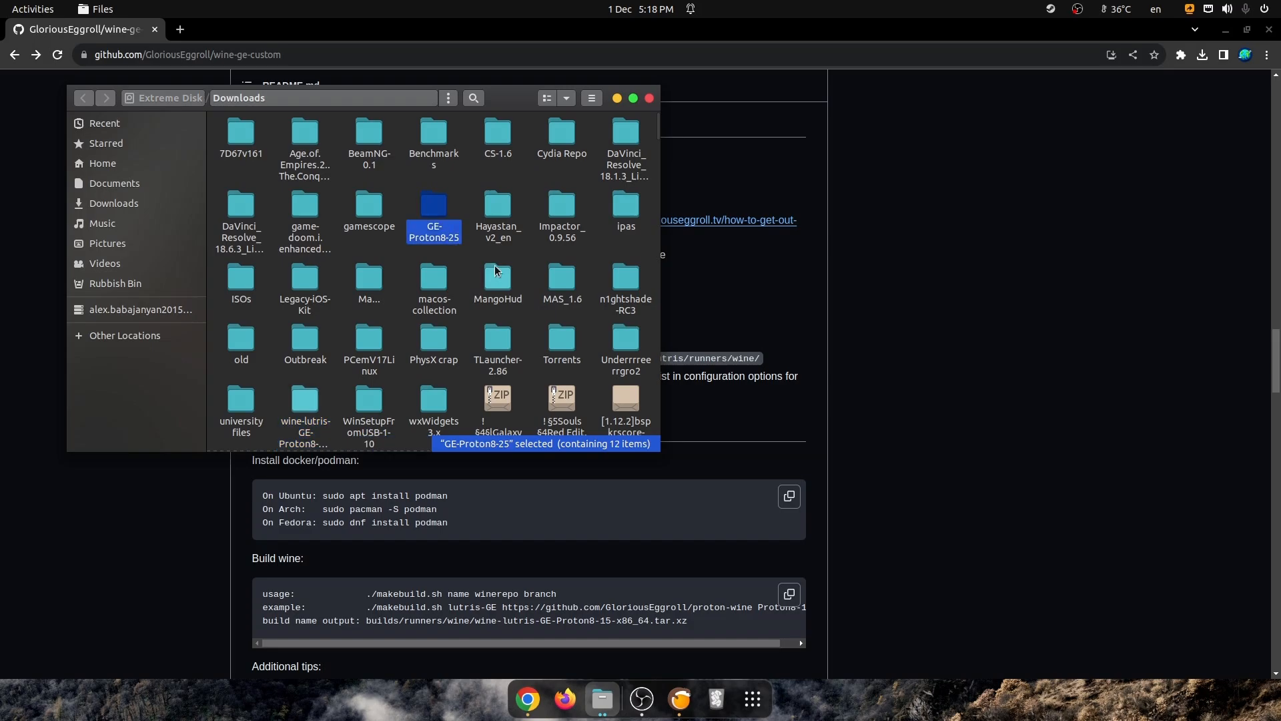
pyautogui.press('Delete')
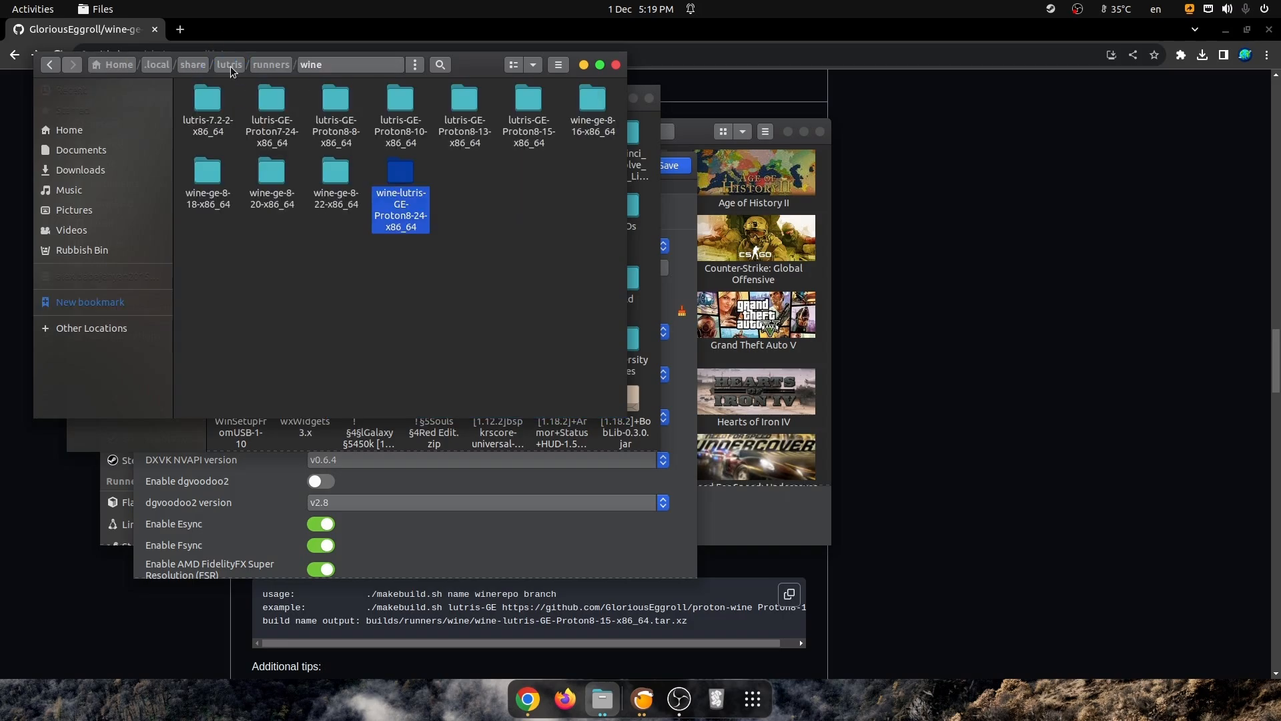
pyautogui.click(401, 200)
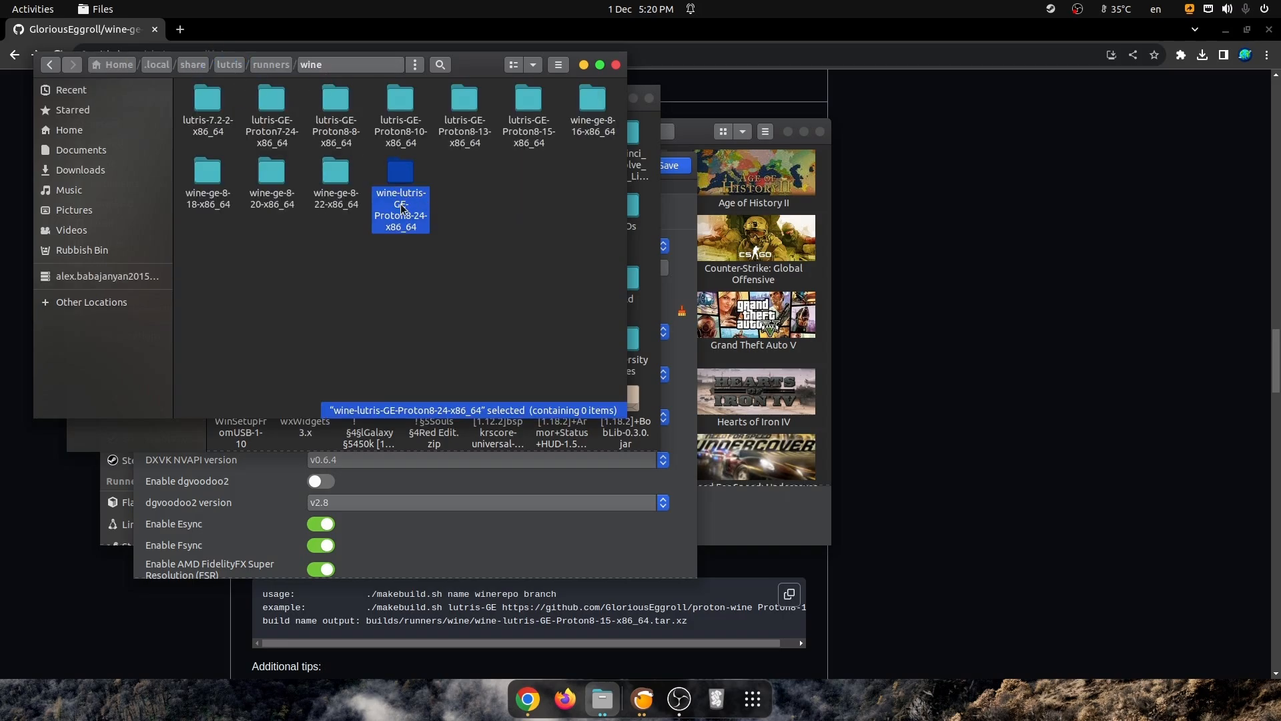
pyautogui.moveTo(425, 196)
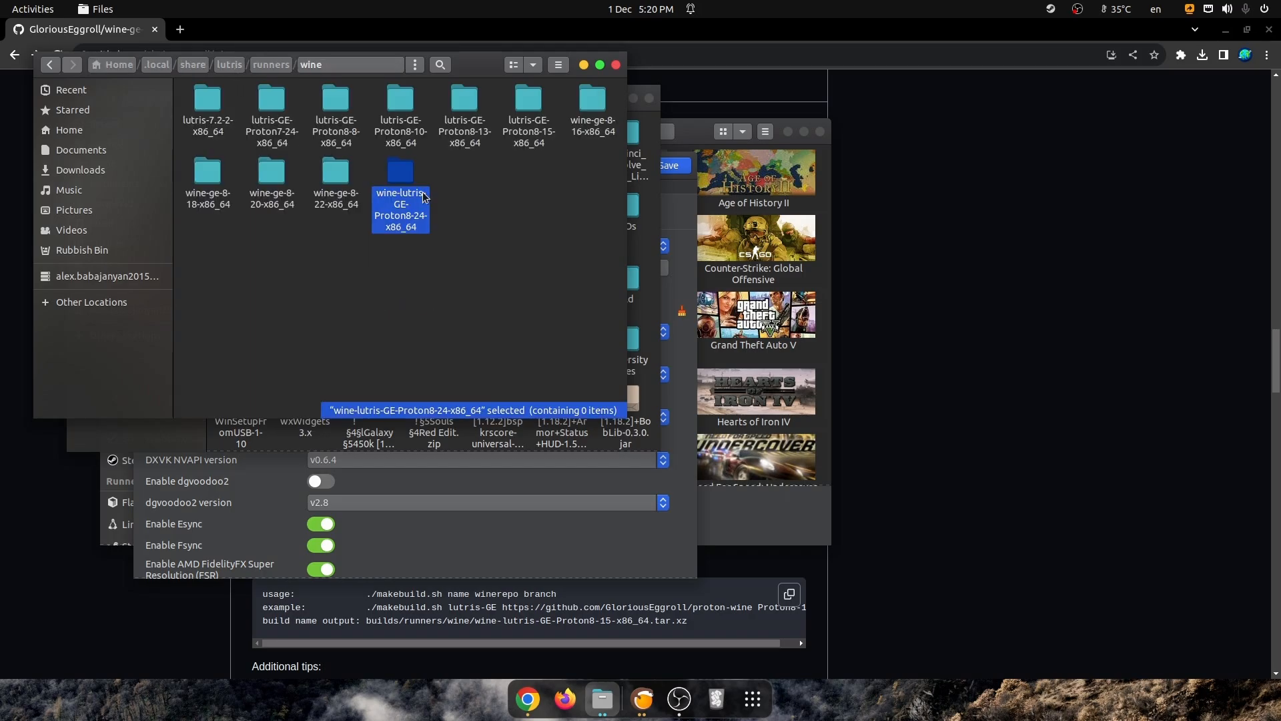
pyautogui.press('Delete')
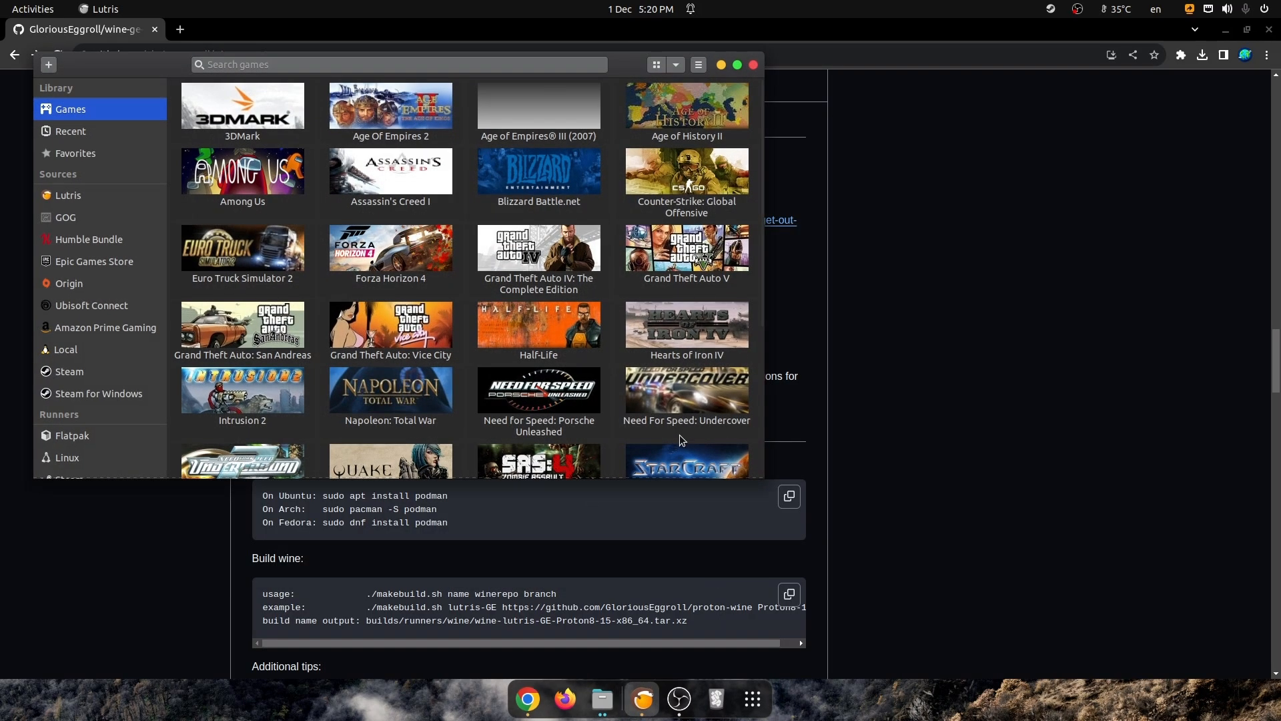
pyautogui.moveTo(373, 143)
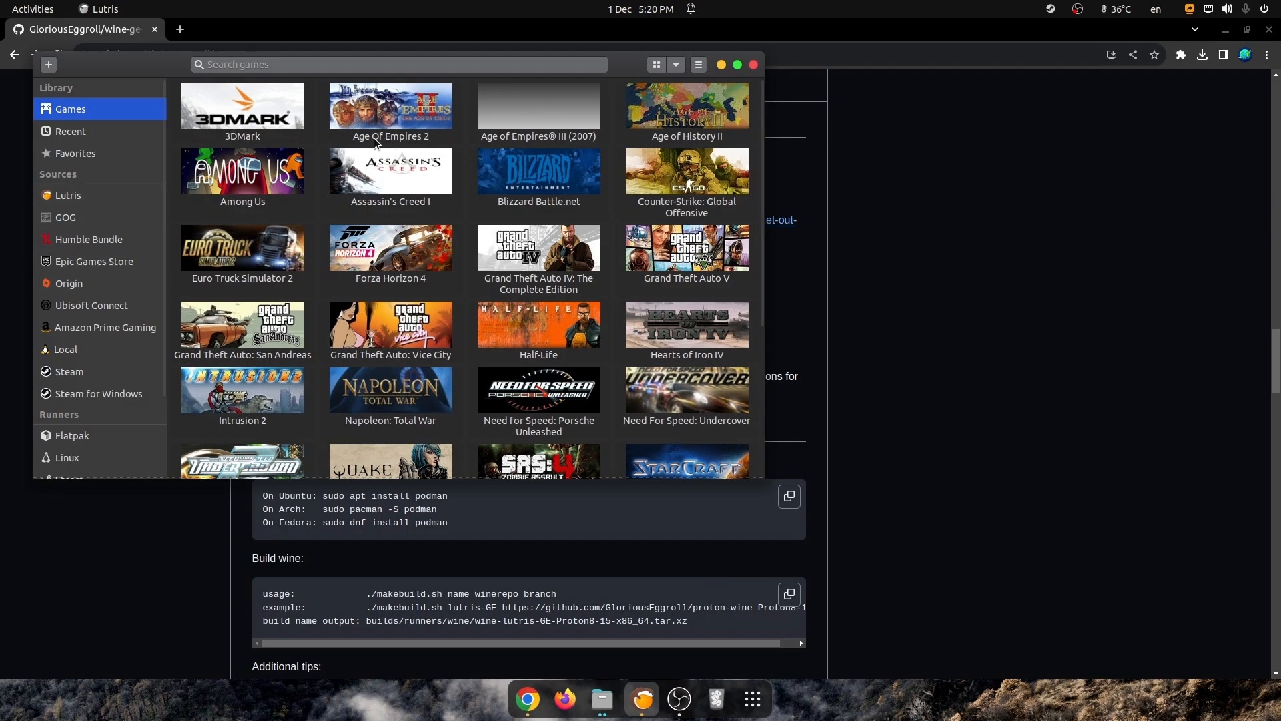
# - In Age Of Empires 2's Runner options, set Wine version to lutris-GE-Proton8-24-x86_64 and save
pyautogui.click(389, 107)
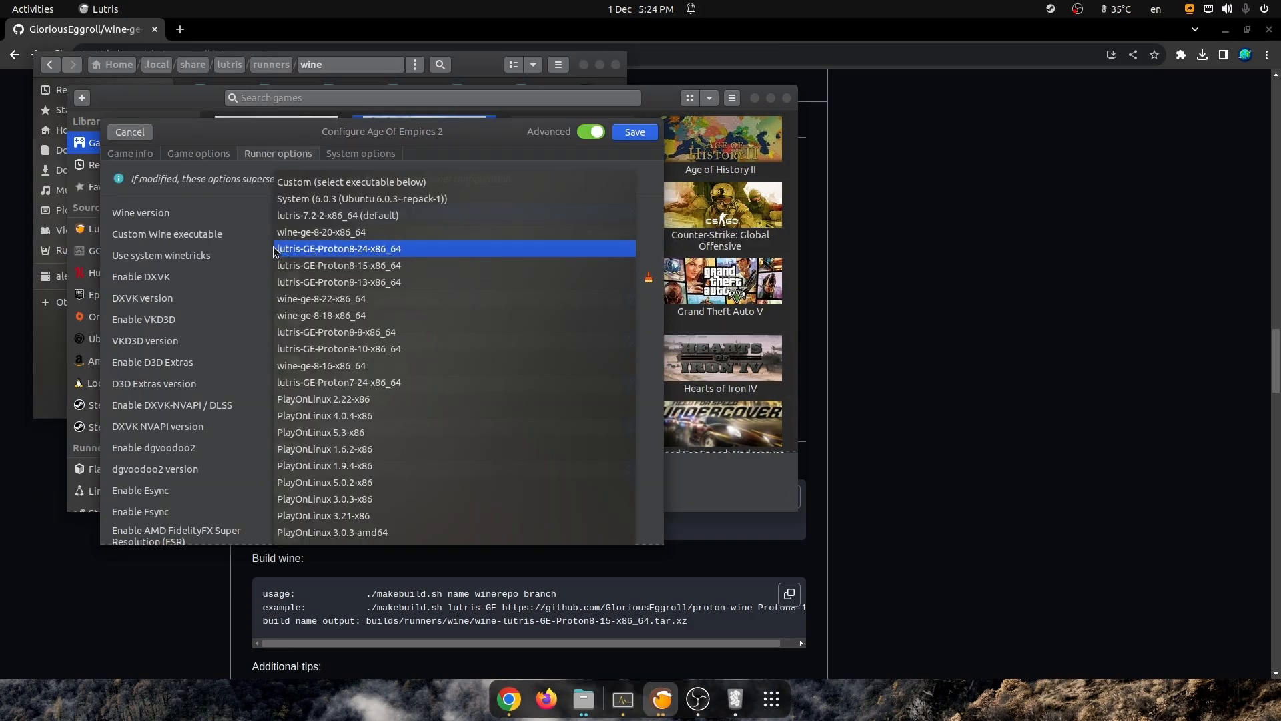
pyautogui.moveTo(355, 252)
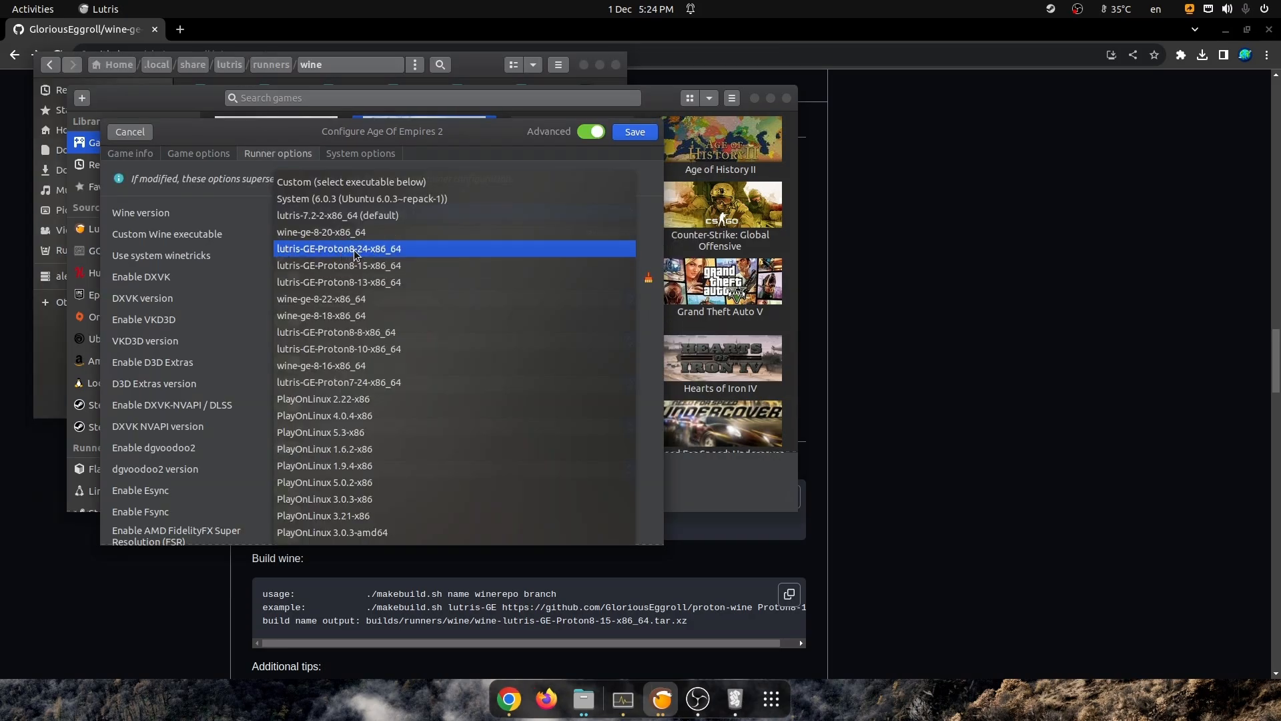
pyautogui.moveTo(377, 258)
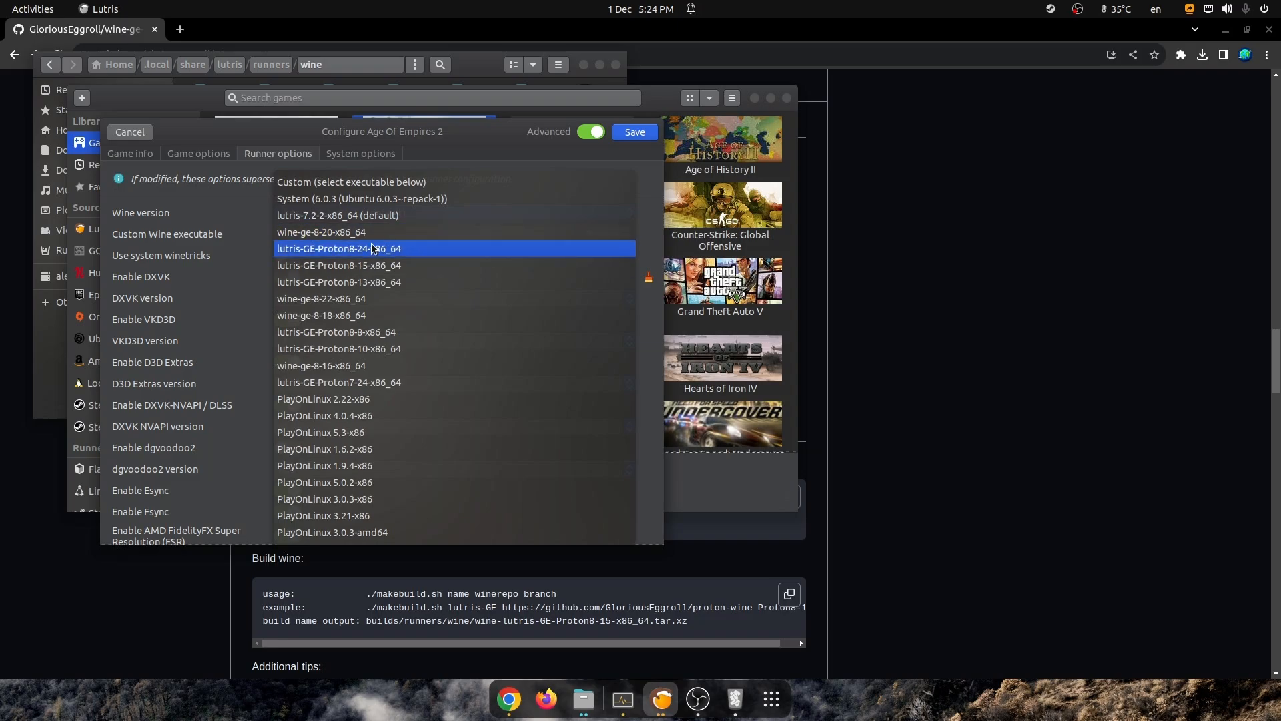
pyautogui.moveTo(319, 256)
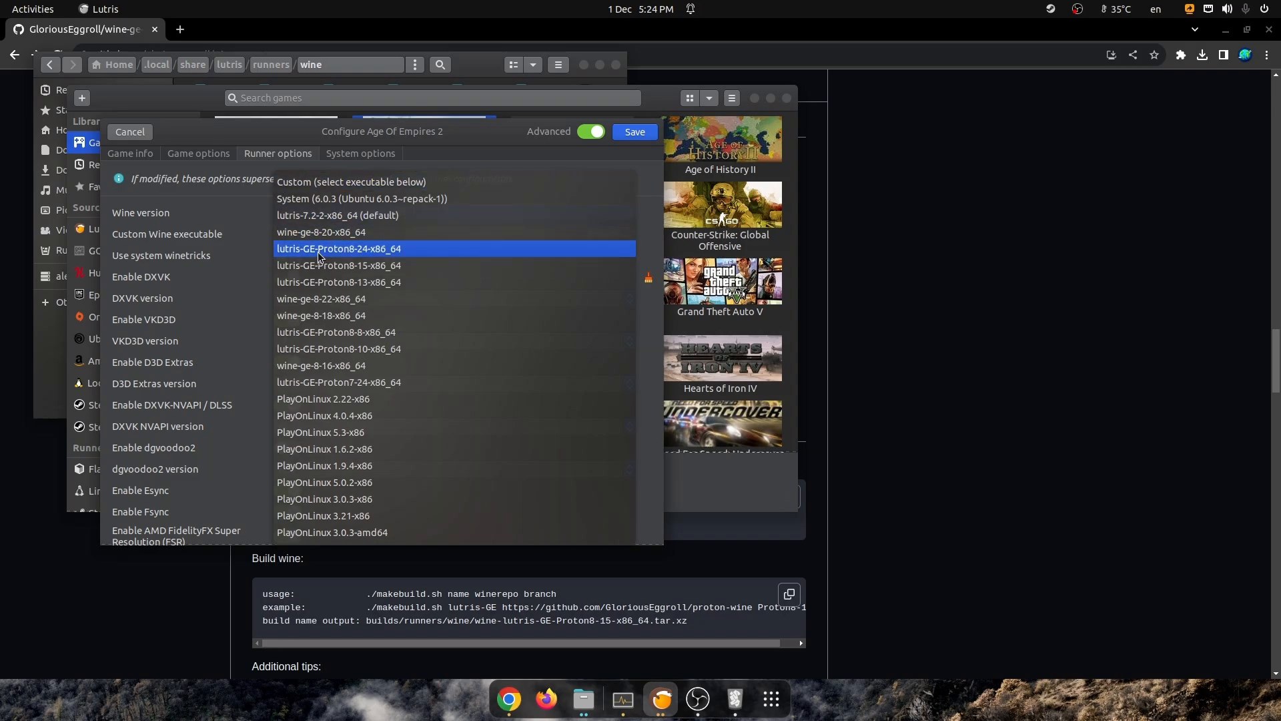
pyautogui.click(337, 249)
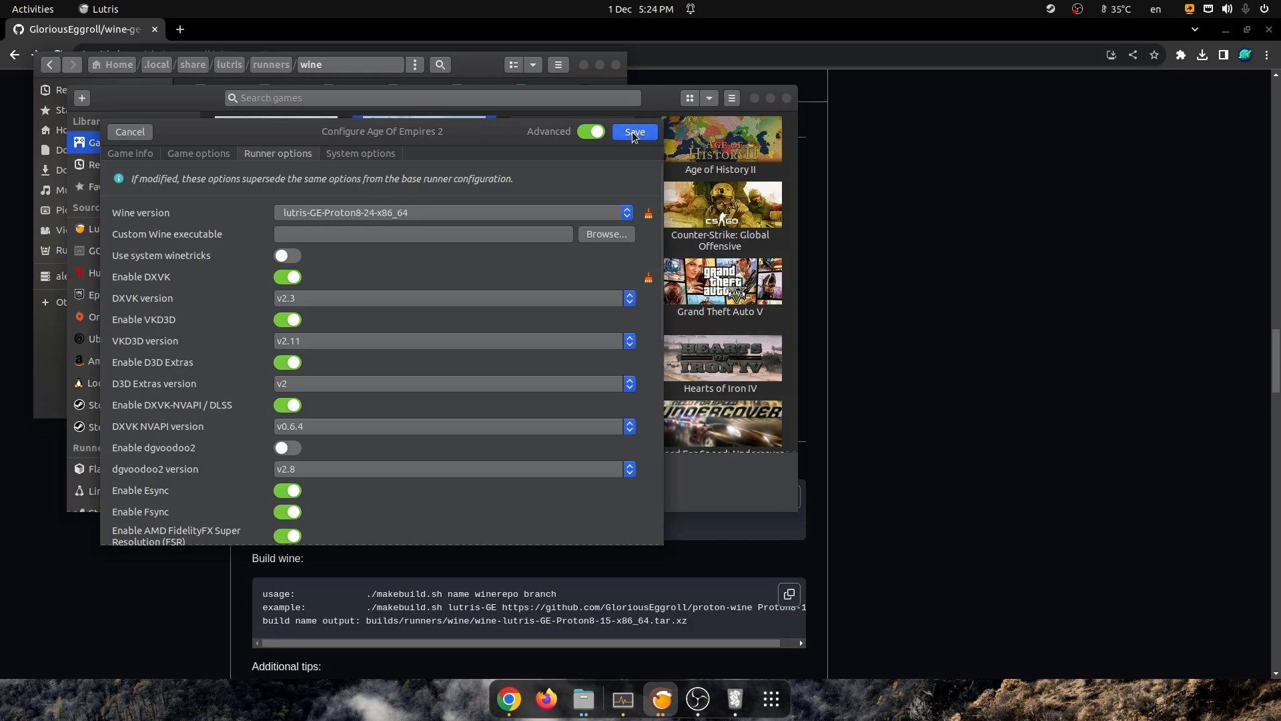
pyautogui.click(634, 132)
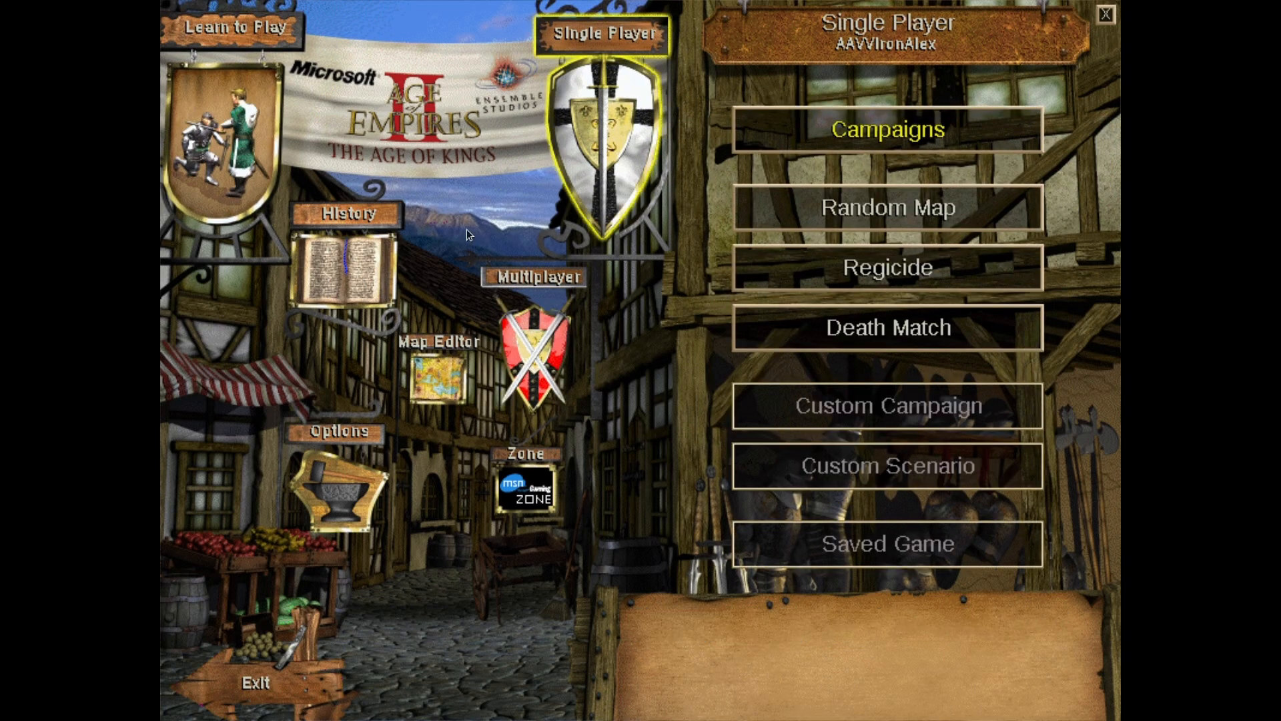
pyautogui.moveTo(493, 575)
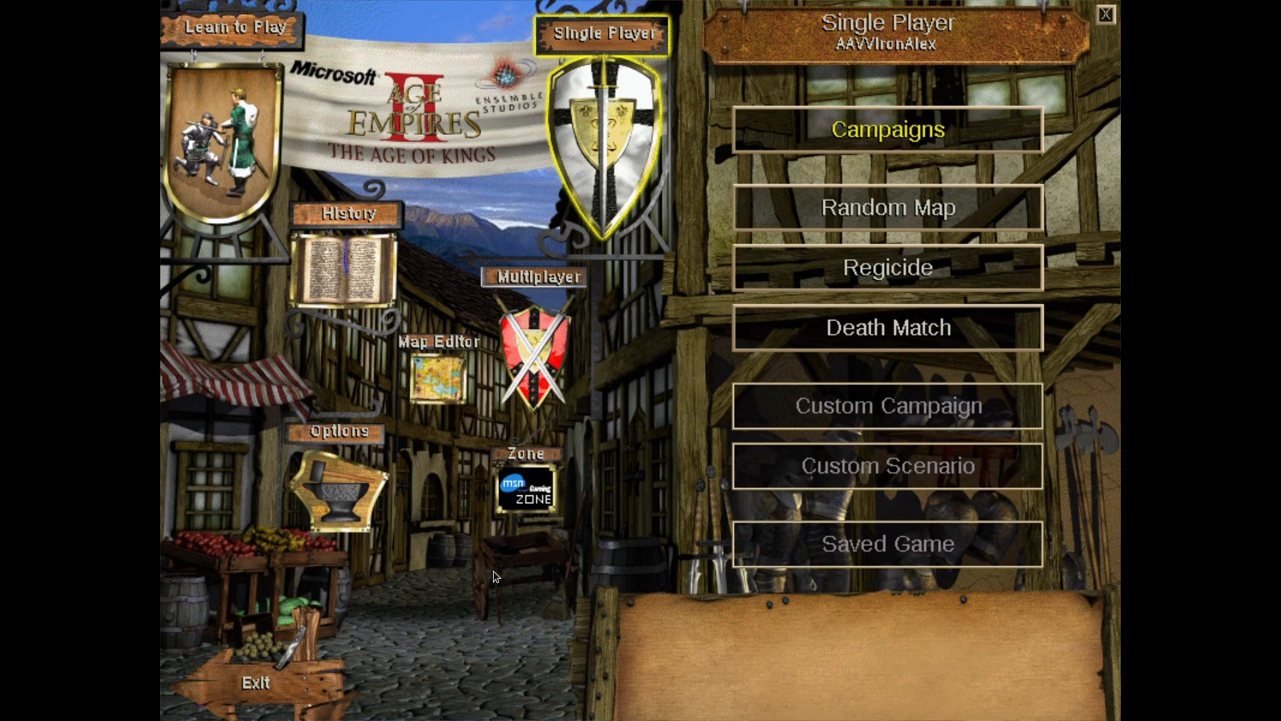
pyautogui.moveTo(698, 355)
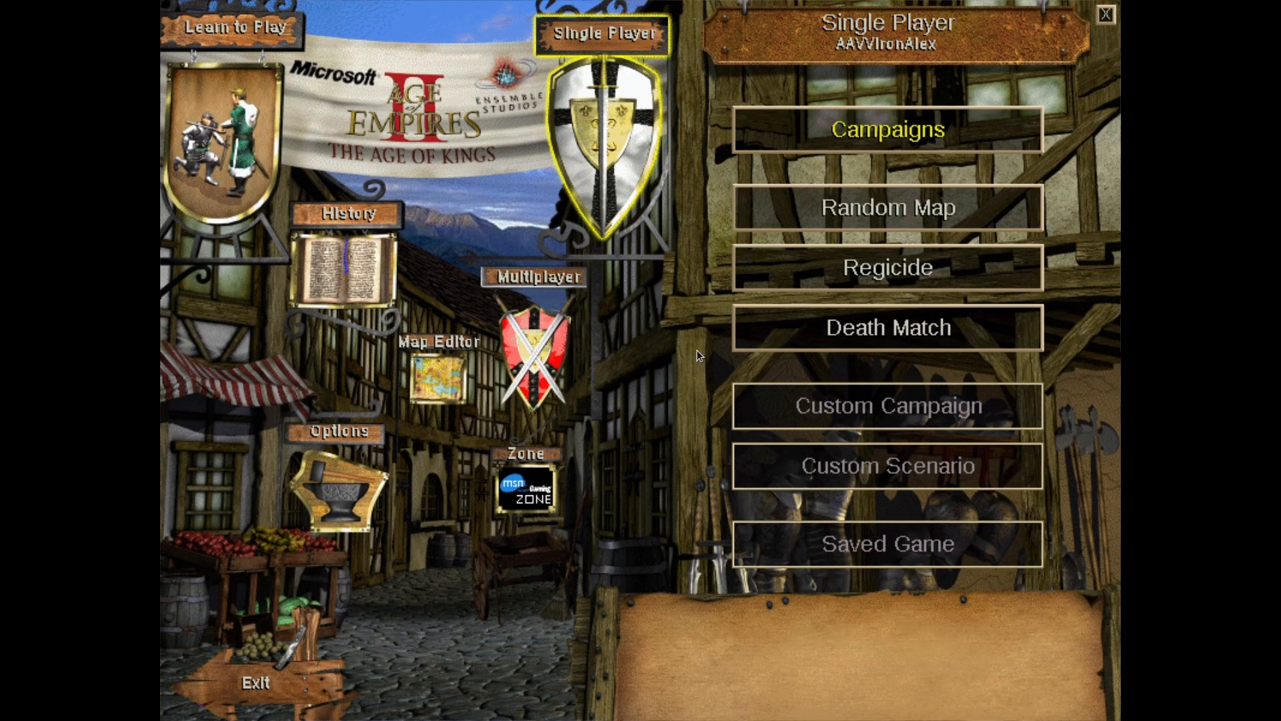